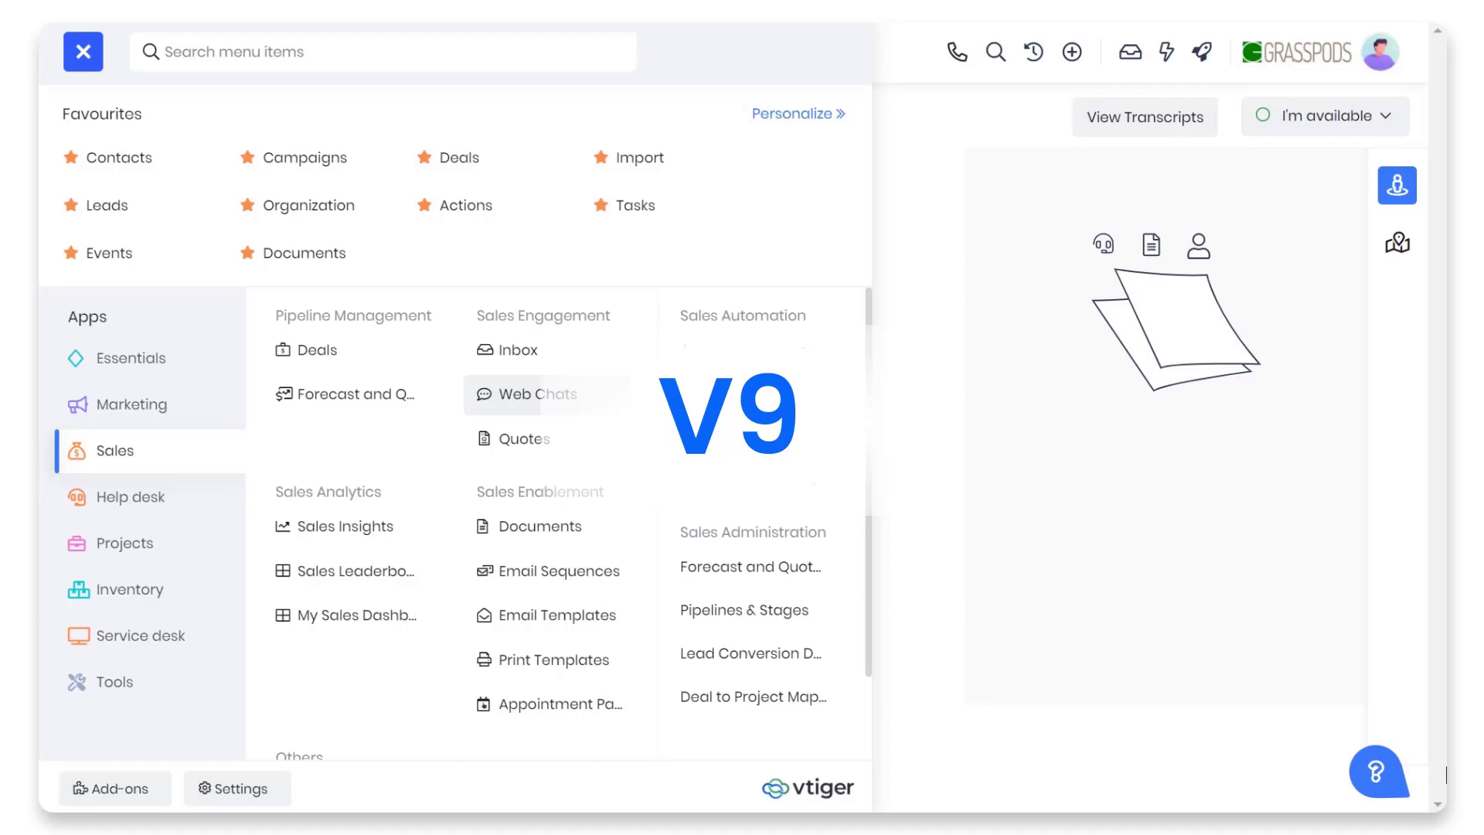
Open the Deals module as a pipeline board grouped by deal stage.
left_click(559, 704)
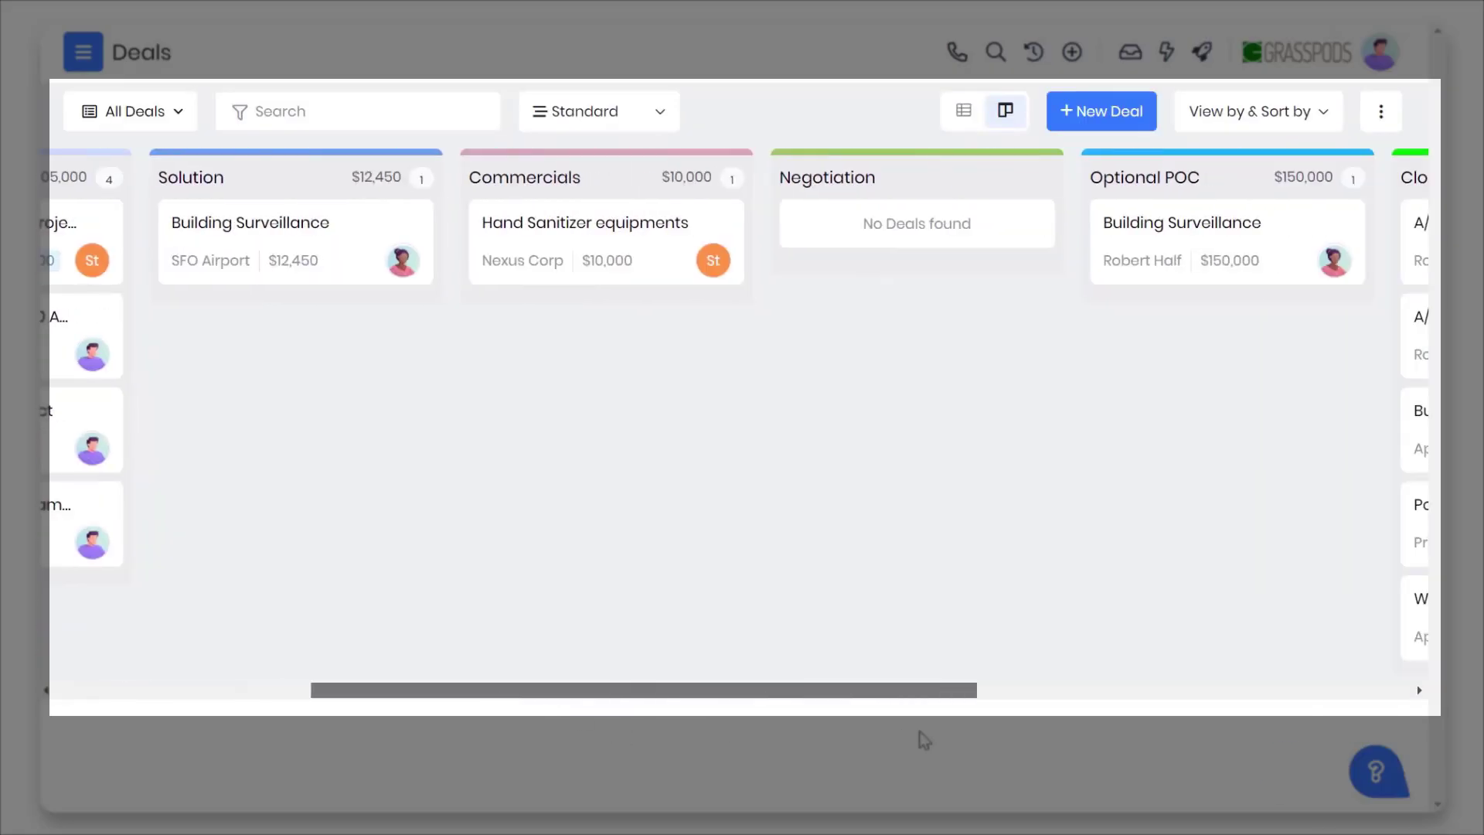
Scroll the deal board, then open a deal's Conversation Insights report and close it.
scroll("right", 3)
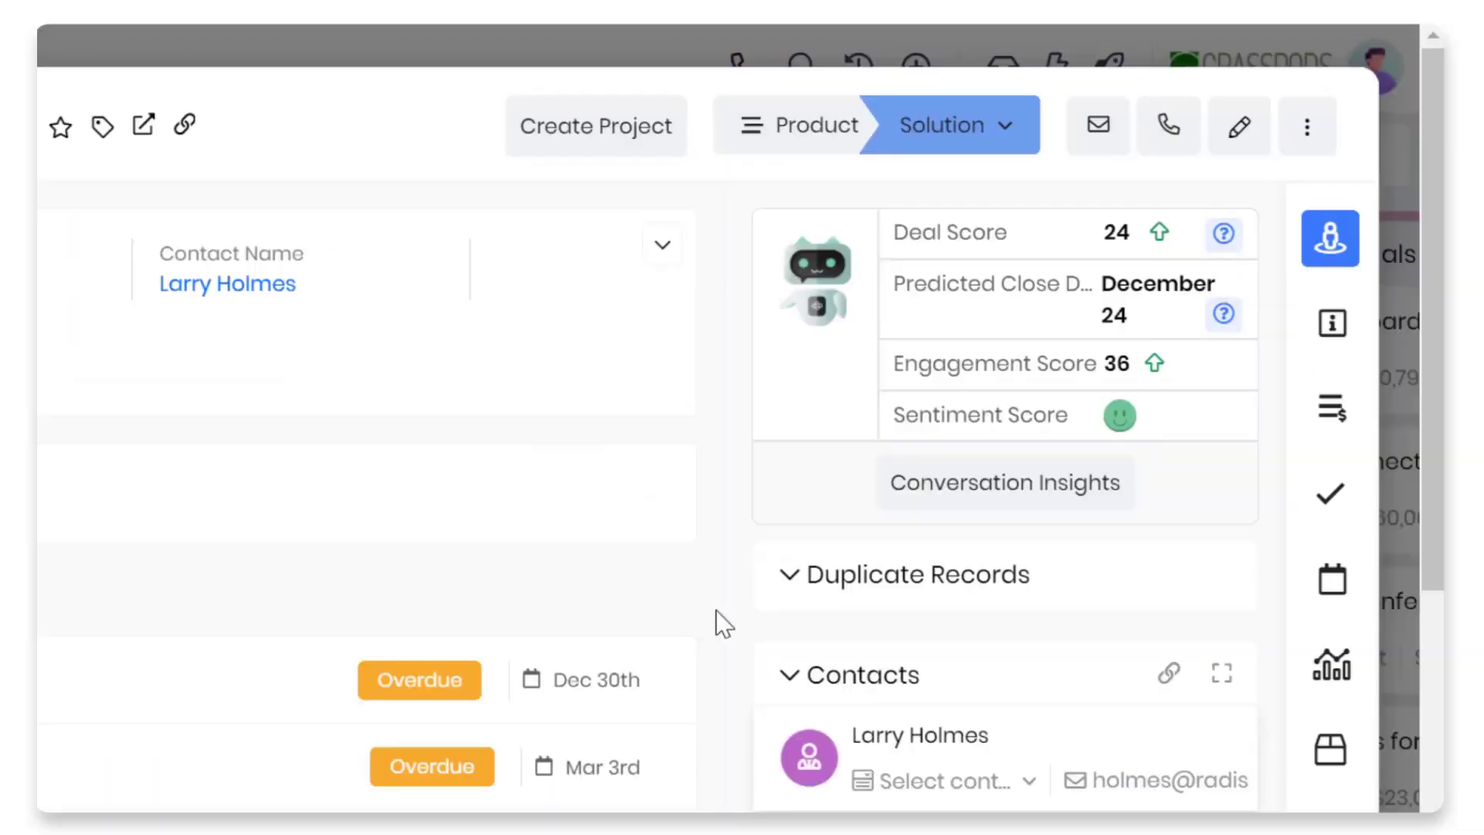
left_click(1005, 482)
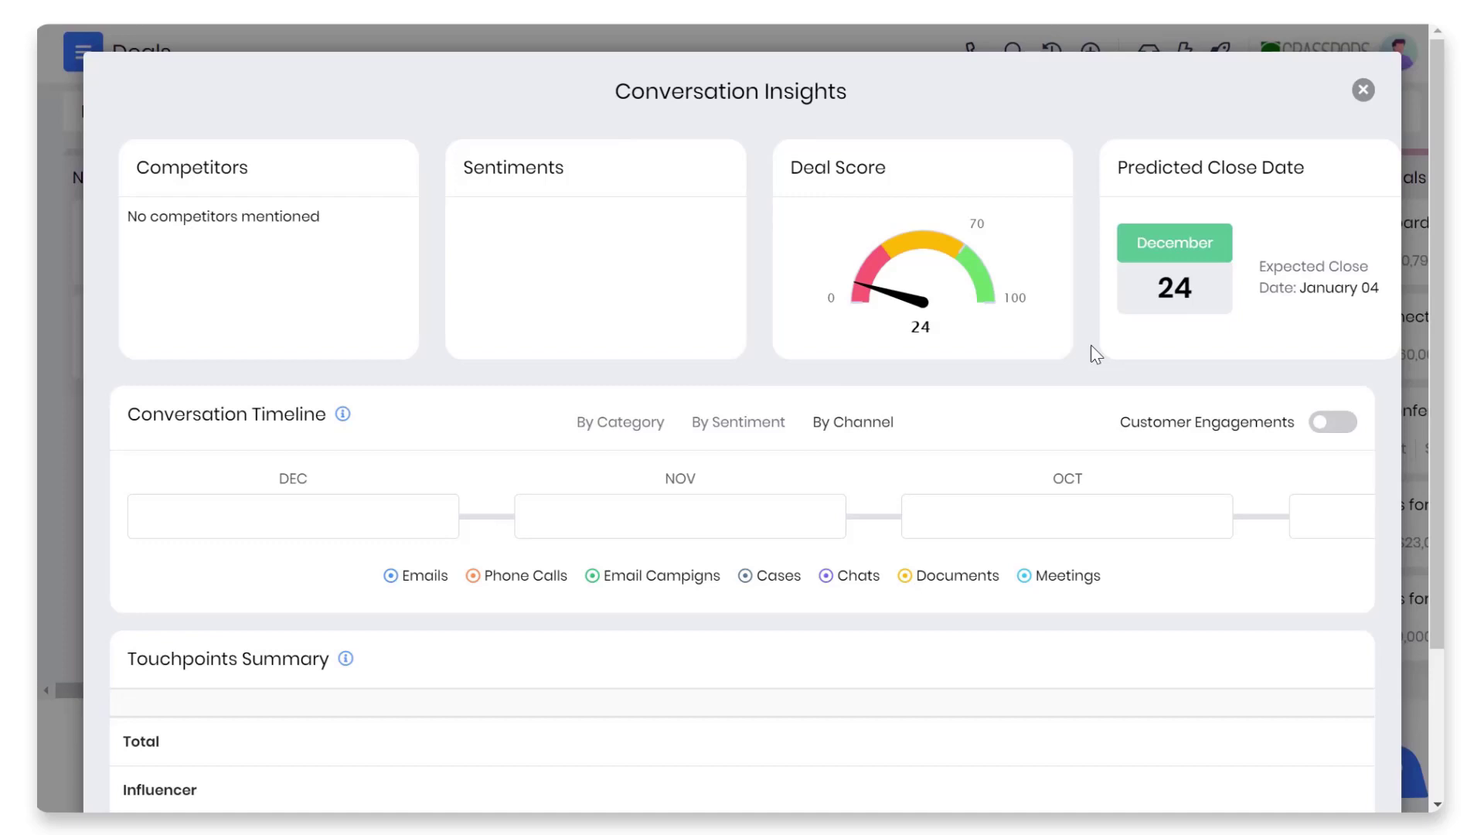
left_click(1333, 421)
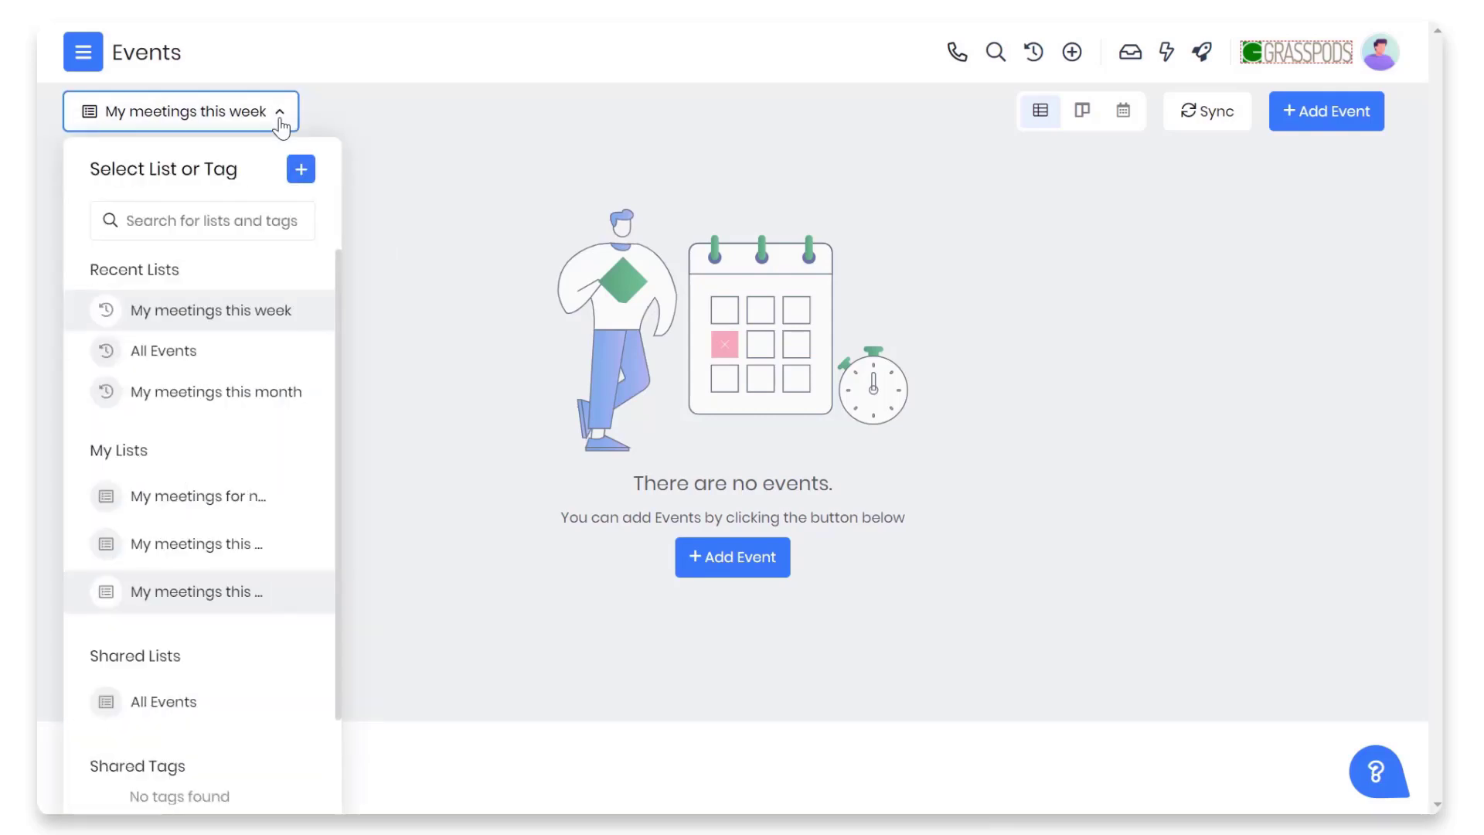
Search the list selector for 'All' and turn on the dark theme from the account menu.
type("All")
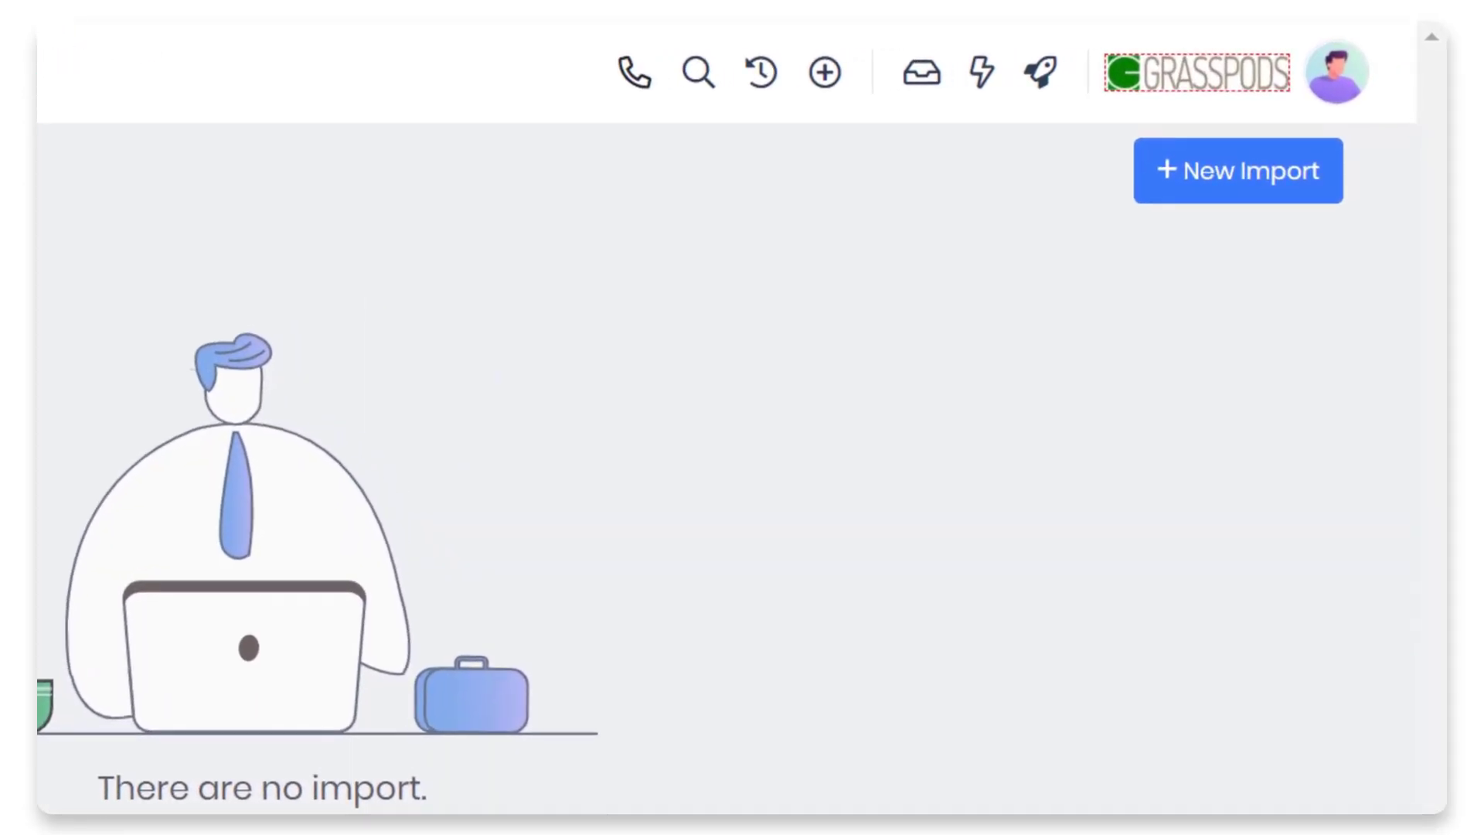
left_click(1335, 71)
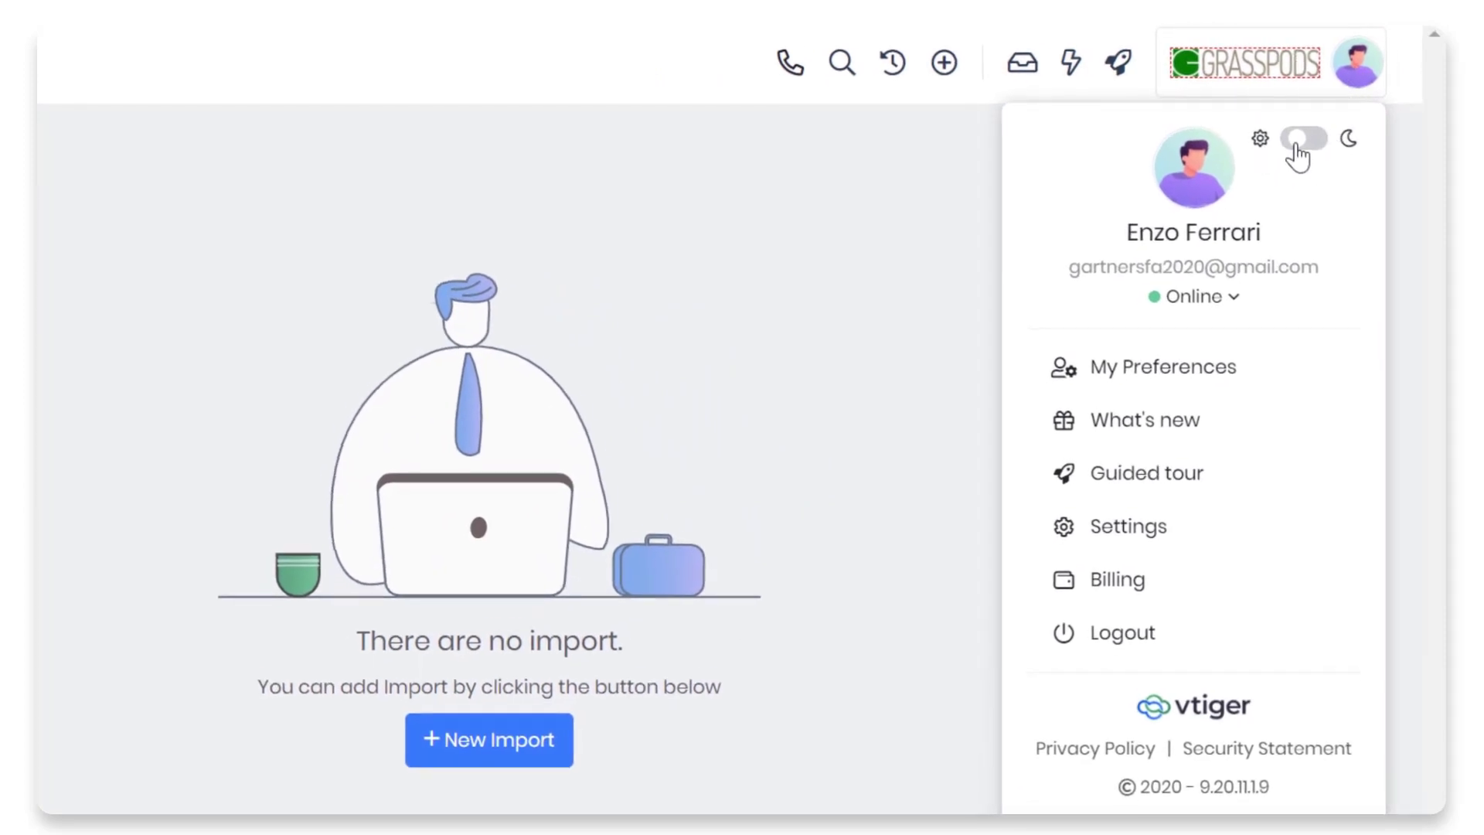
left_click(1304, 138)
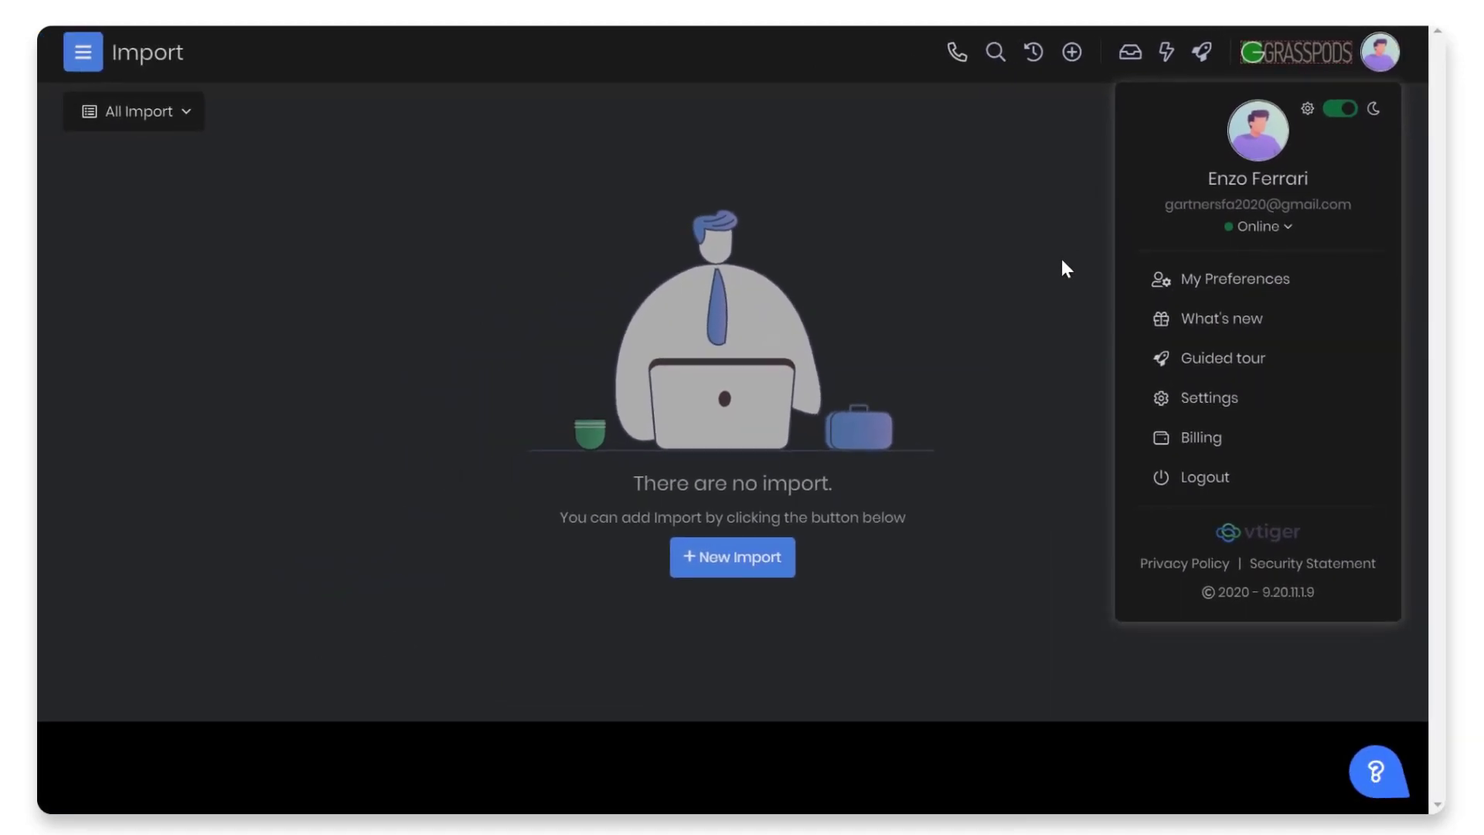
left_click(83, 51)
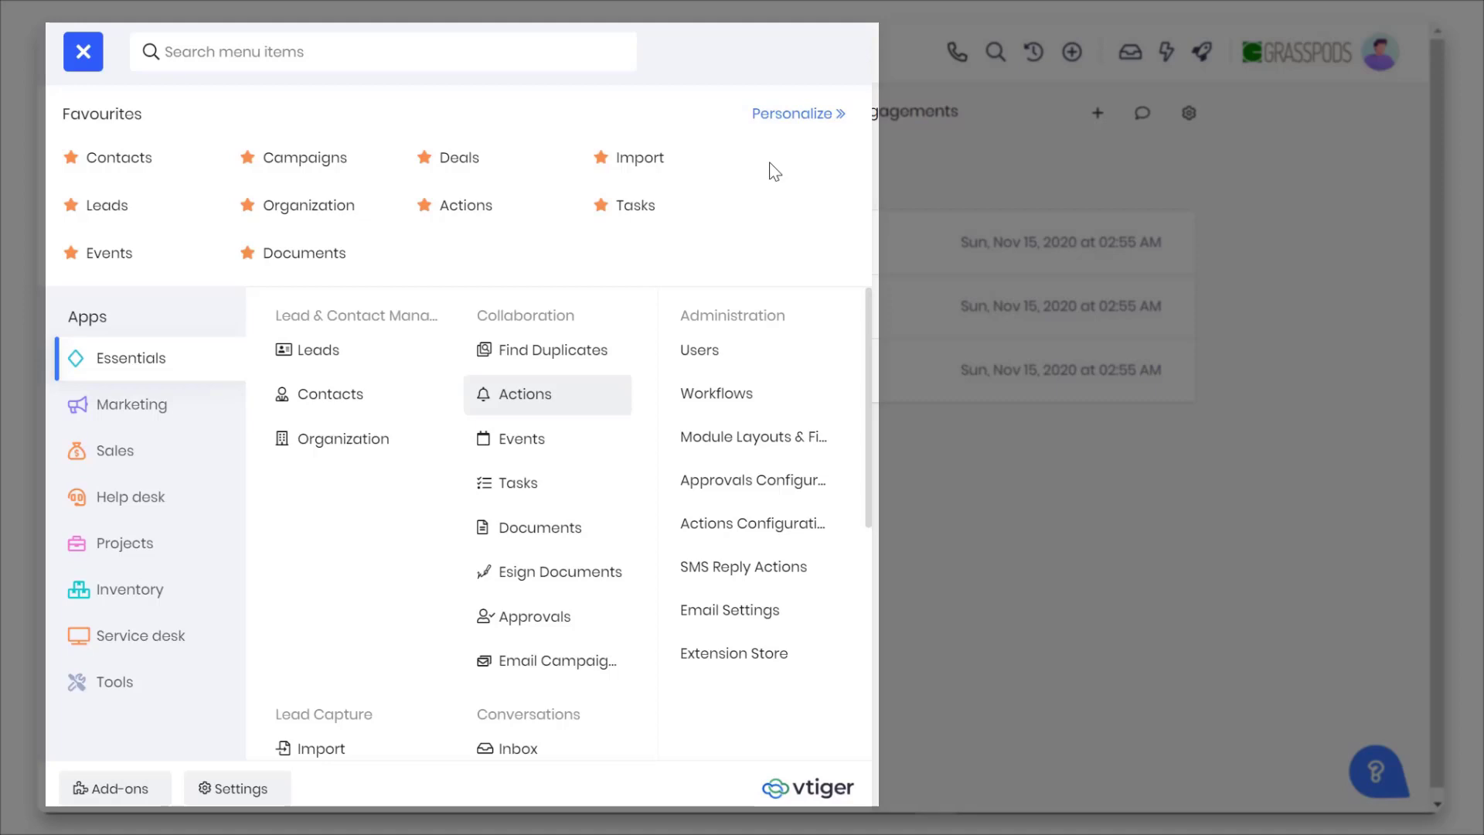
mouse_move(755, 181)
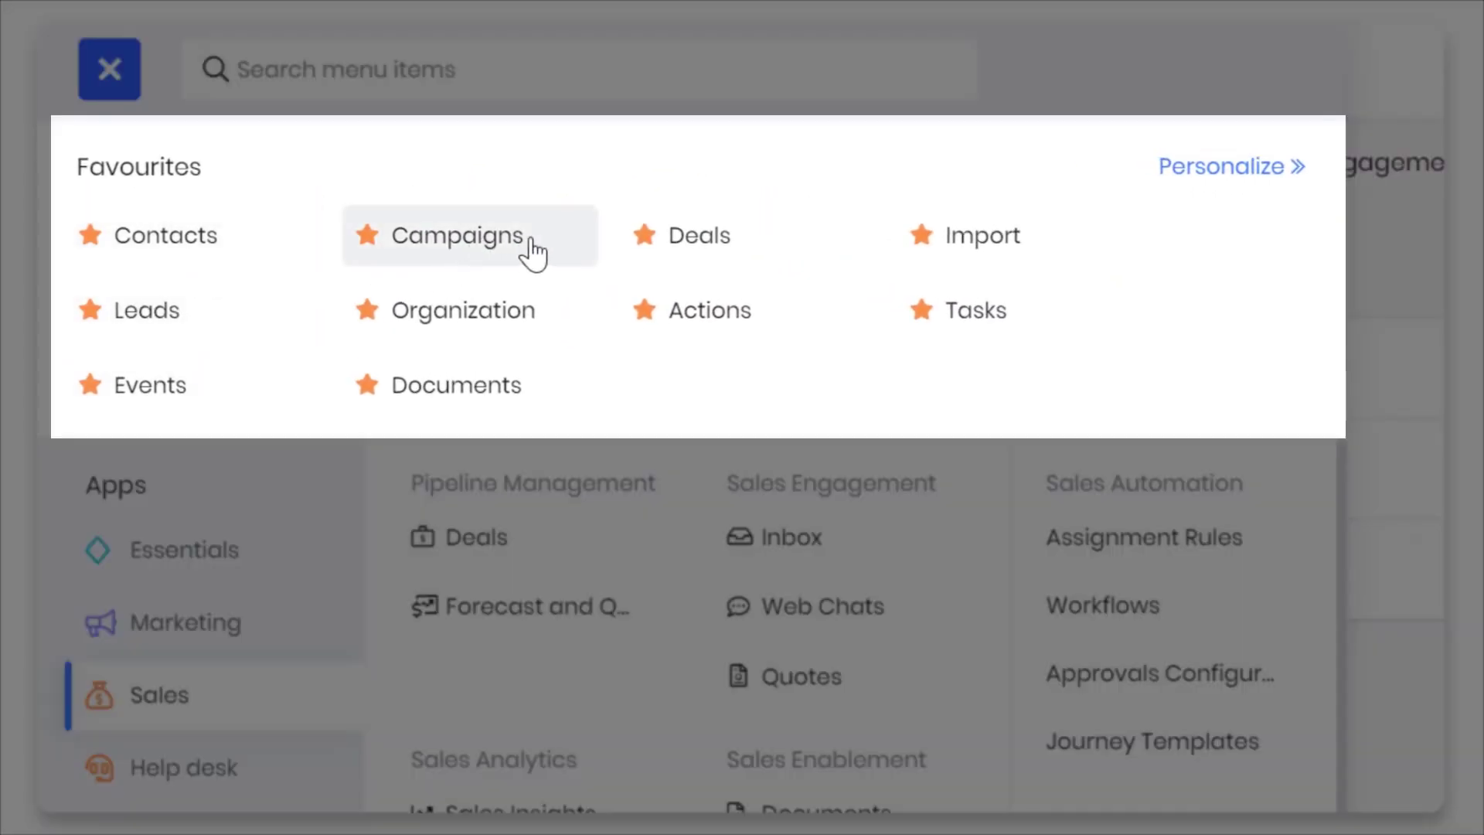
Review the Favourites personalization dialog and close it.
left_click(1230, 165)
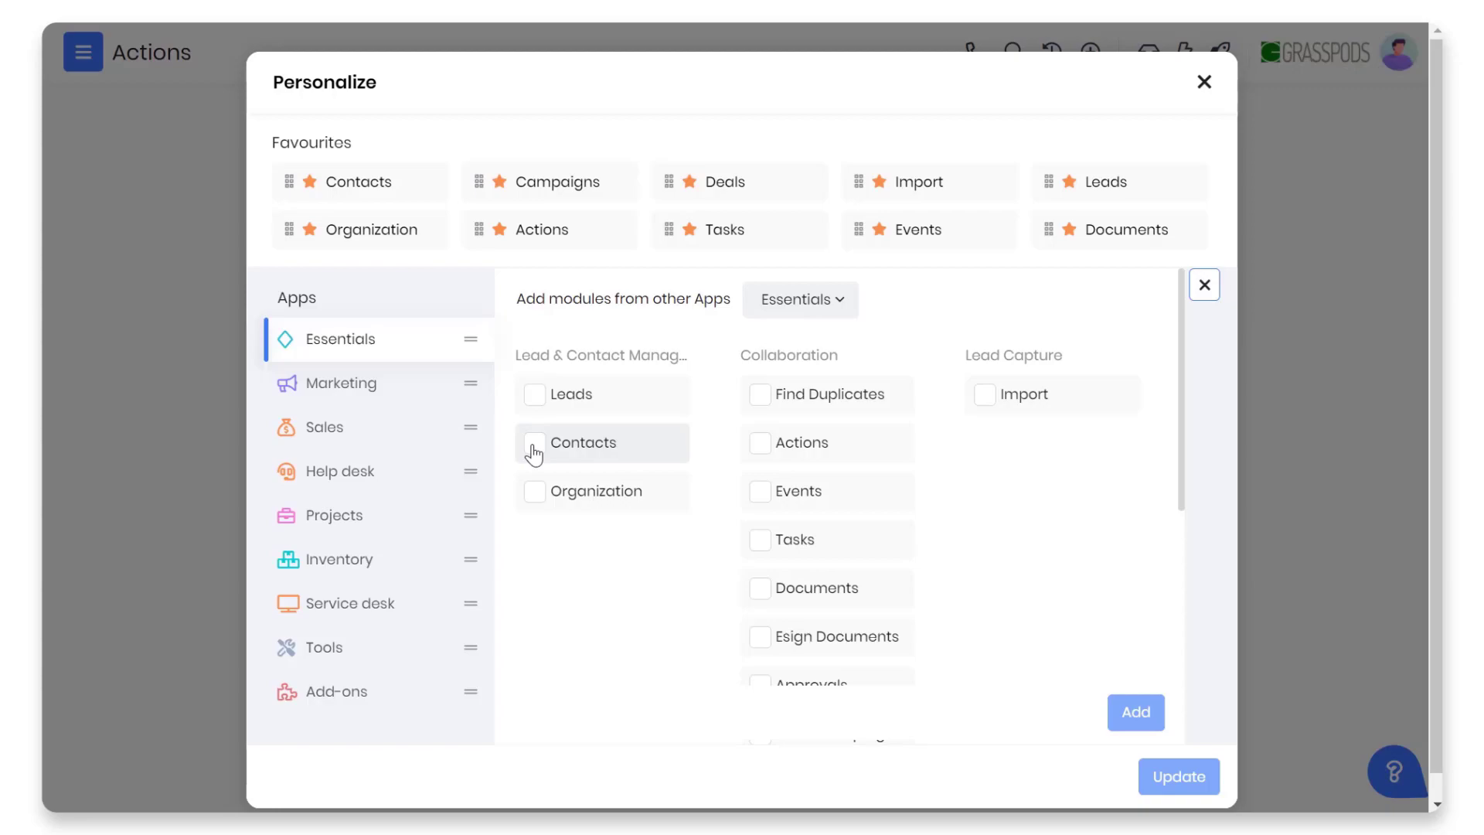
left_click(1204, 81)
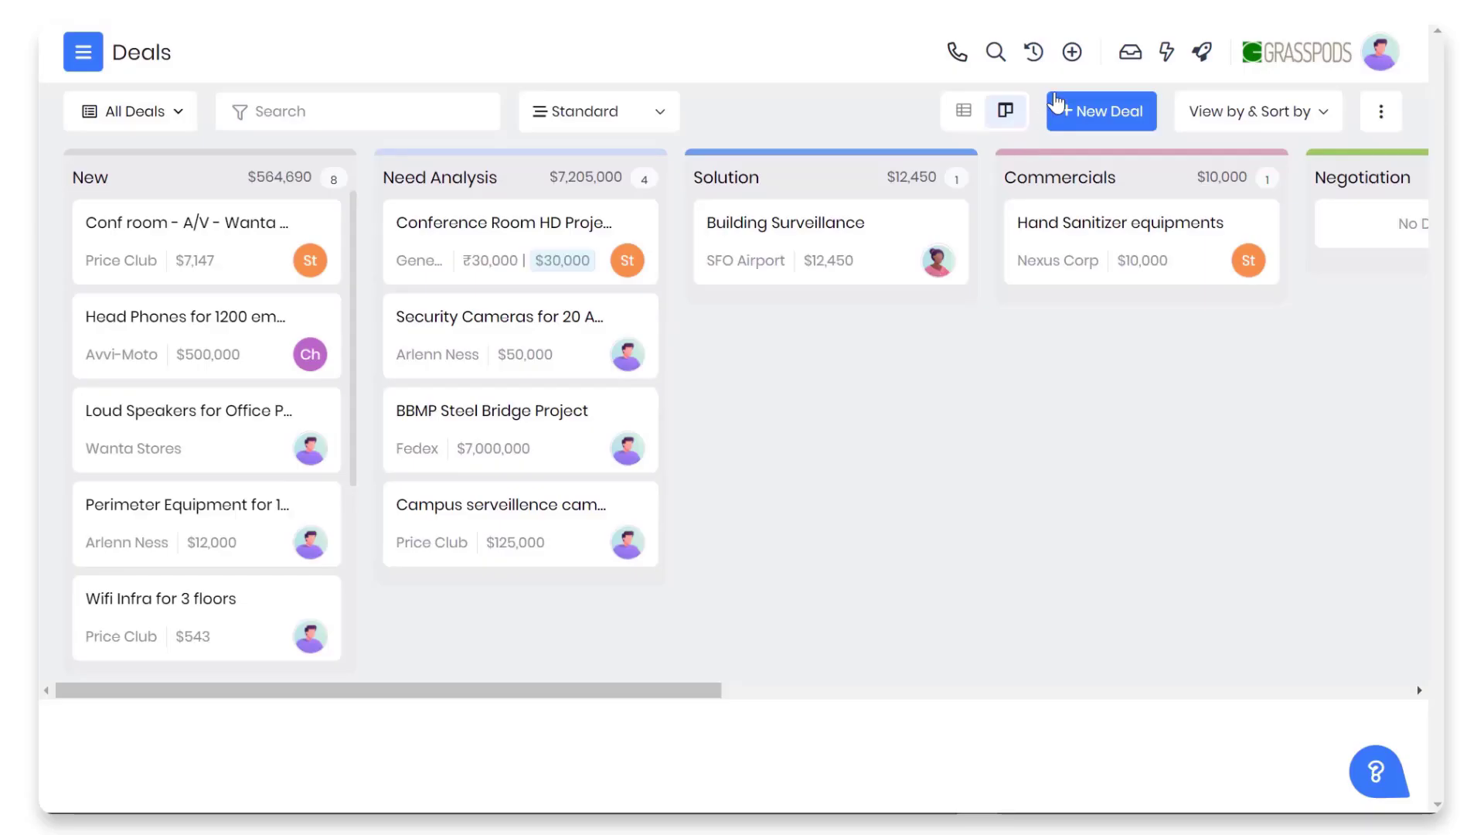
Show the Quick Create menu and scroll through its available record types.
left_click(1071, 51)
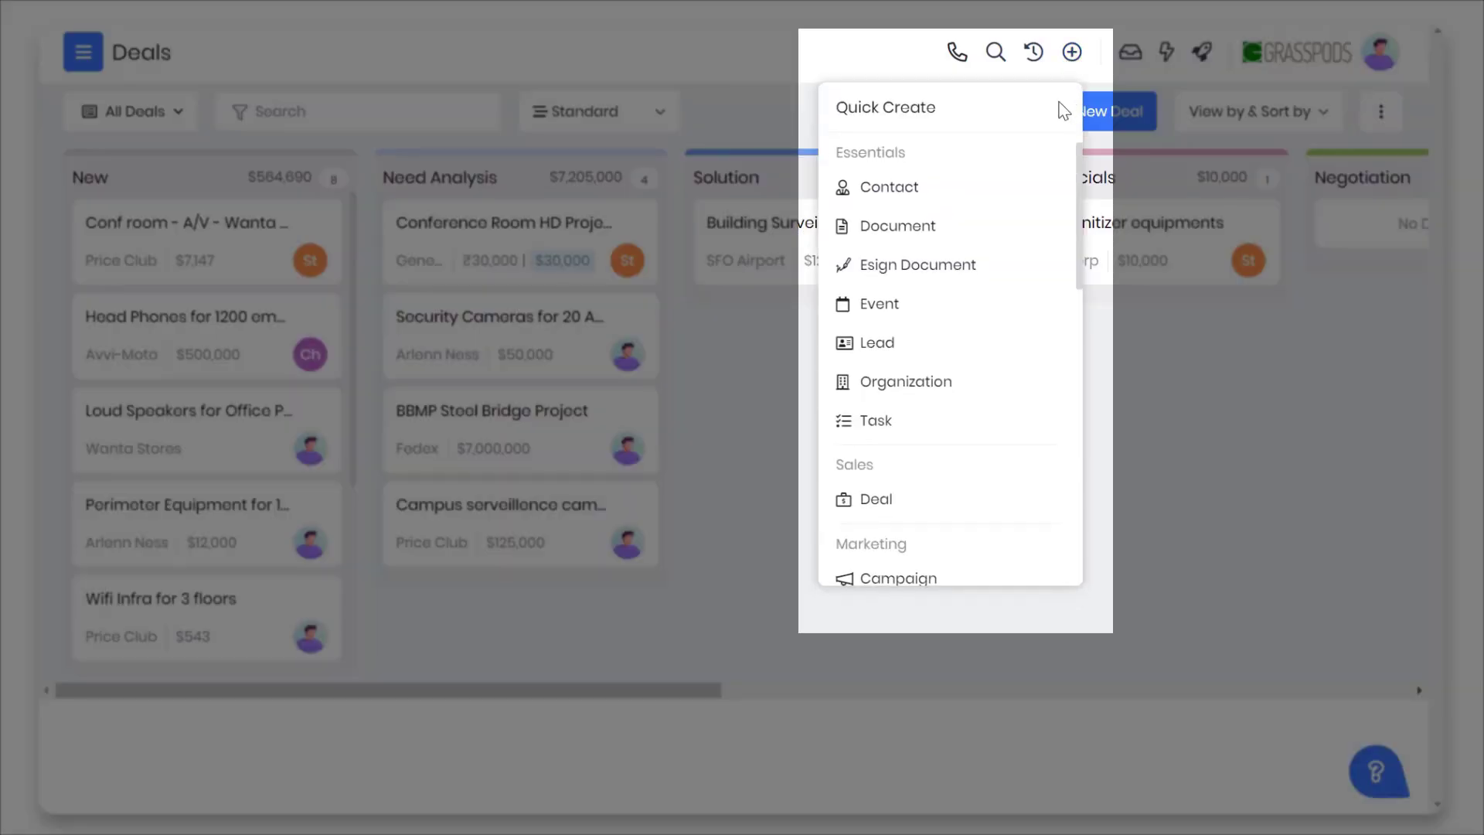
scroll("down", 3)
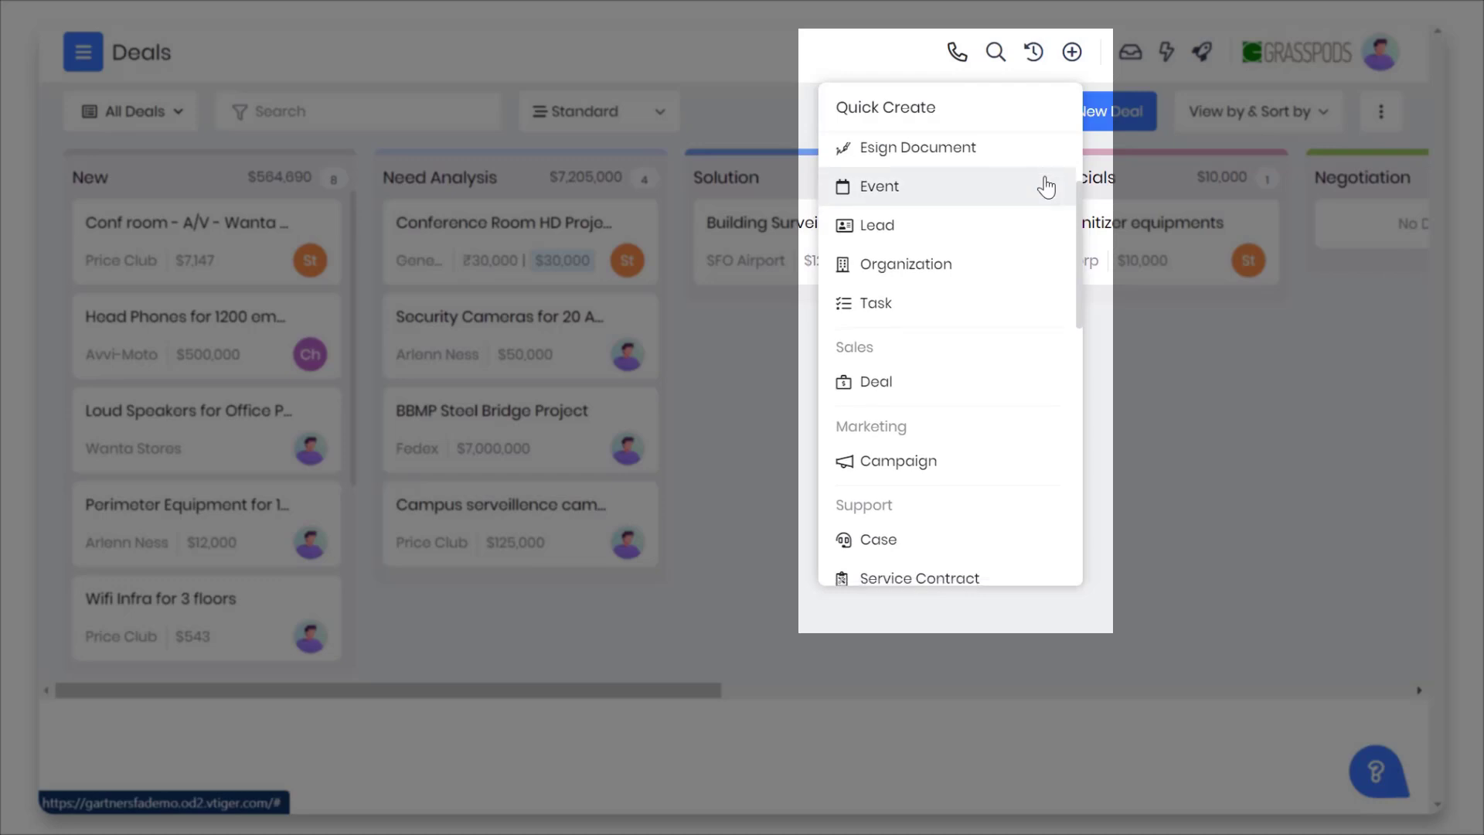
scroll("down", 3)
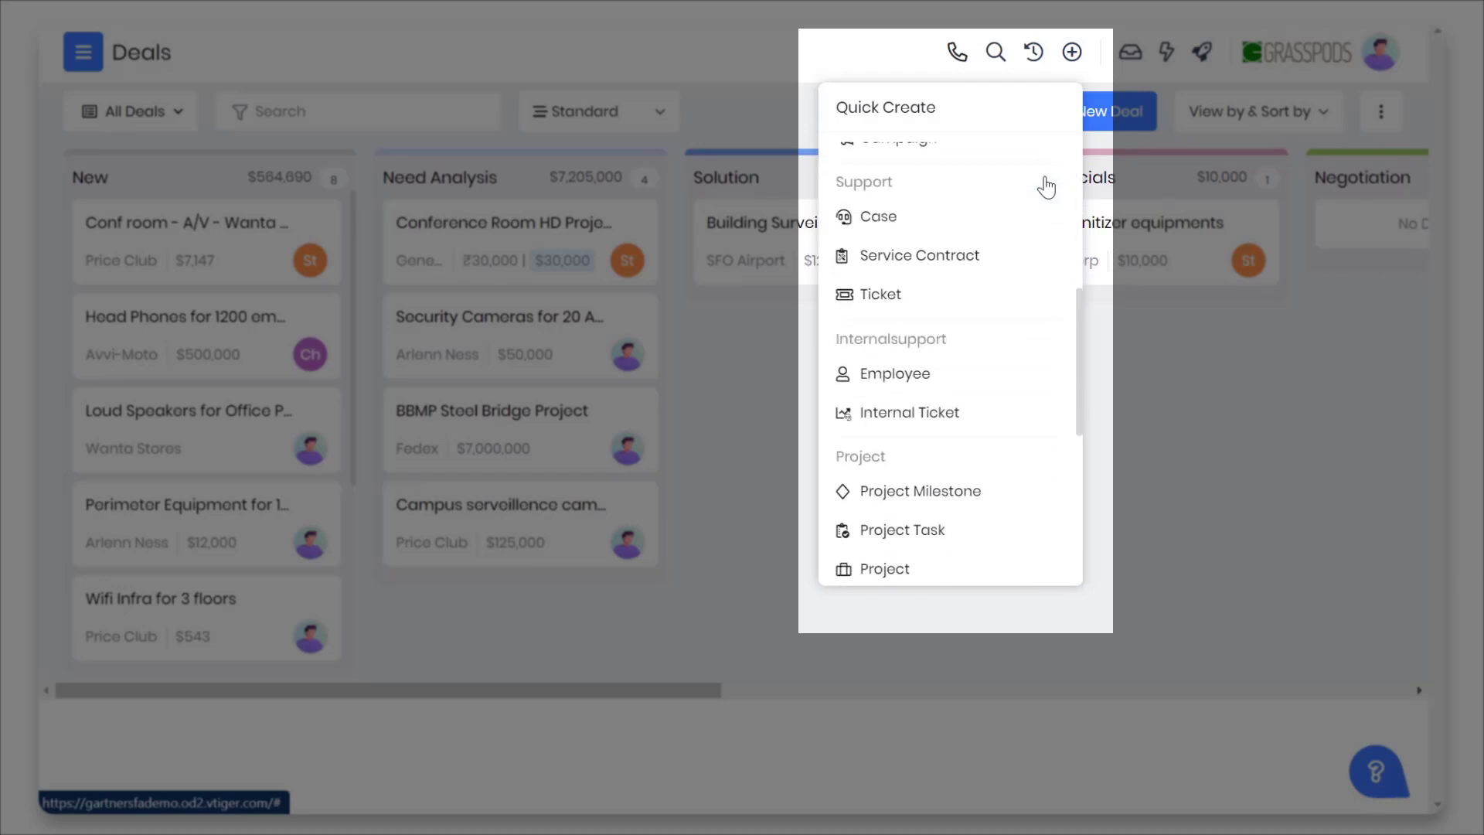
scroll("down", 3)
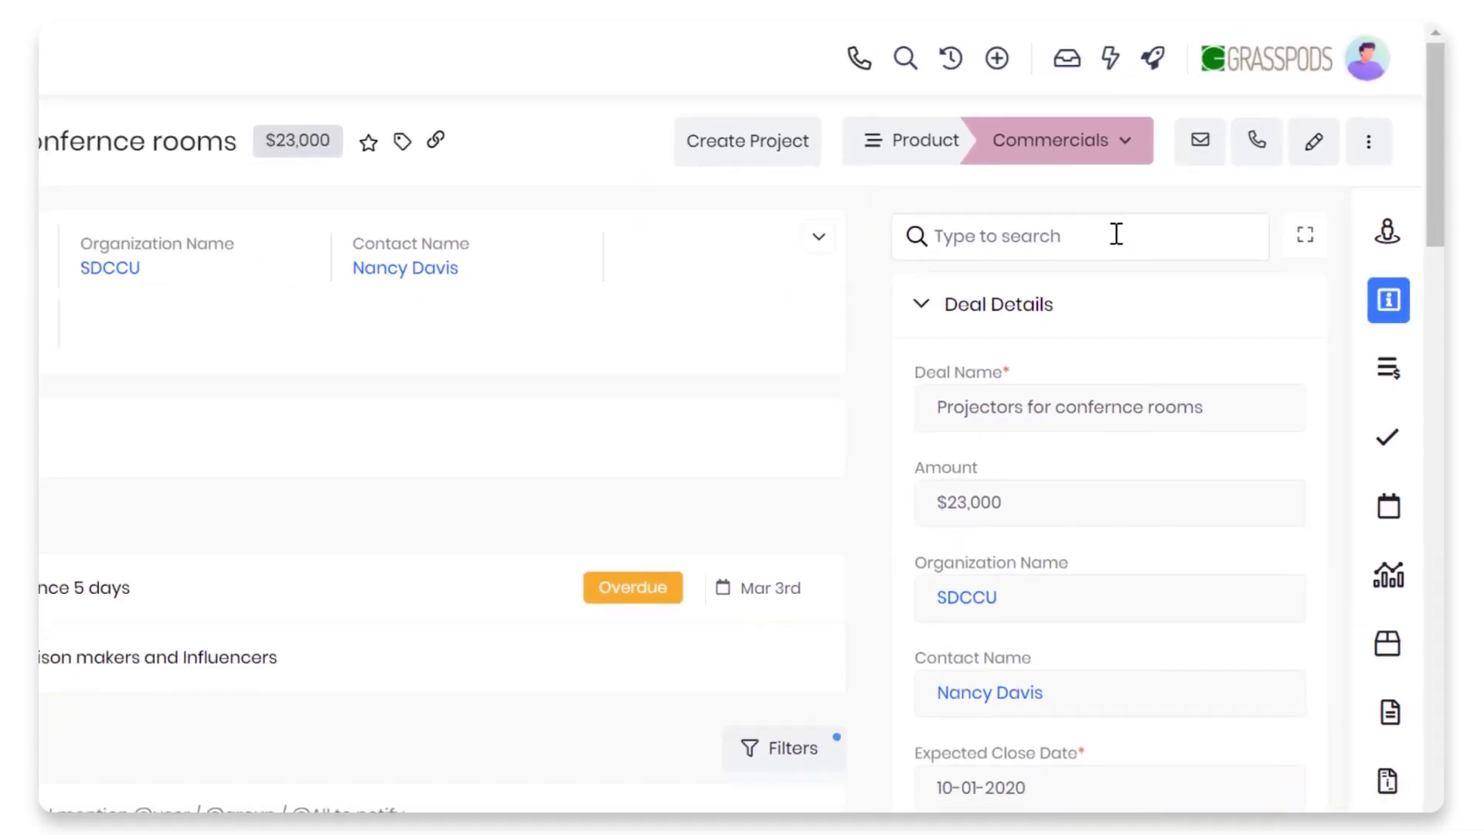
Search the deal's fields for 'sal' and expand the labels of its related sections.
type("sal")
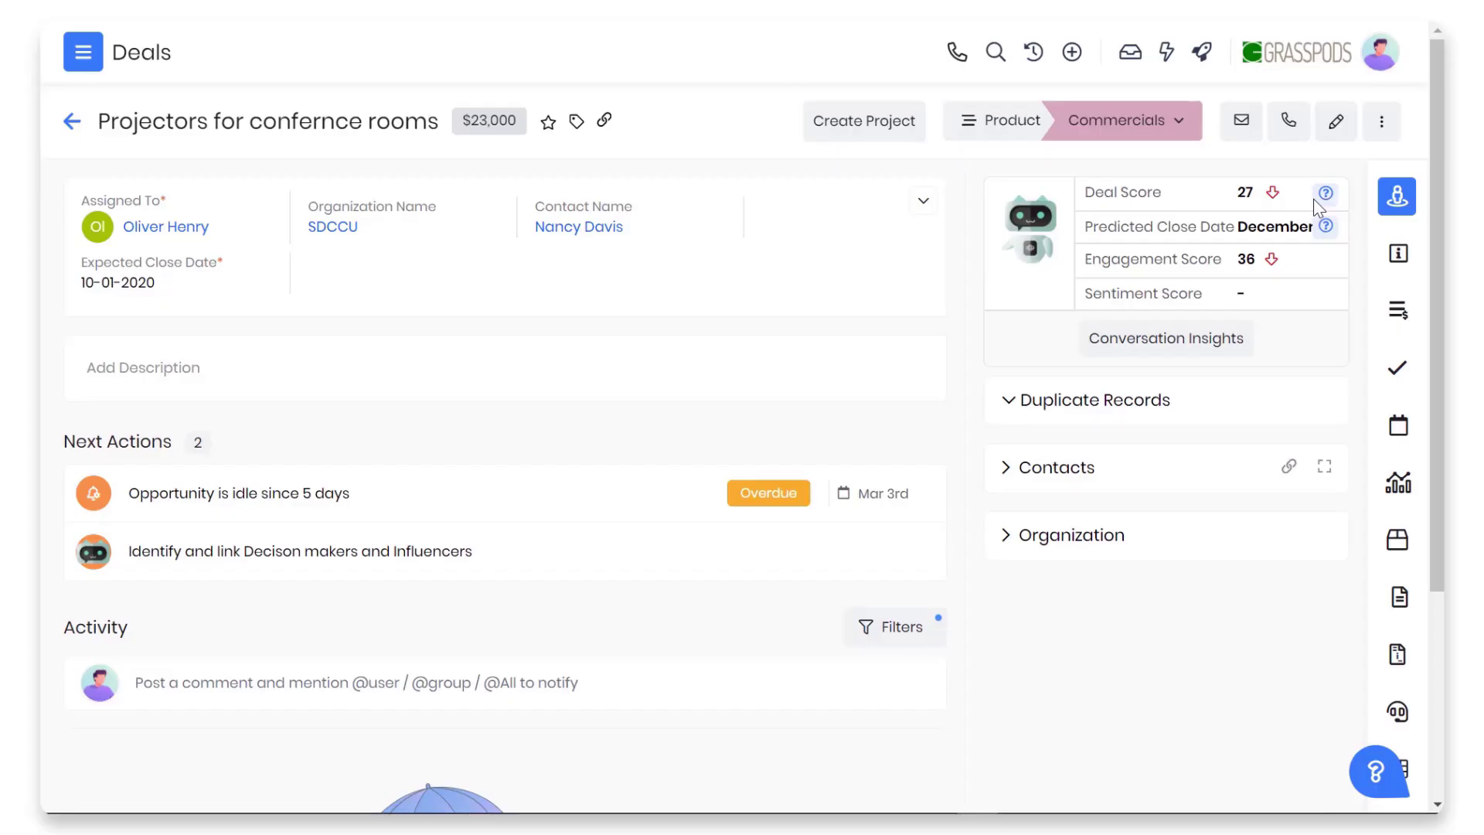
left_click(1397, 197)
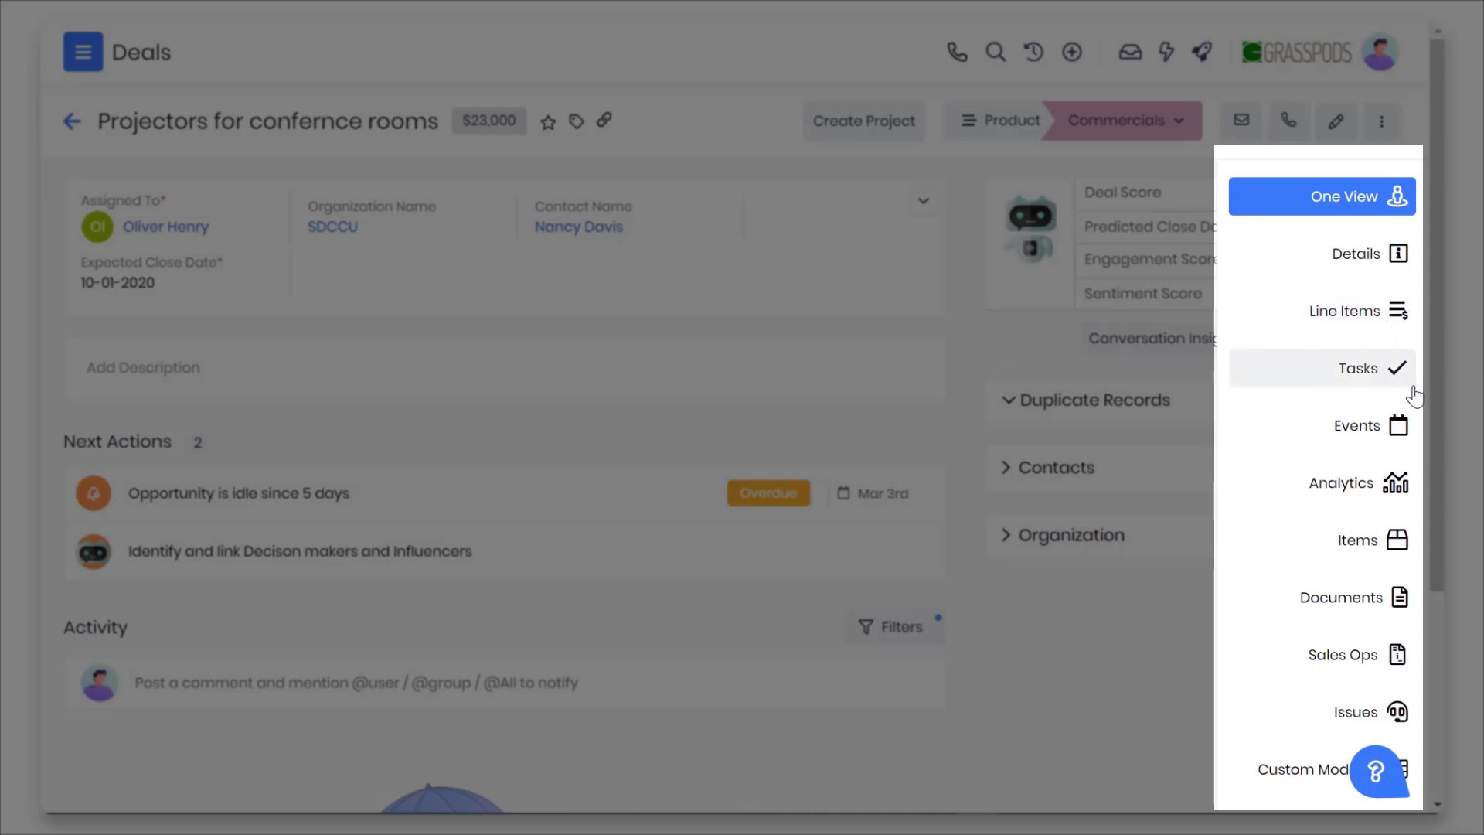
scroll("down", 3)
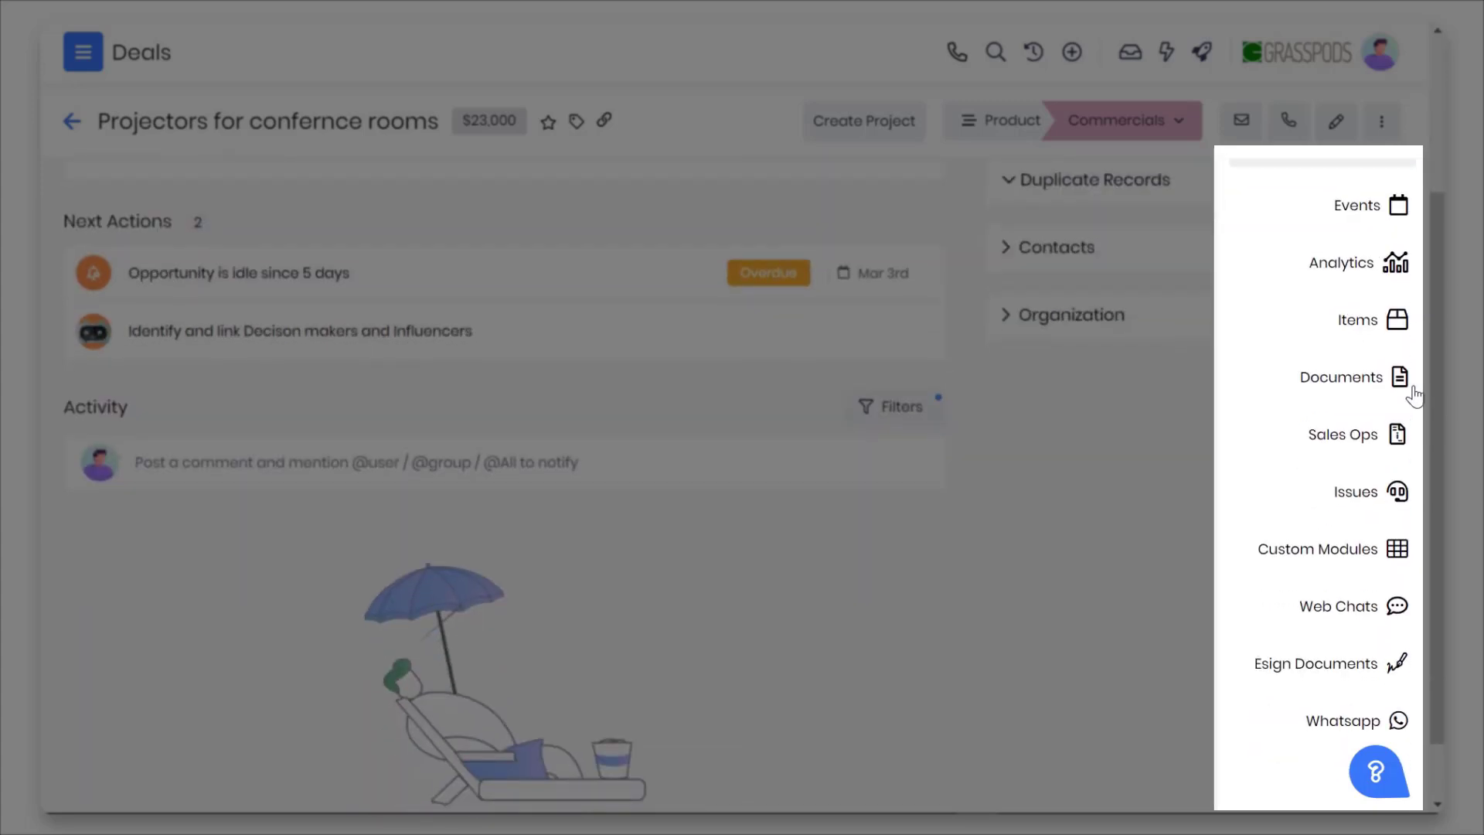
scroll("down", 3)
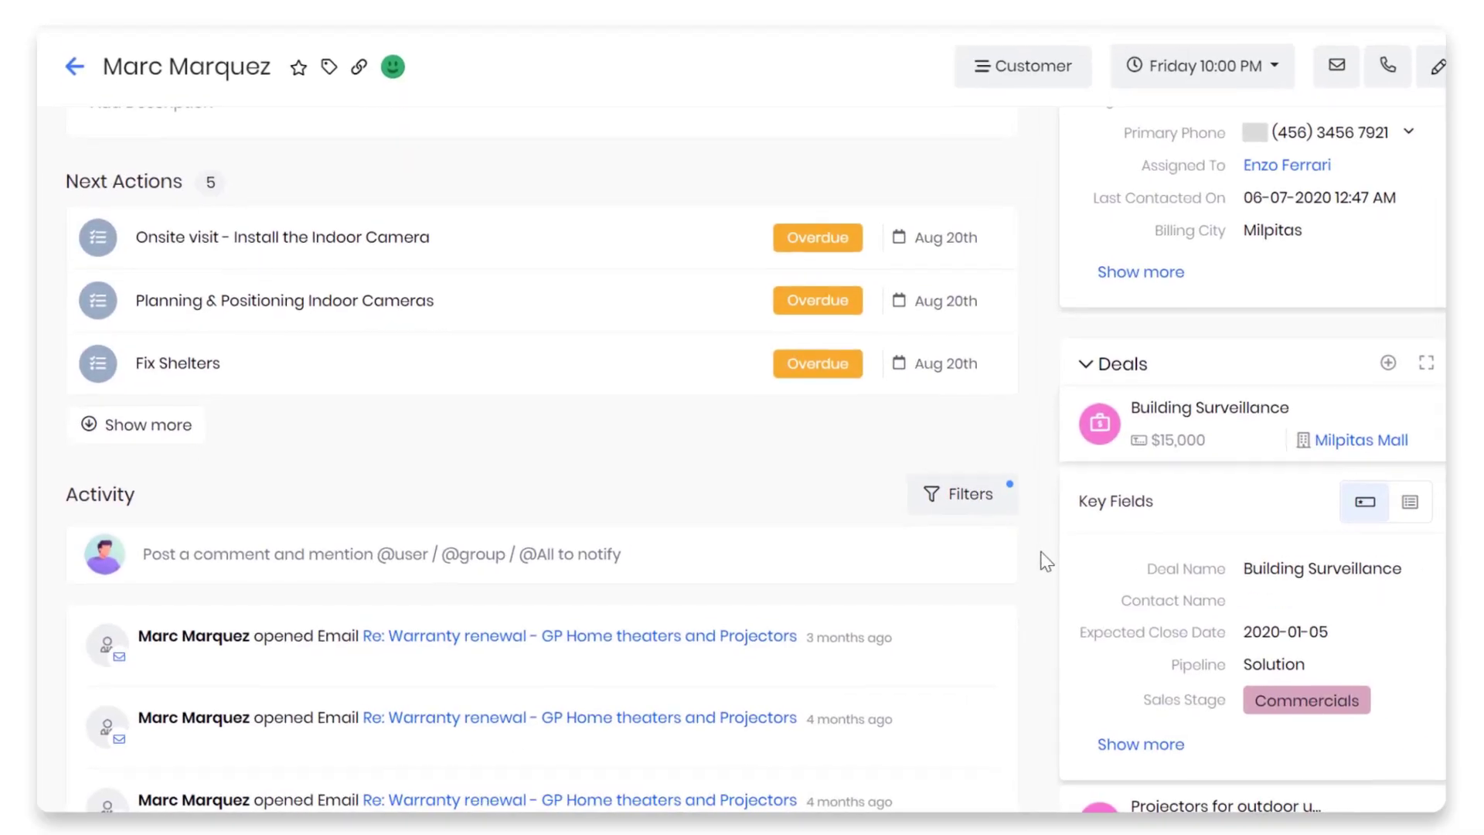
Enable the Updates filter in Marc Marquez's activity feed, then reopen and close the filters.
scroll("down", 3)
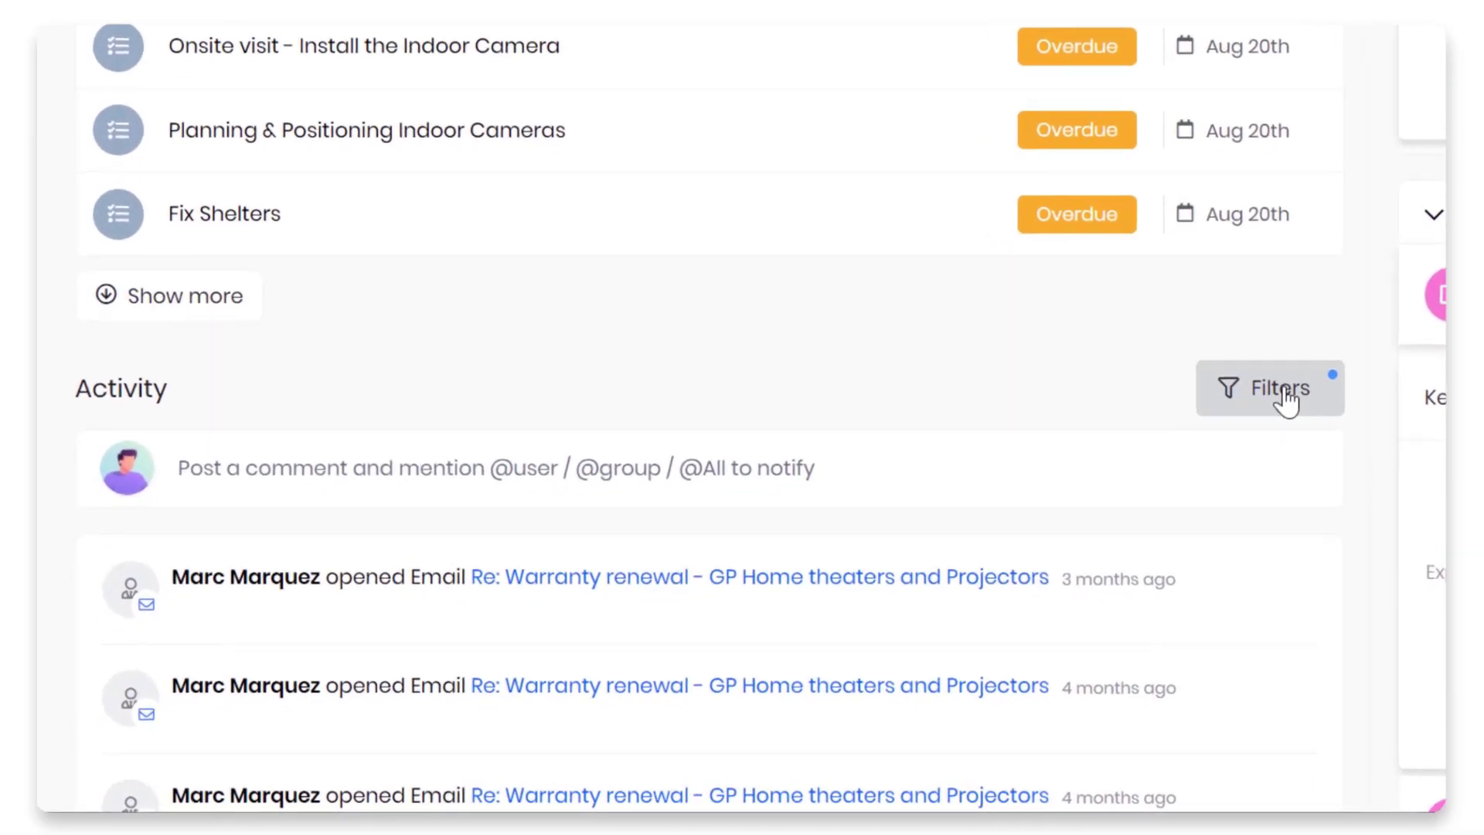
left_click(1273, 386)
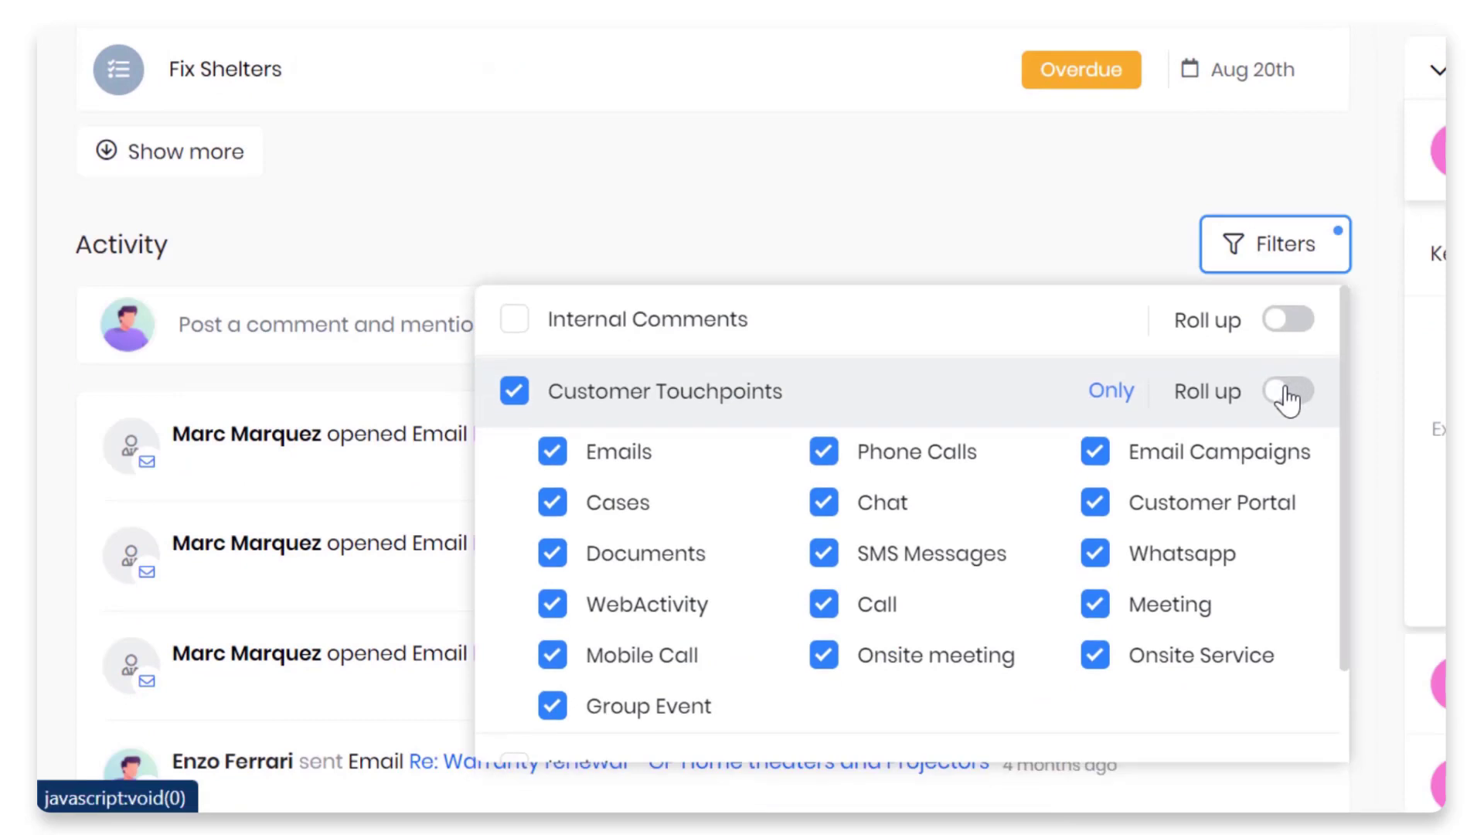
scroll("down", 3)
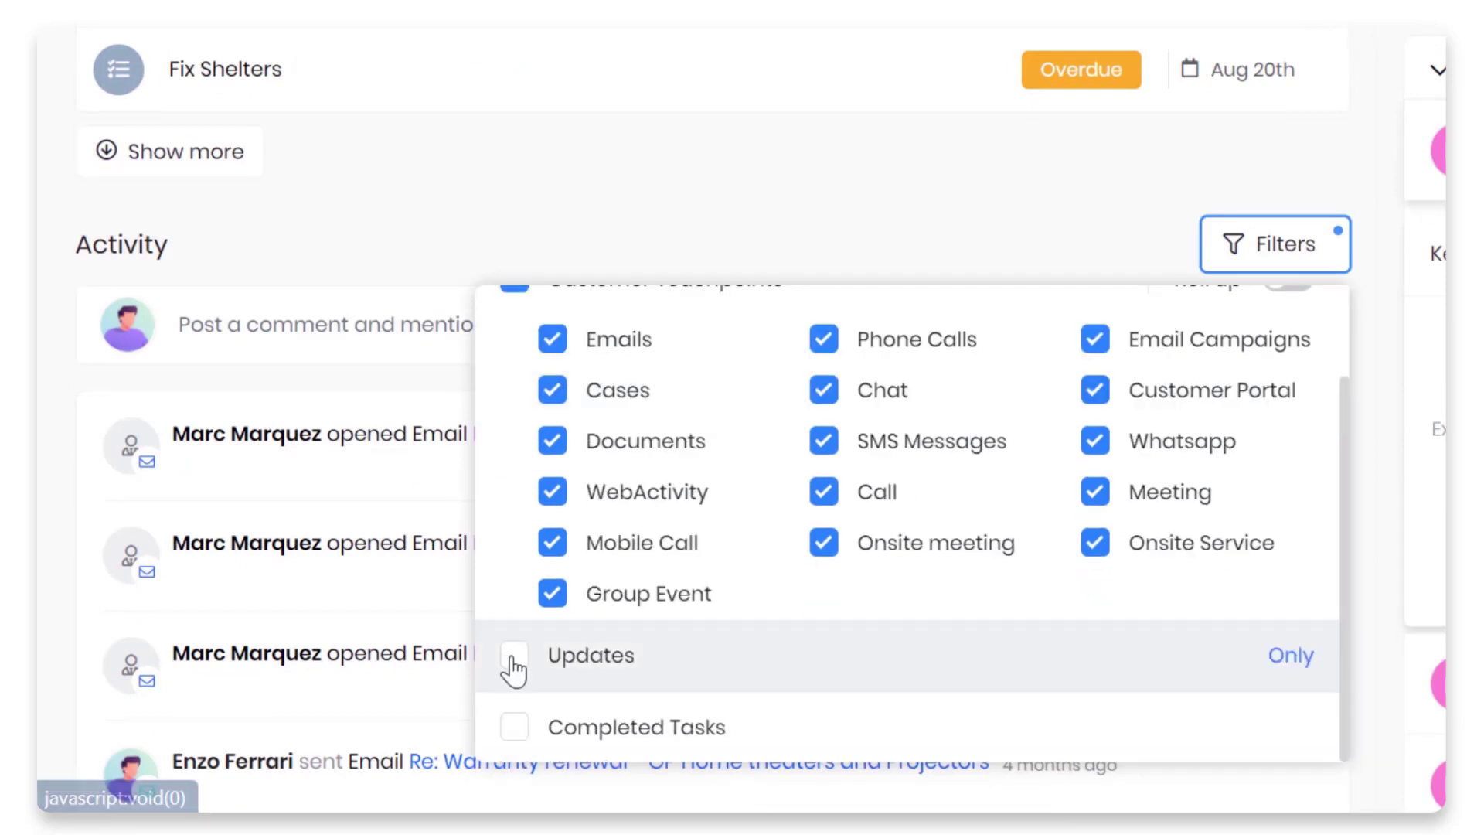
left_click(514, 654)
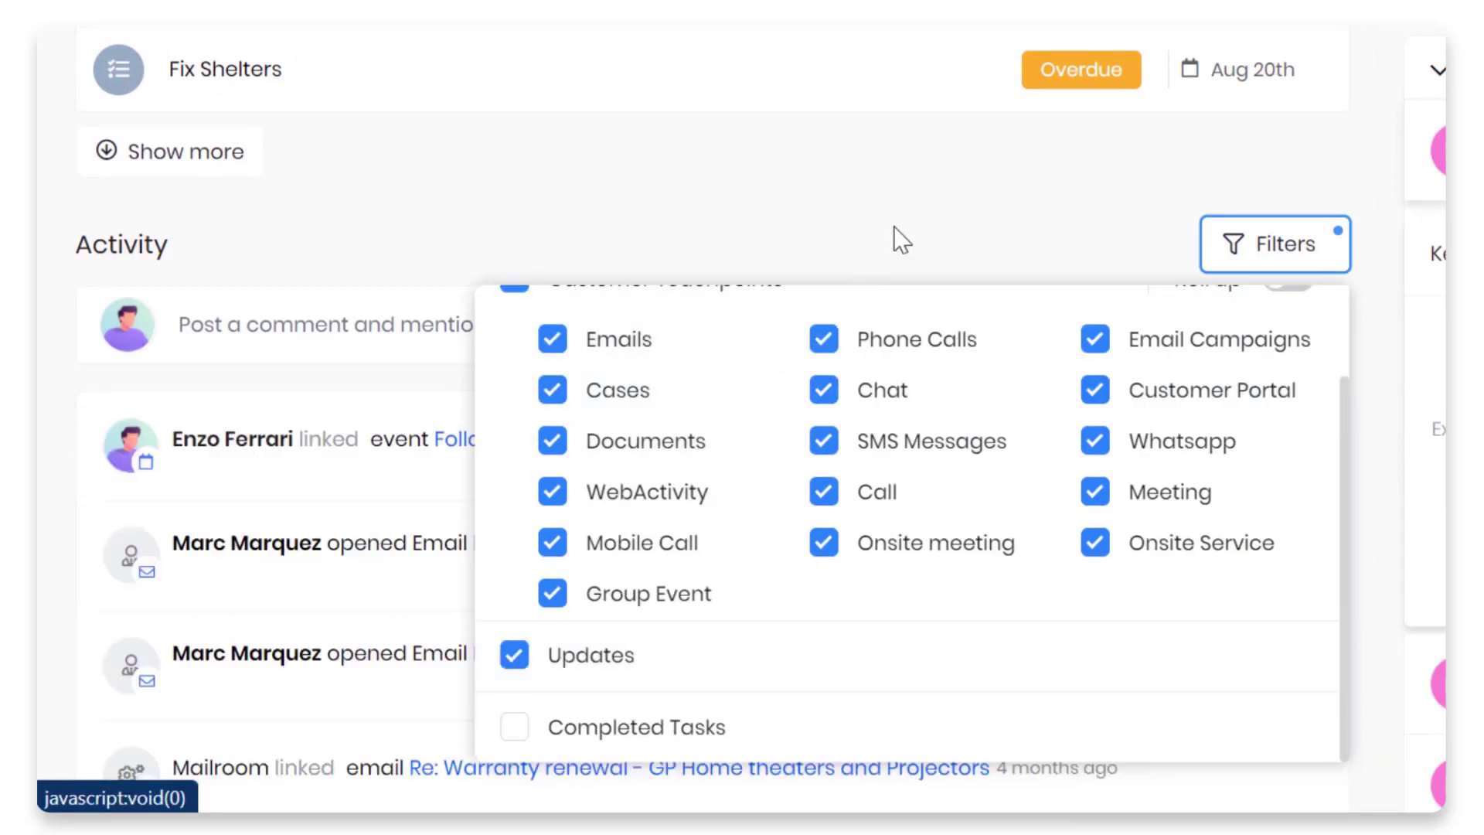
left_click(1272, 243)
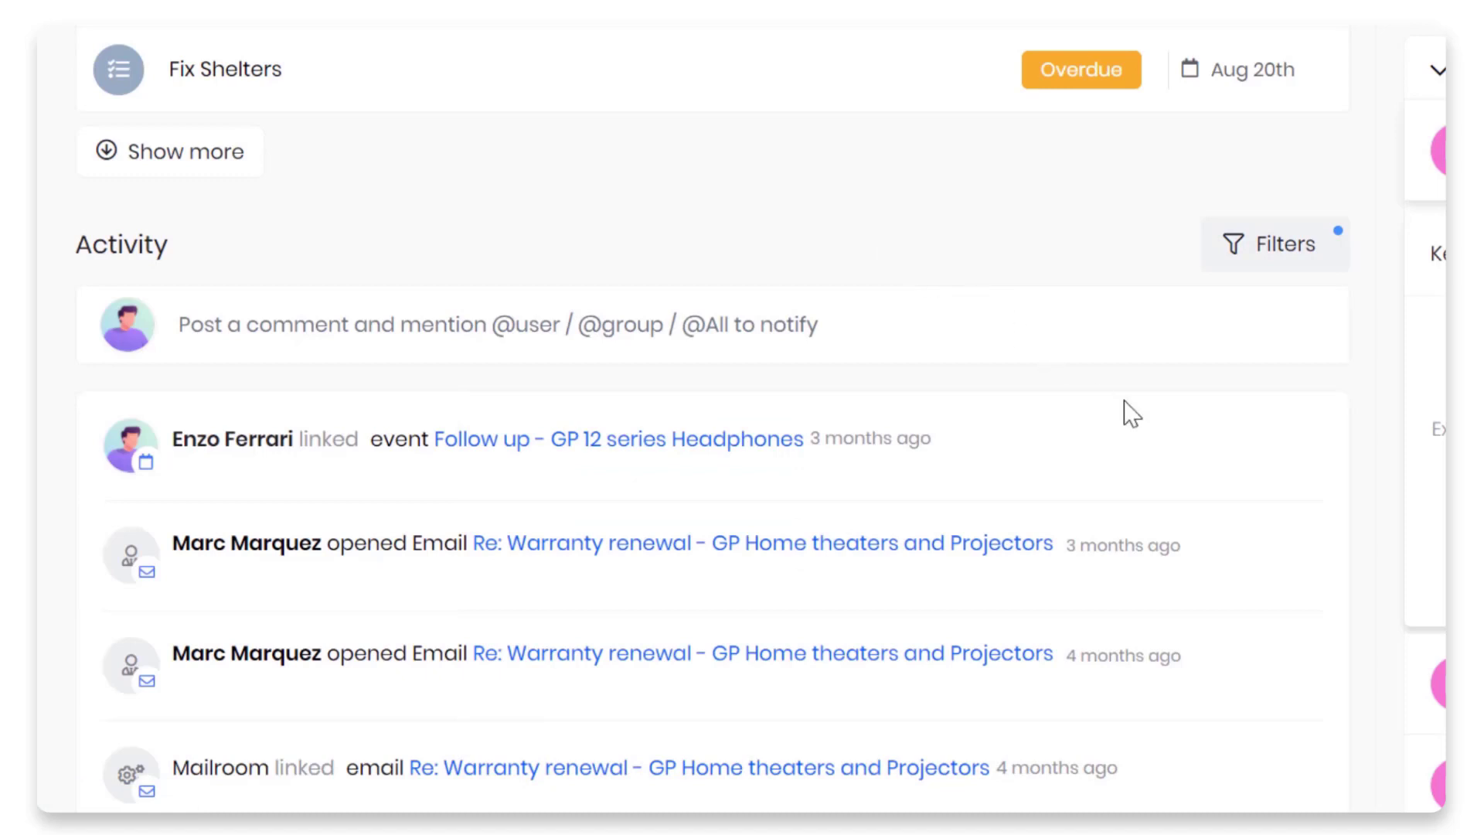
left_click(1274, 243)
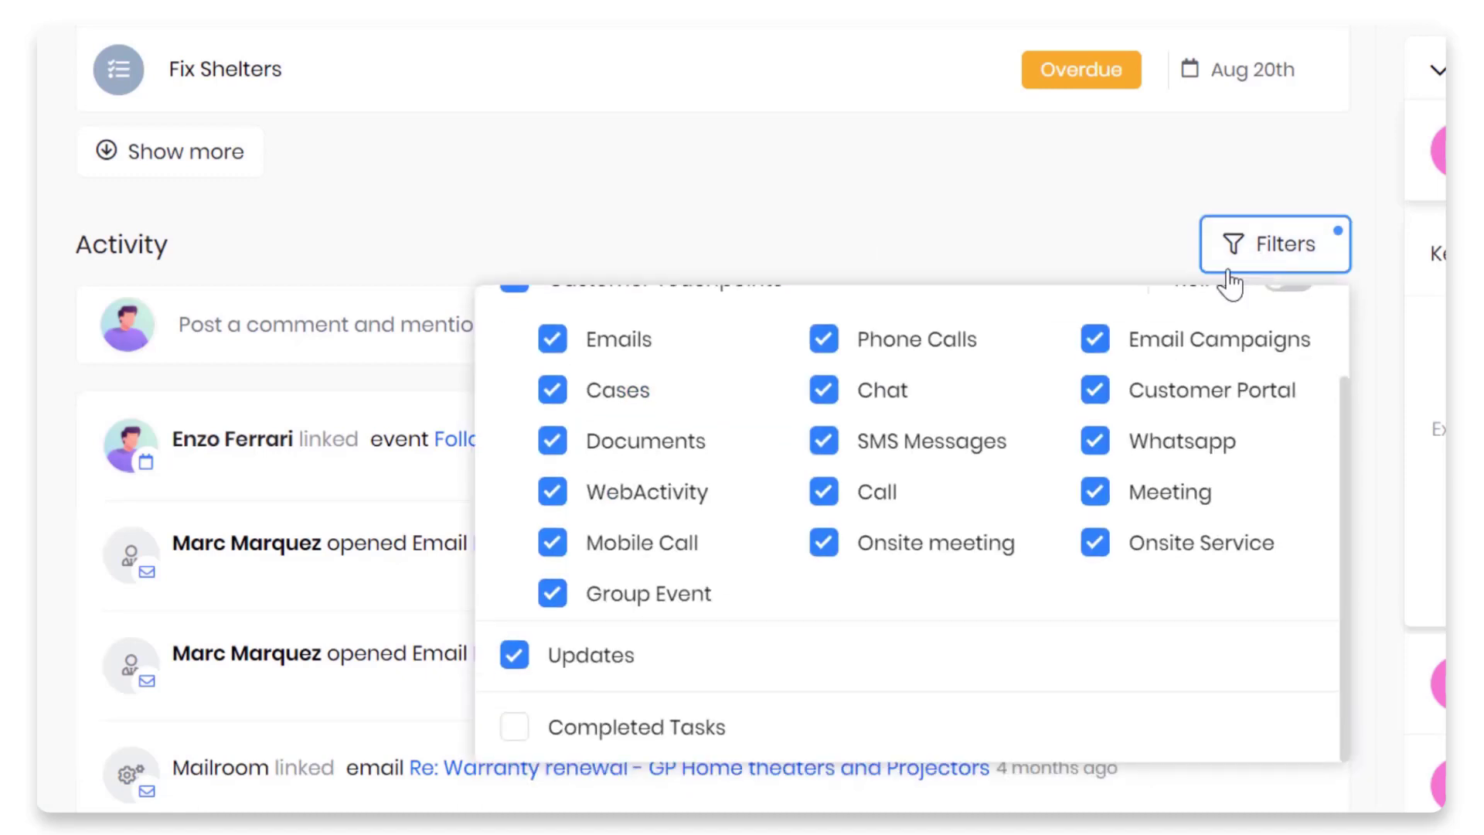
left_click(1030, 339)
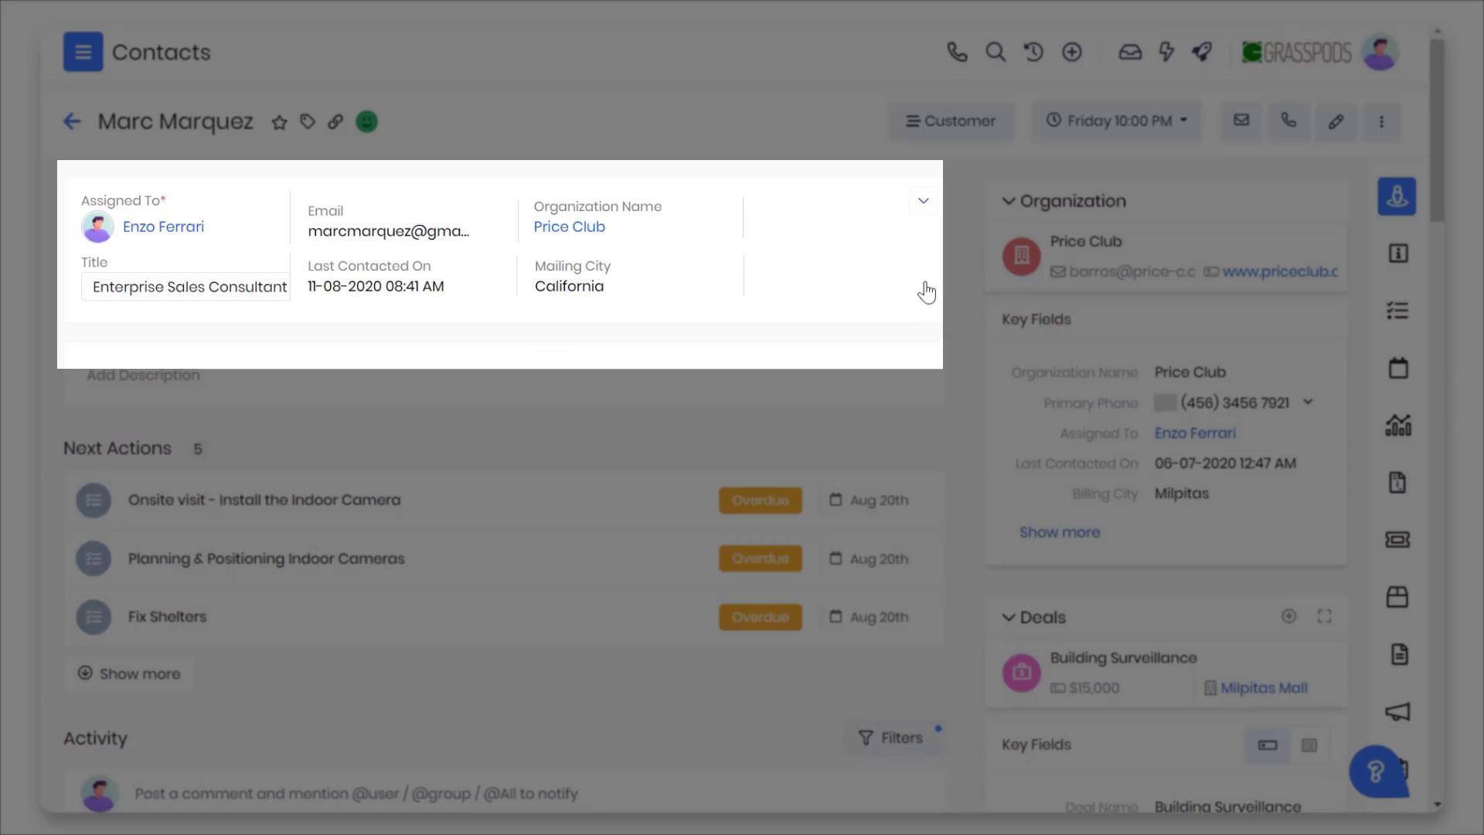
Show Marc Marquez's events panel and expand it into the full Events list.
left_click(922, 201)
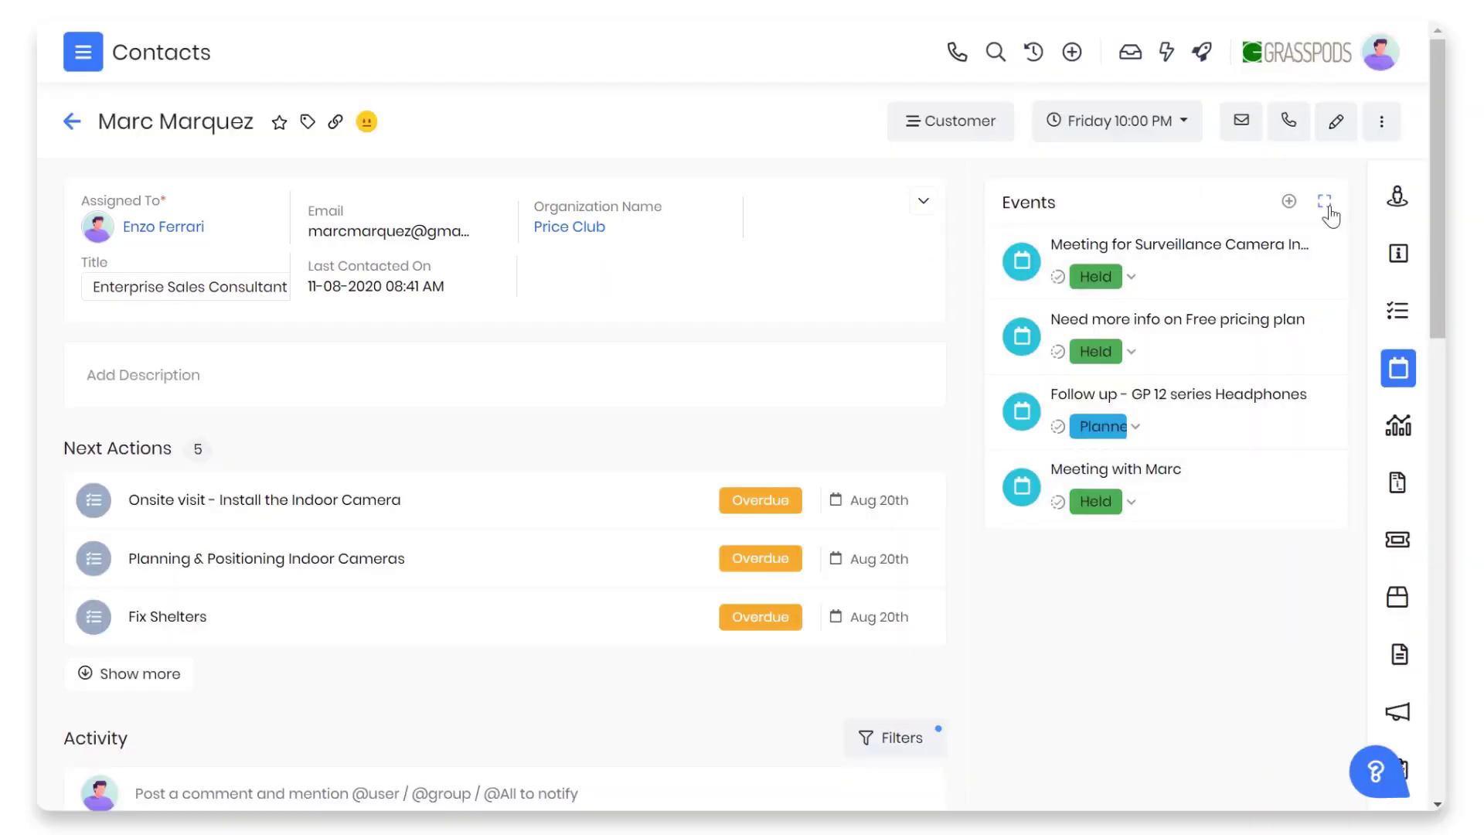
left_click(1324, 200)
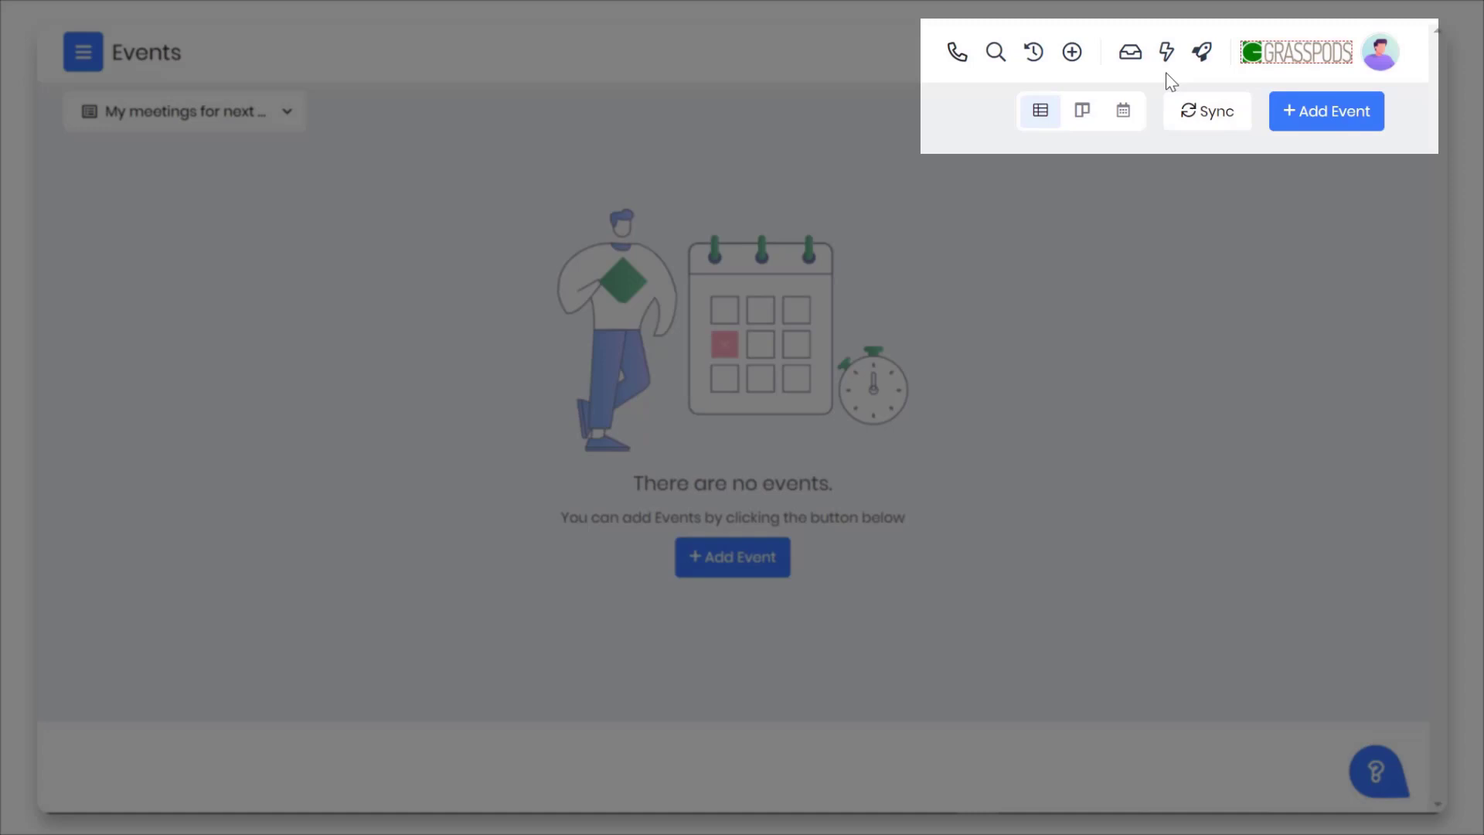
mouse_move(1167, 52)
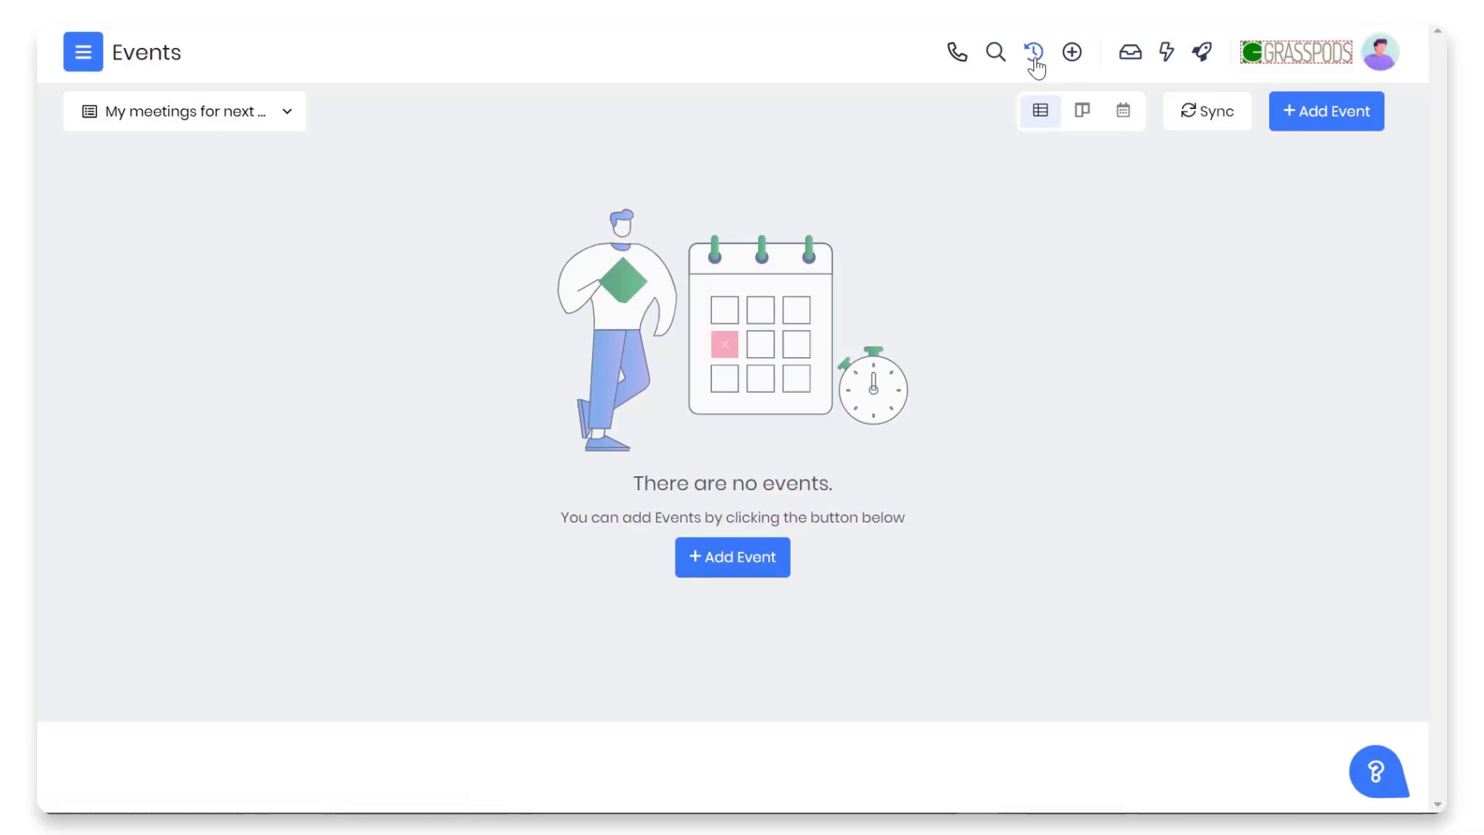
Reopen Marc Marquez's contact record from the History list of recent records.
left_click(1033, 52)
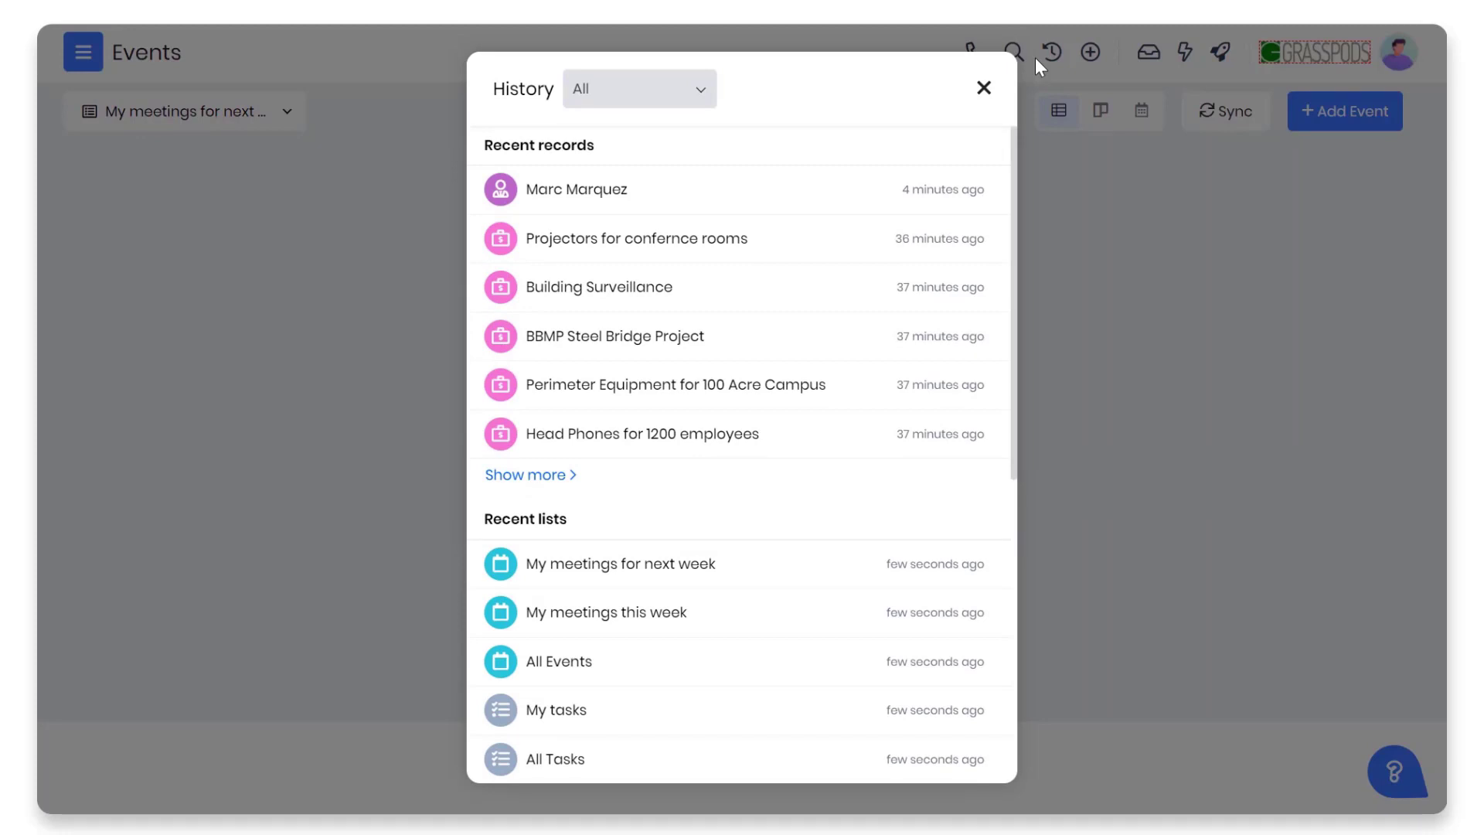
left_click(983, 88)
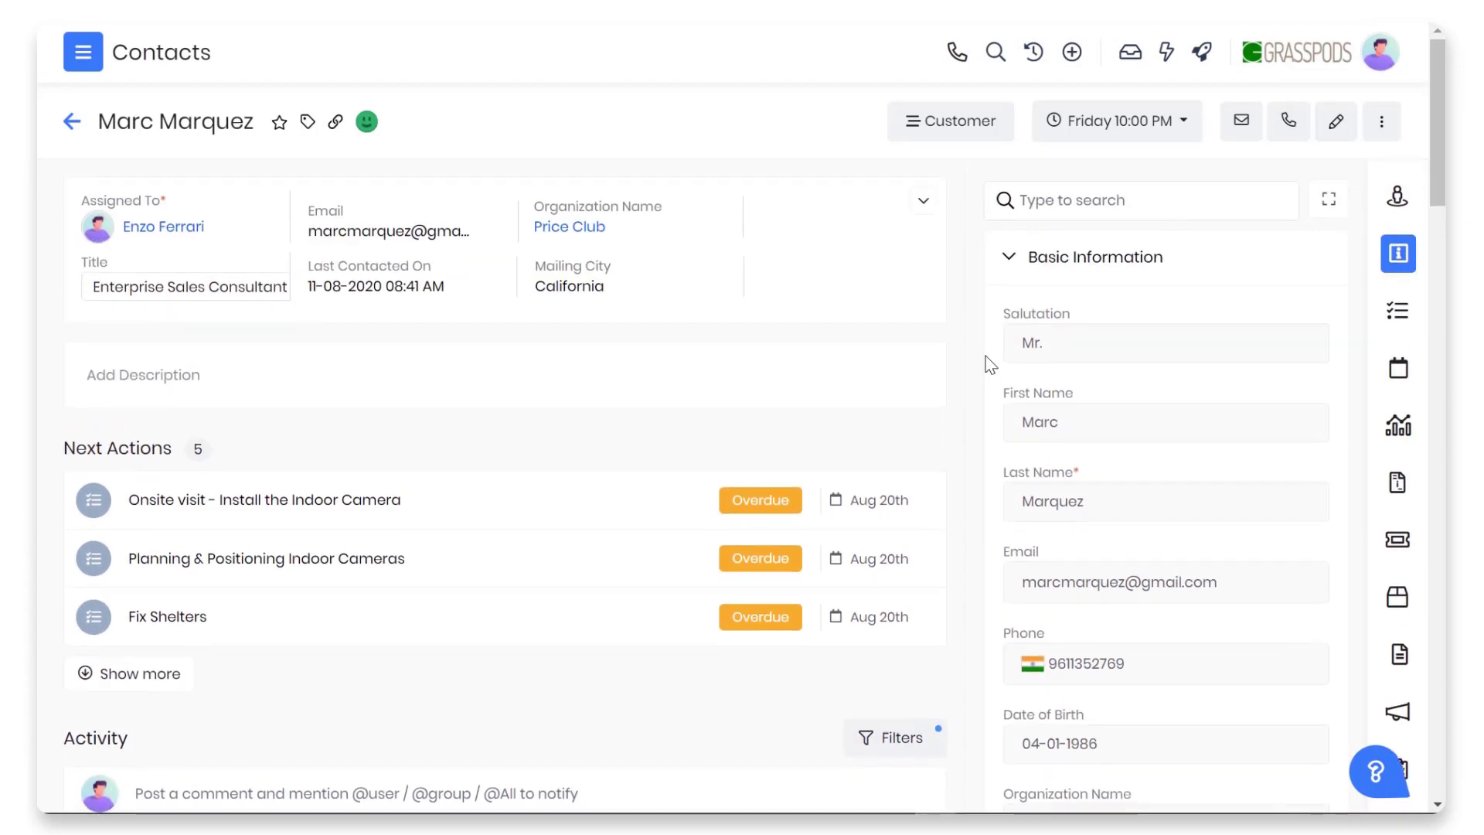
Expand the contact's details into full view and search its fields for 'md'.
left_click(1328, 199)
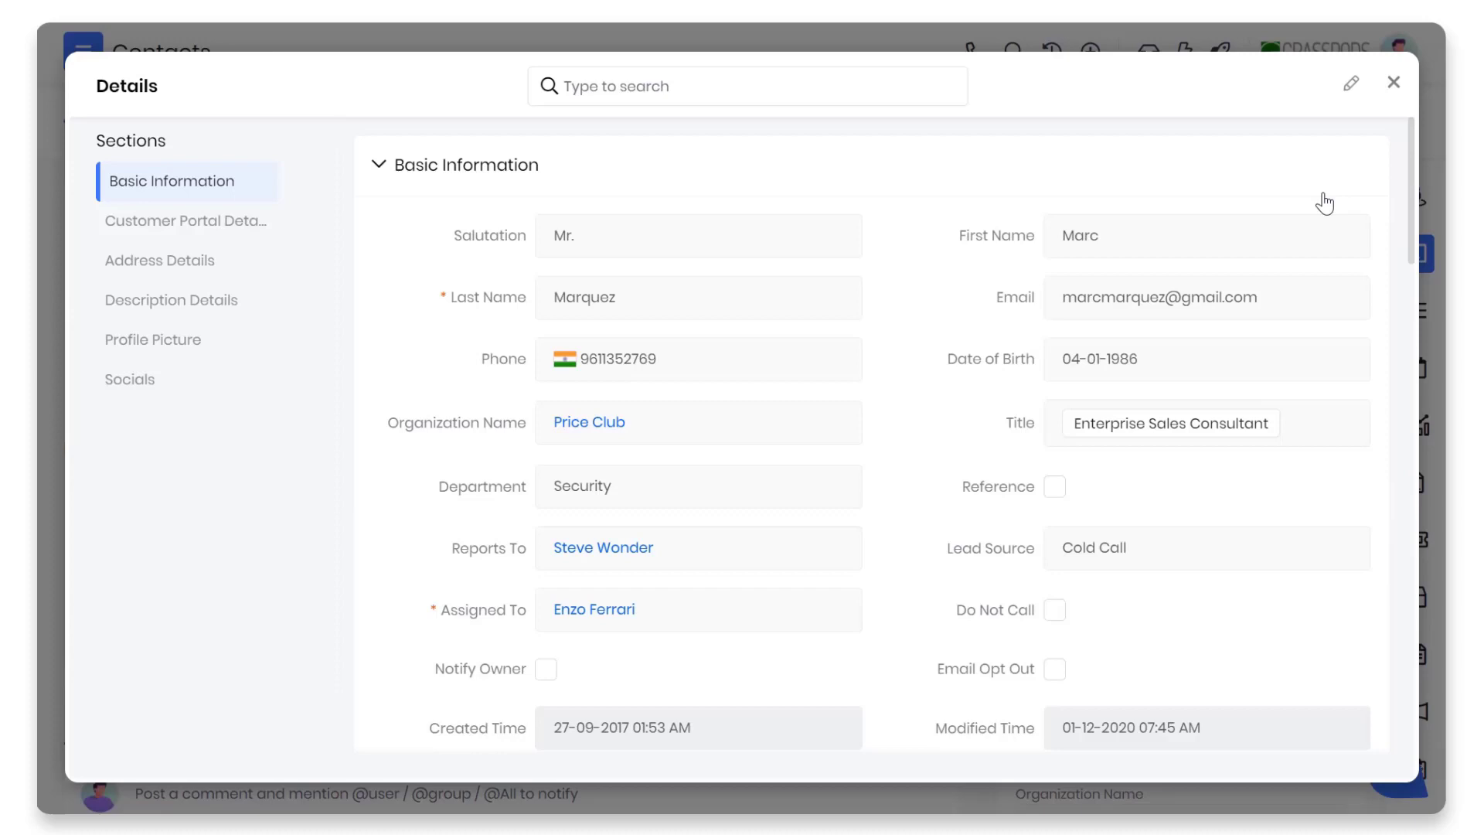
mouse_move(951, 206)
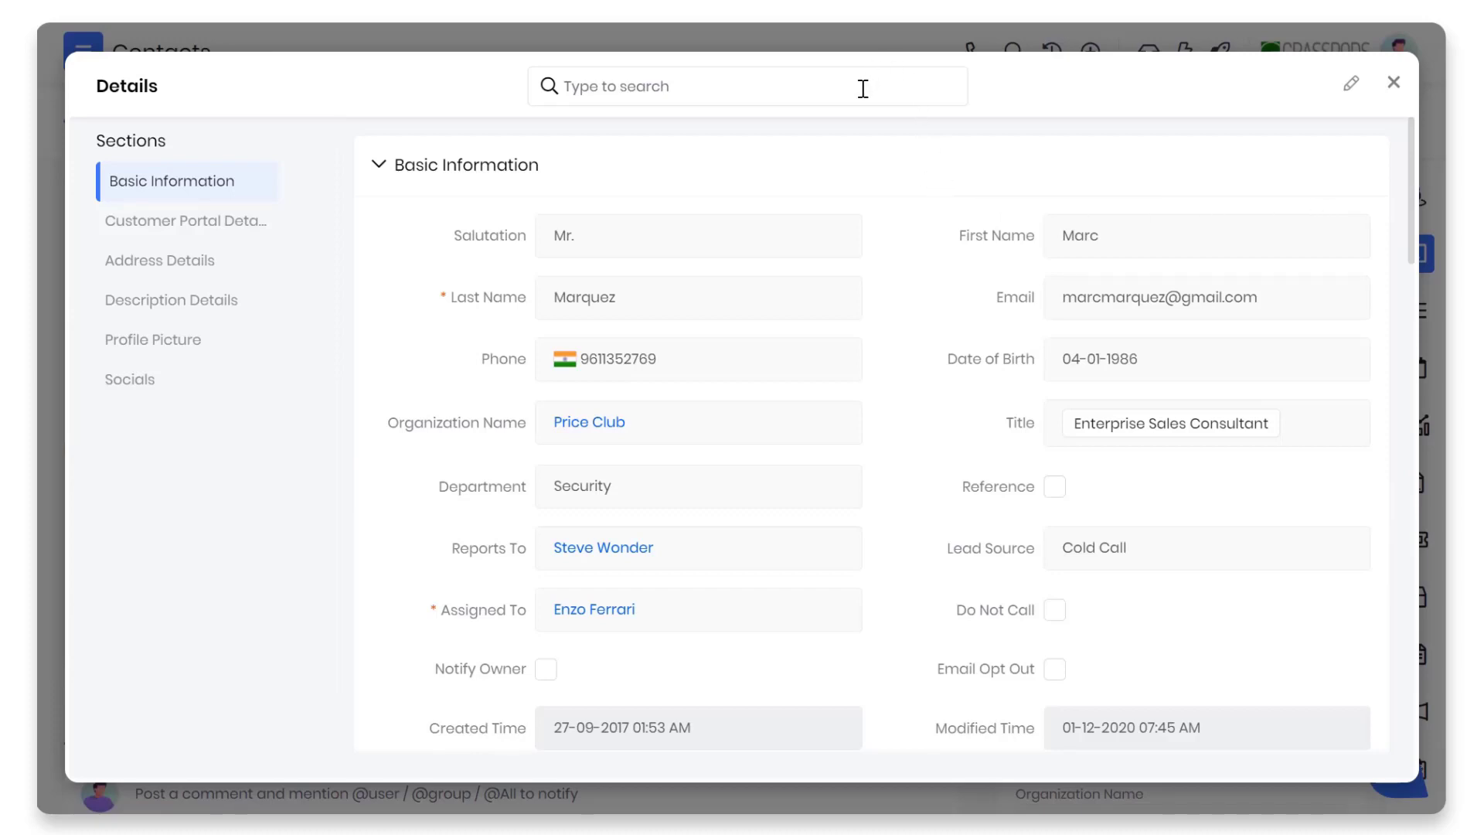
left_click(747, 86)
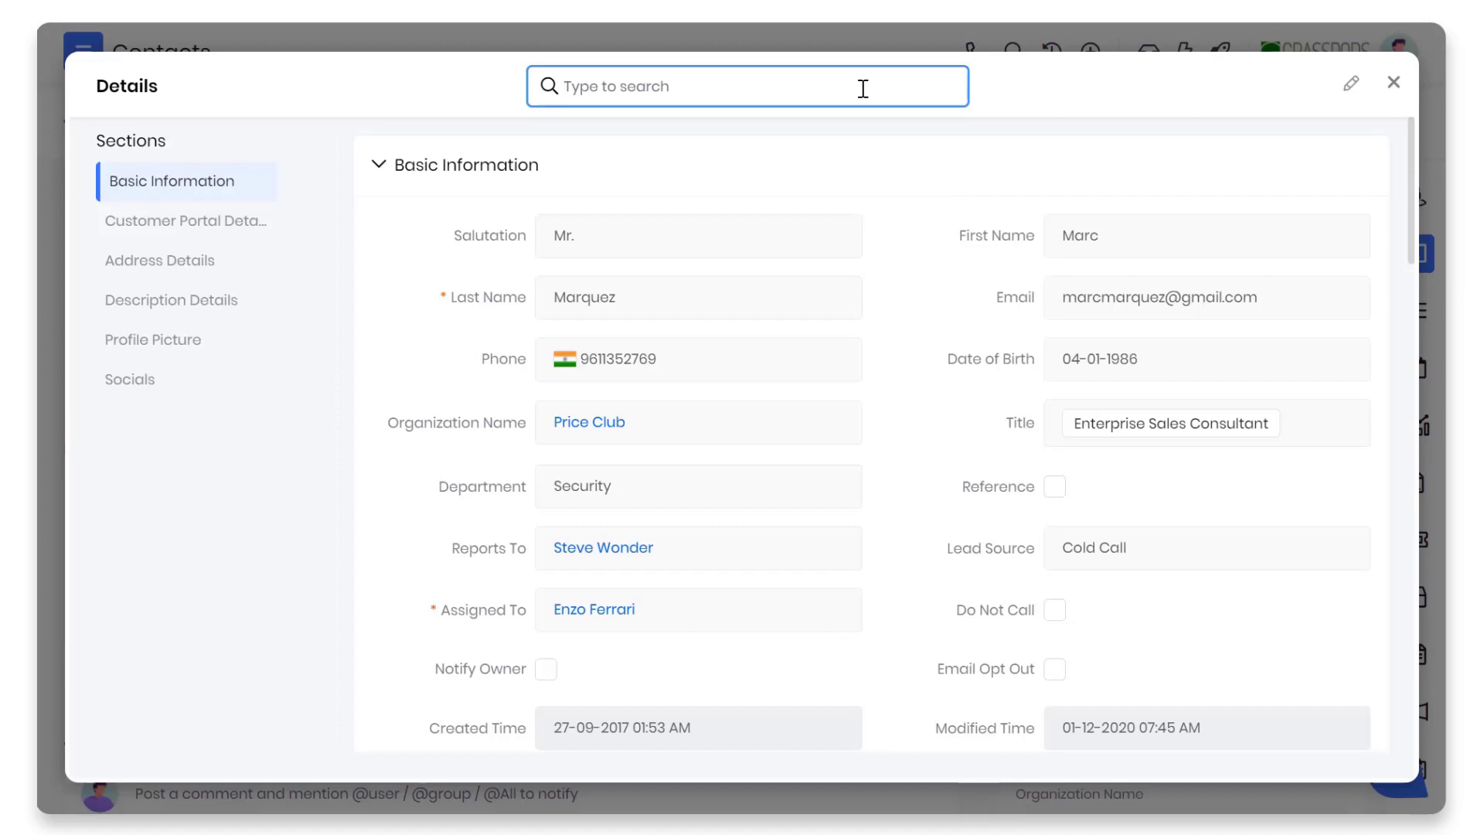
type("md")
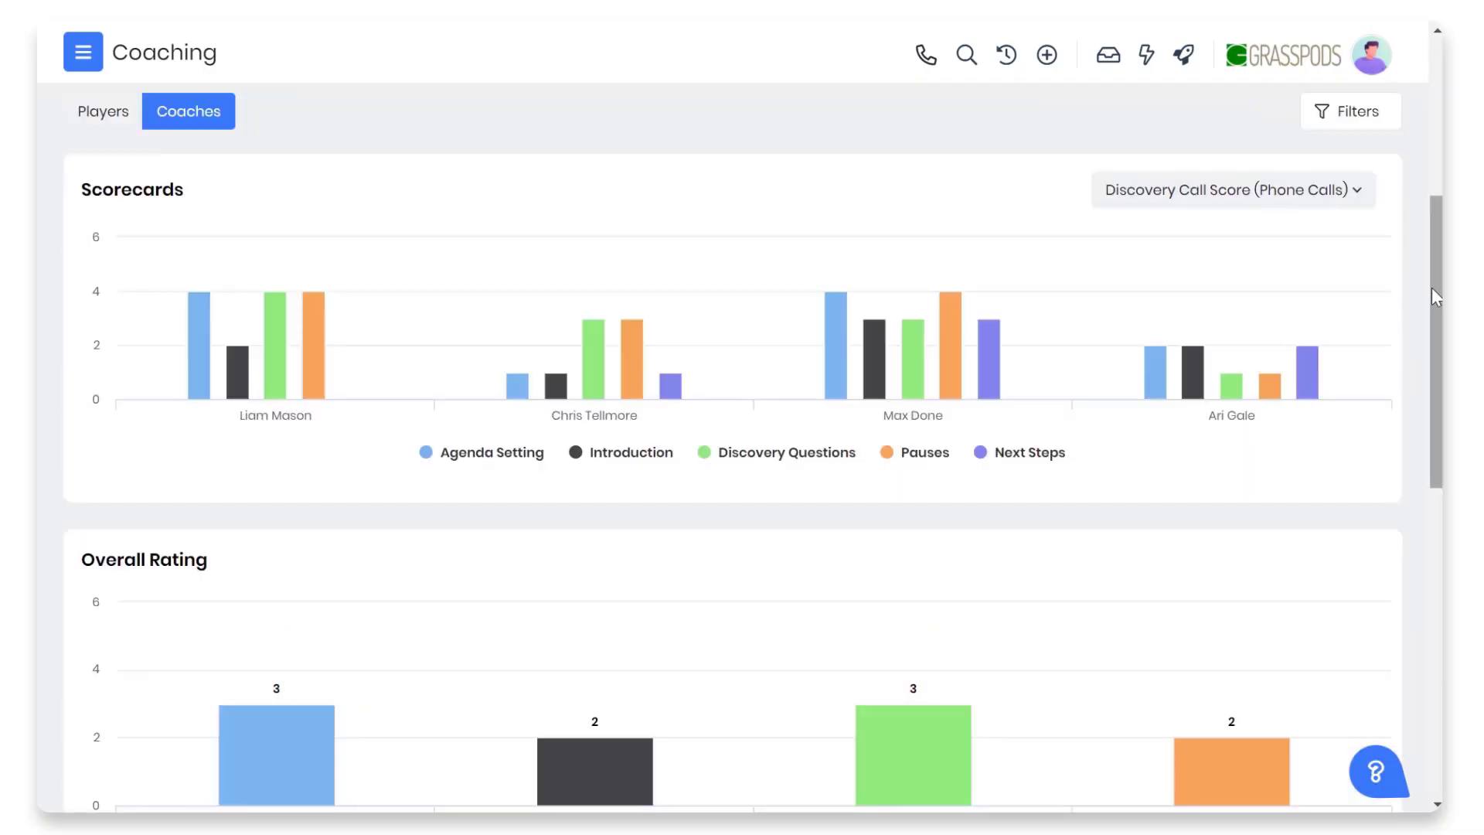
Open the Deals pipeline in Kanban view and scroll down the stage columns.
left_click(102, 111)
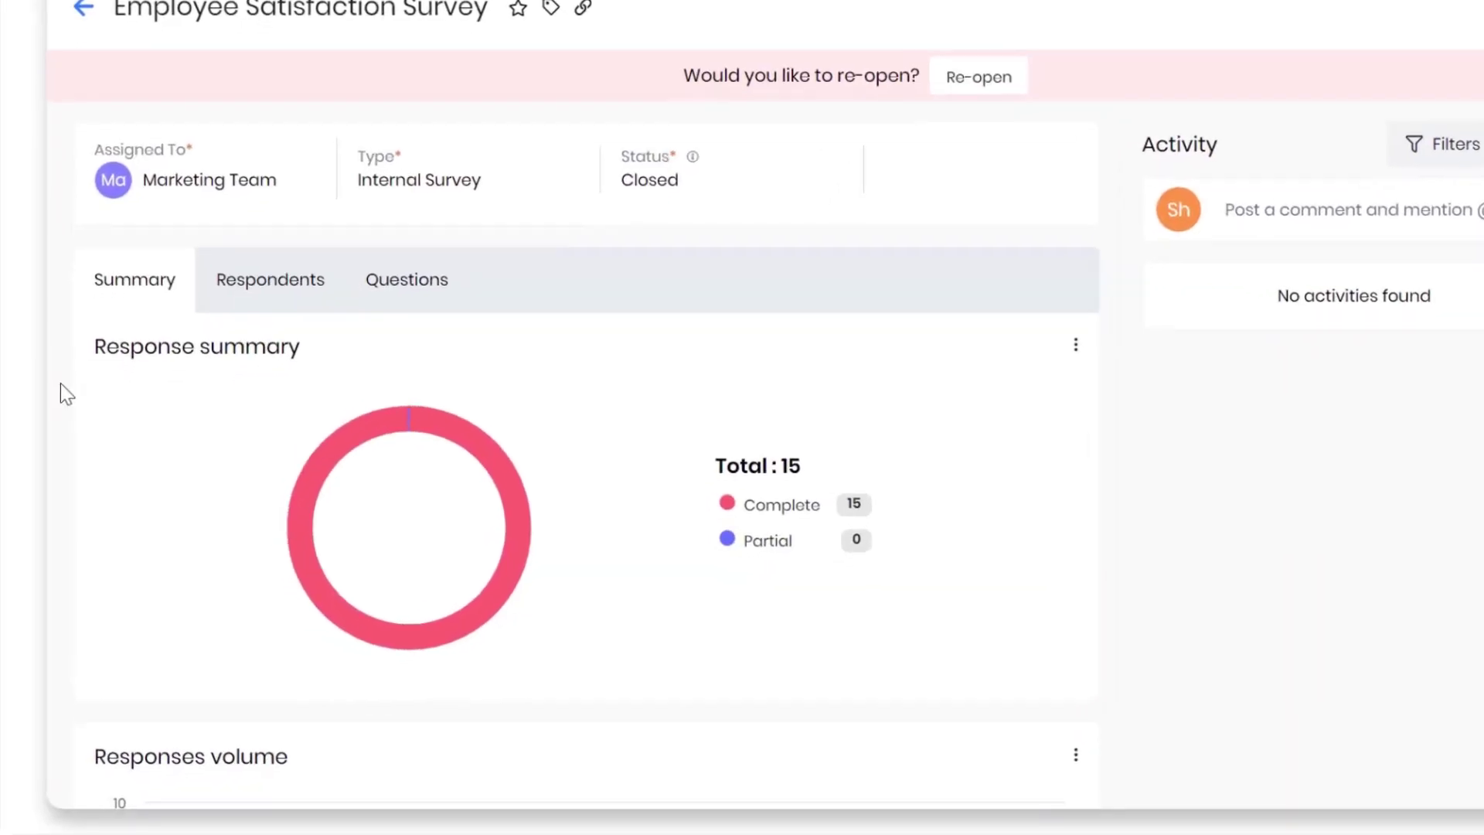
scroll("down", 3)
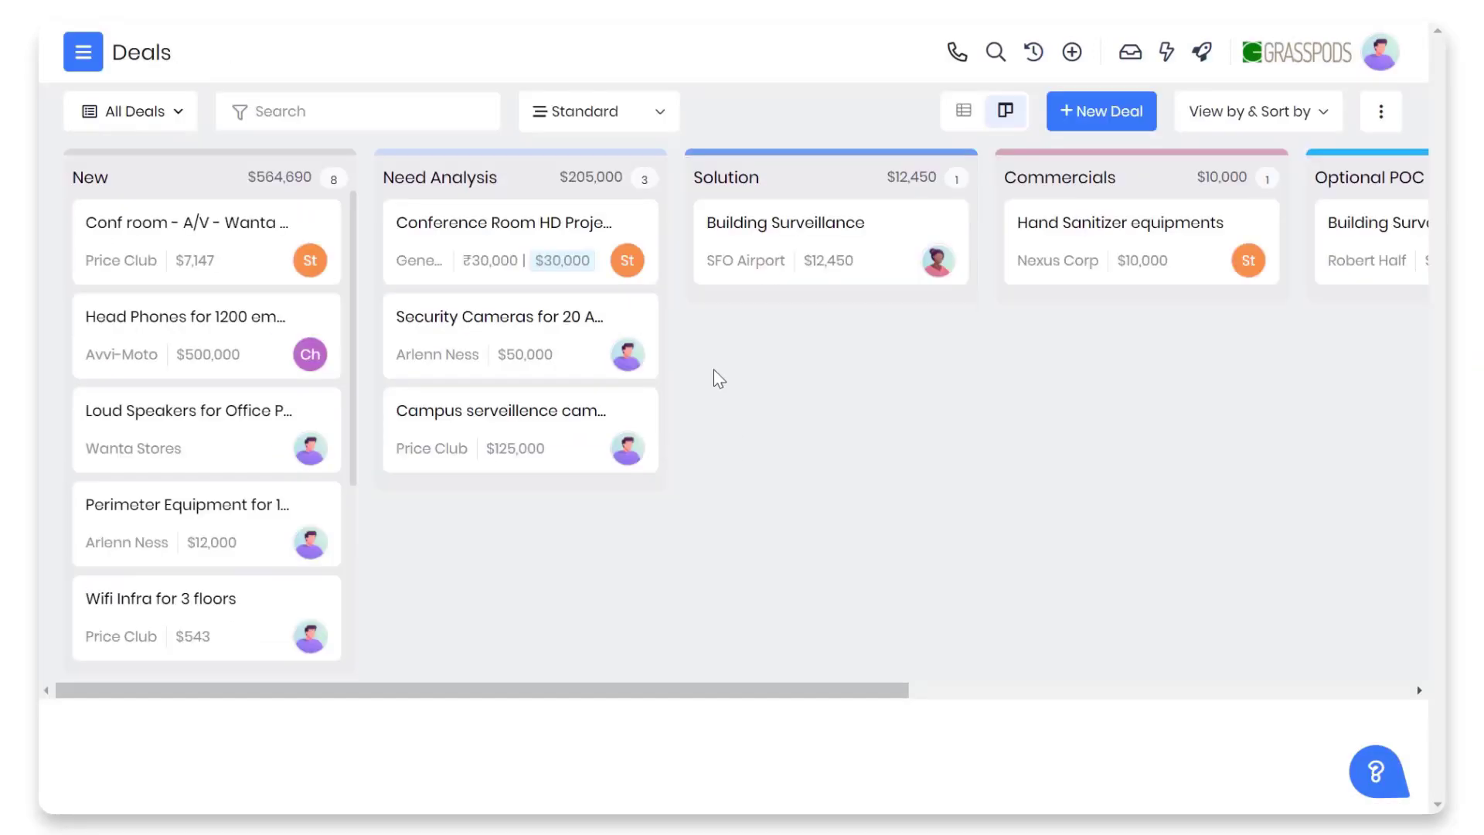
mouse_move(648, 123)
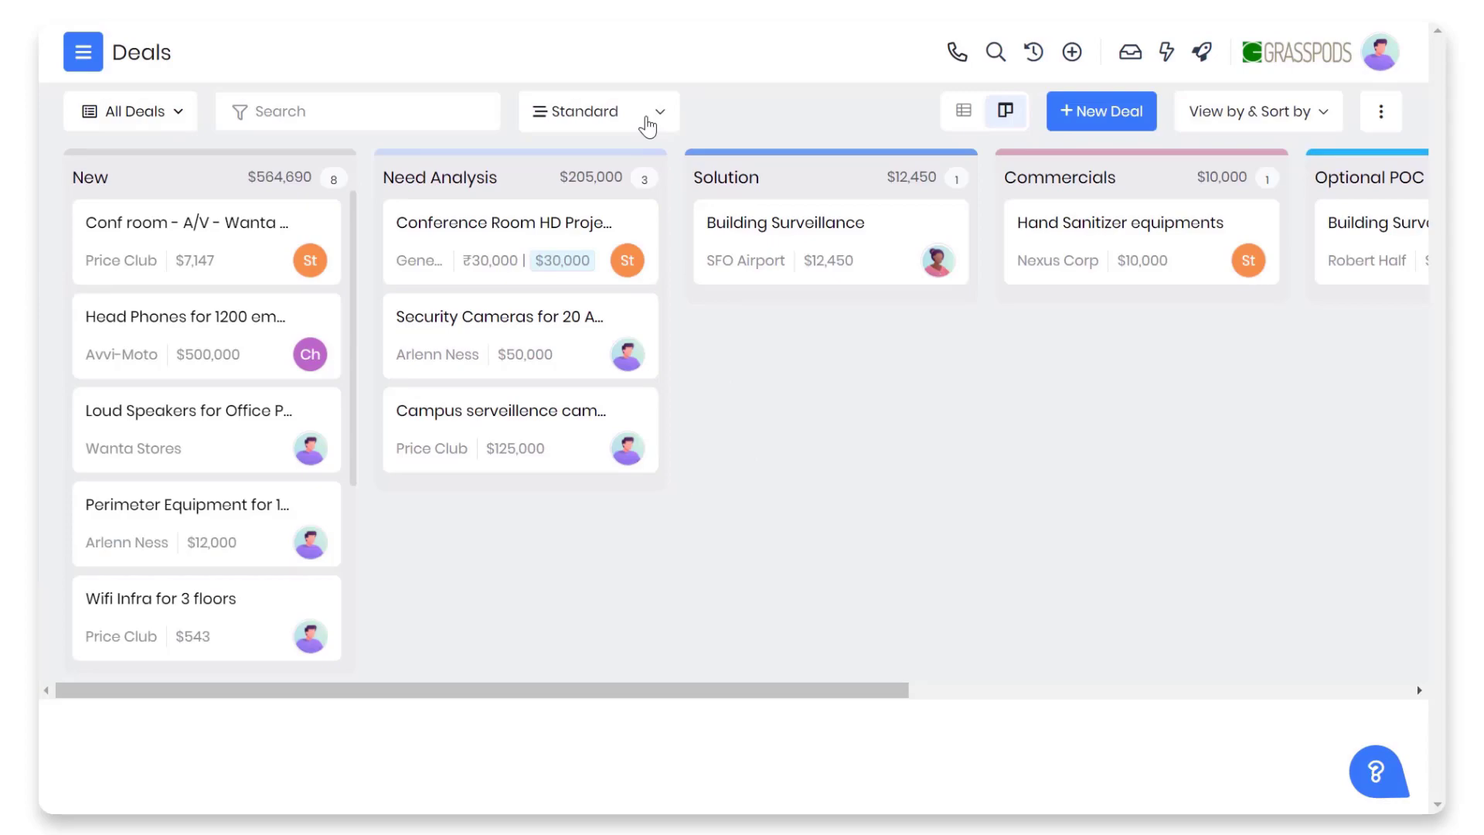
left_click(594, 110)
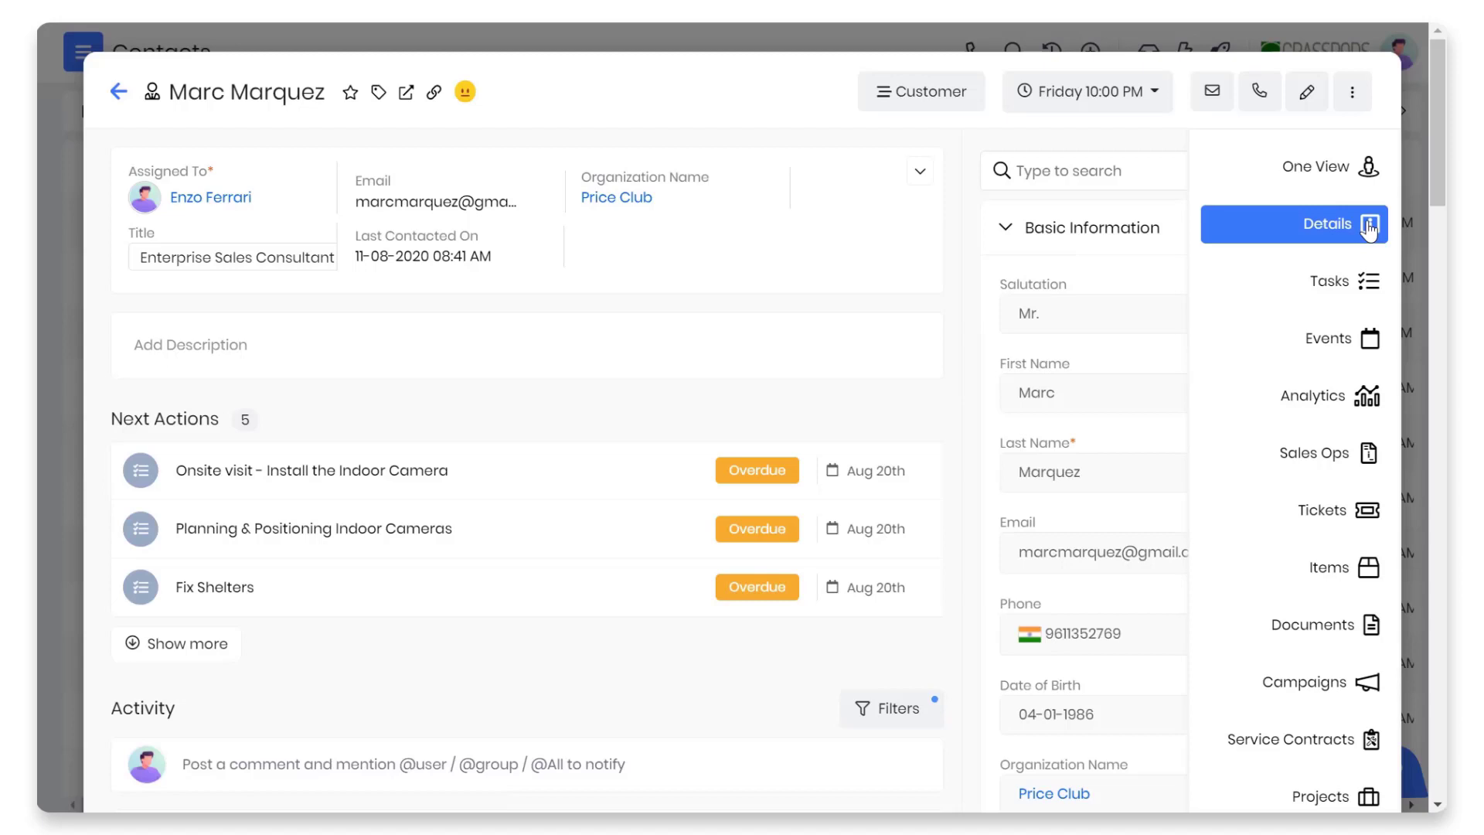
Compare the contact's Details panel with the older version's full details and record sections.
left_click(1124, 170)
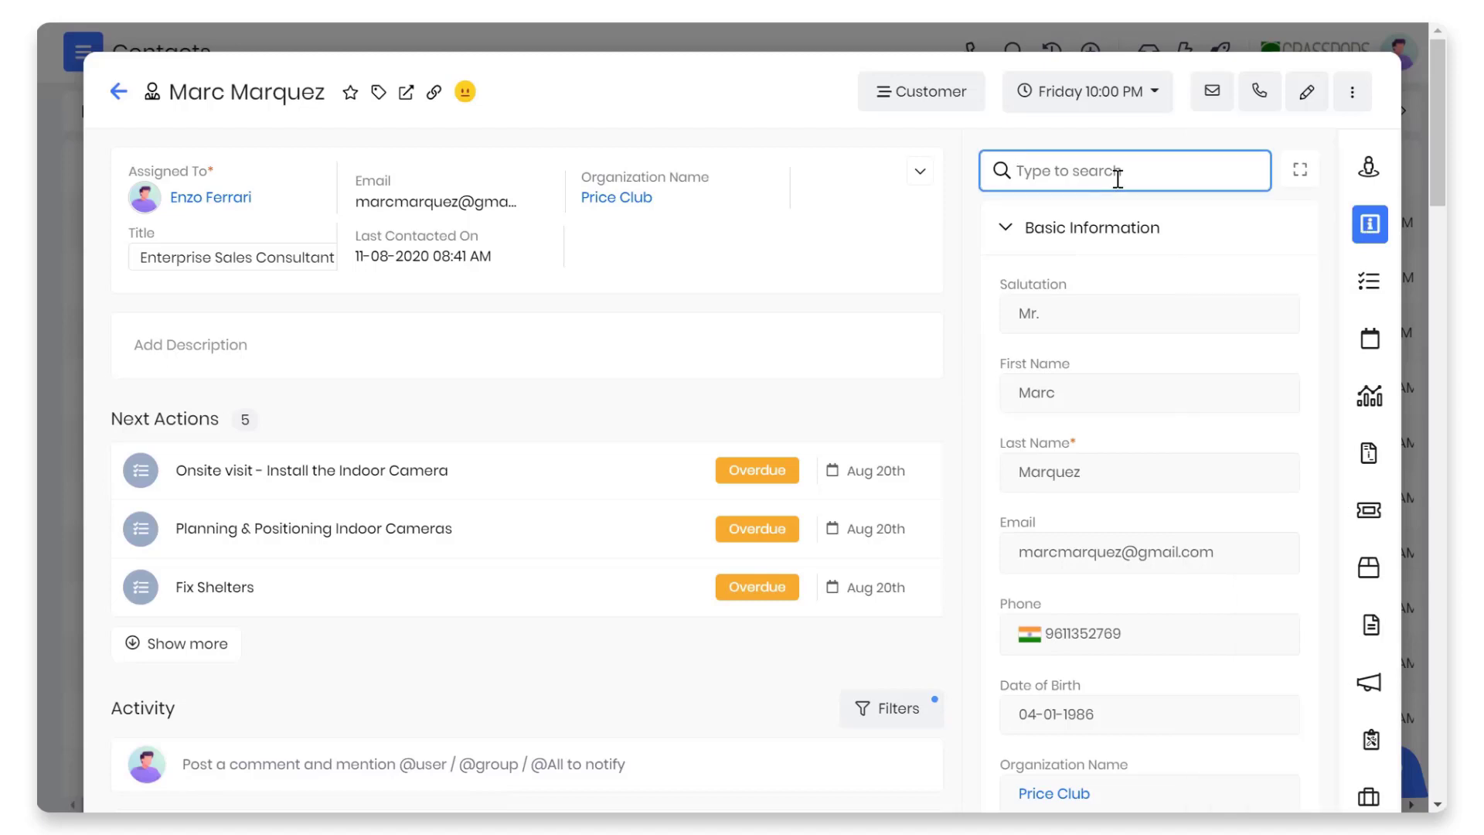
type("ass")
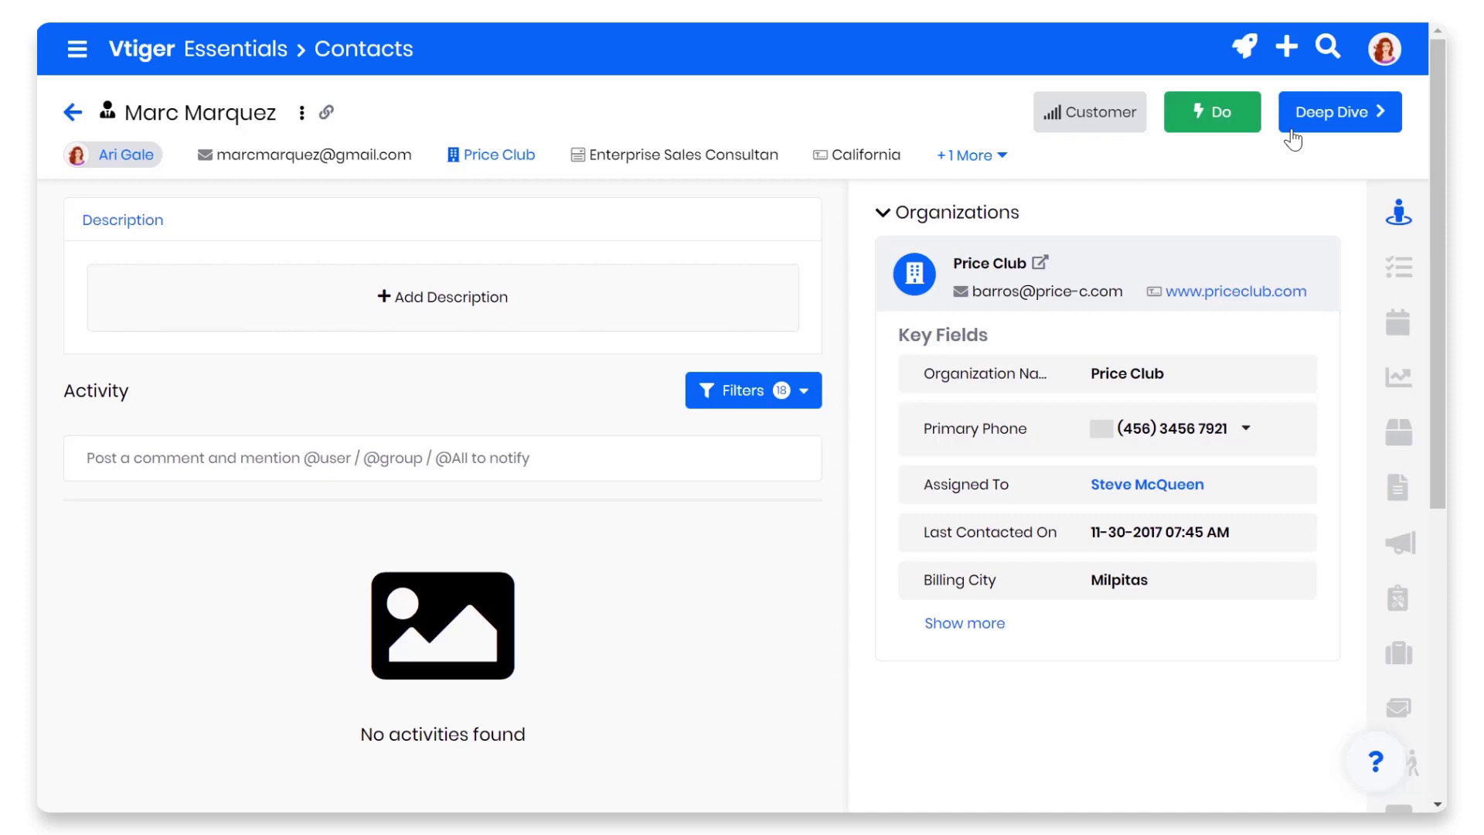
left_click(1338, 110)
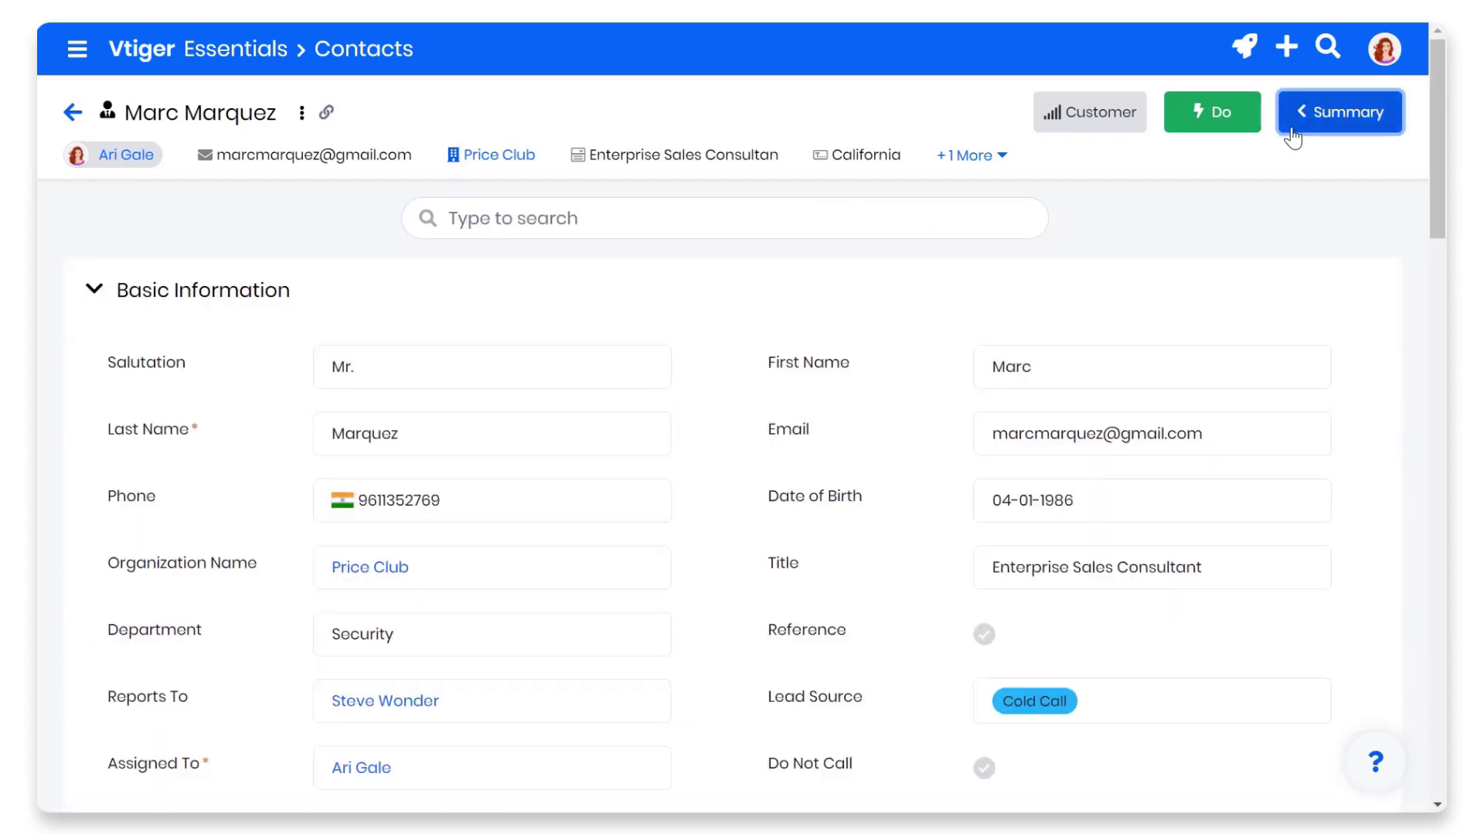
left_click(1340, 110)
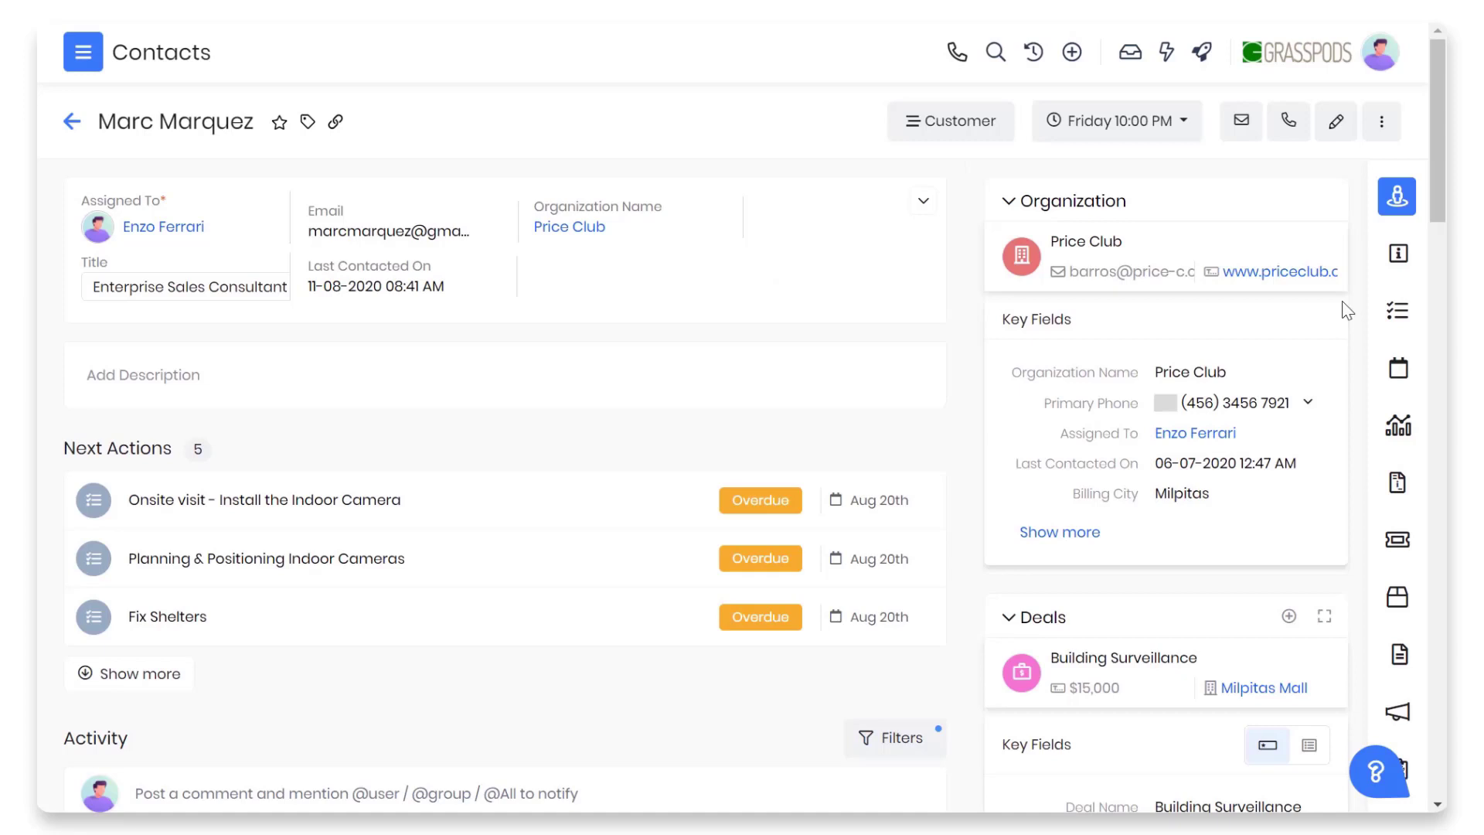
left_click(1397, 197)
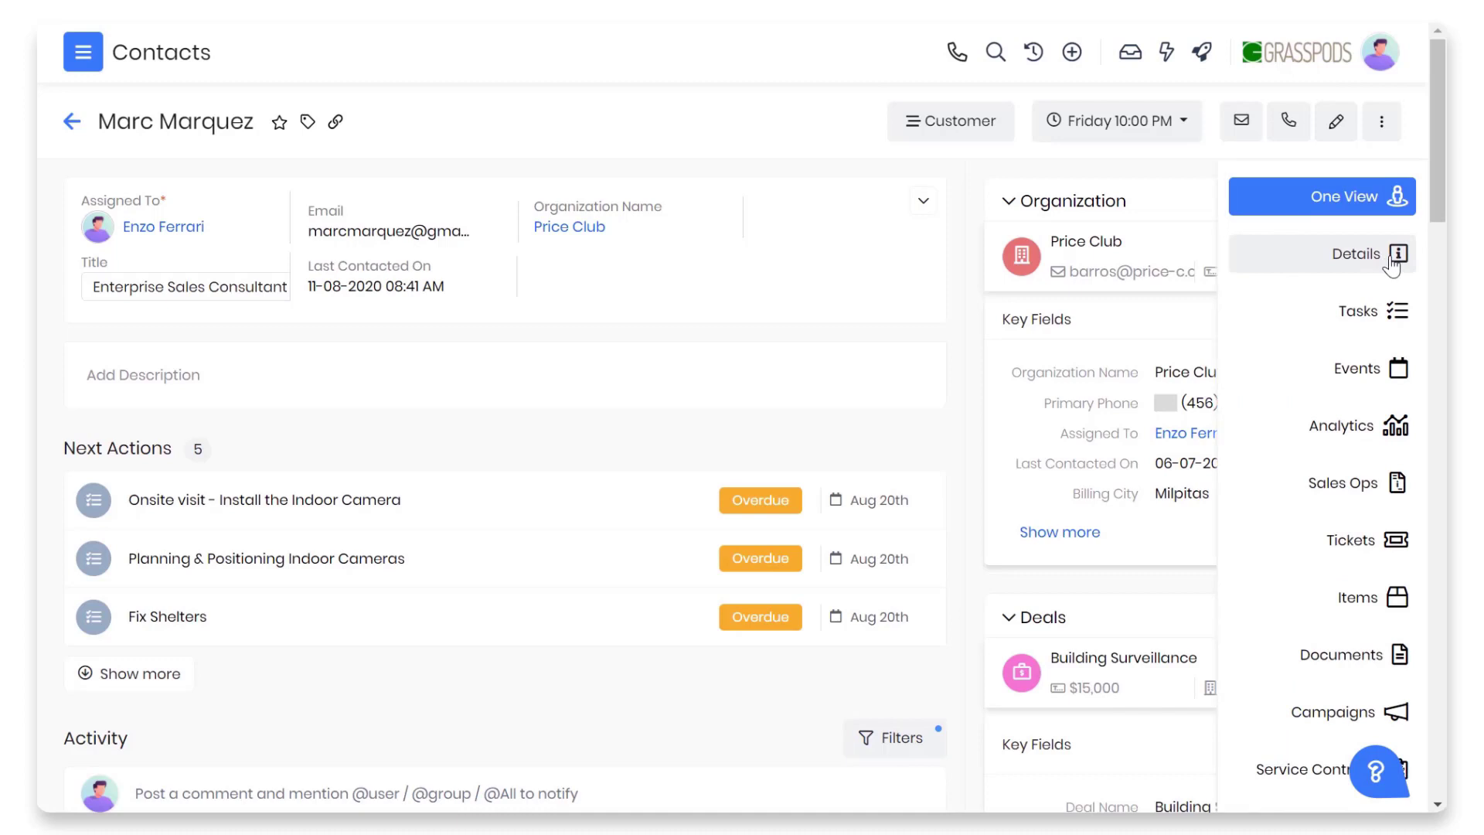
left_click(1358, 311)
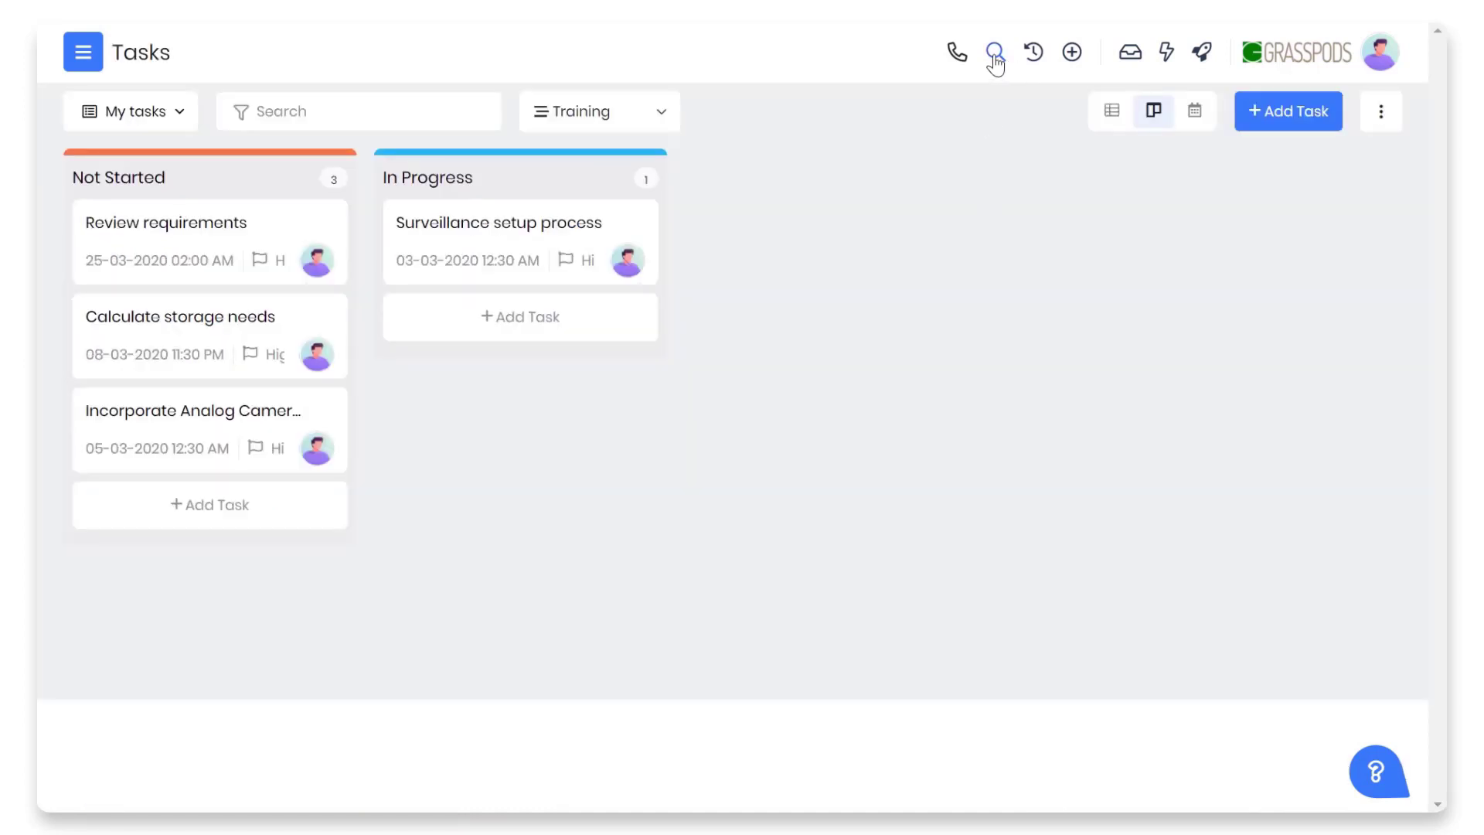
Search all records for 'surveillance' and show counts for the remaining result types.
left_click(992, 52)
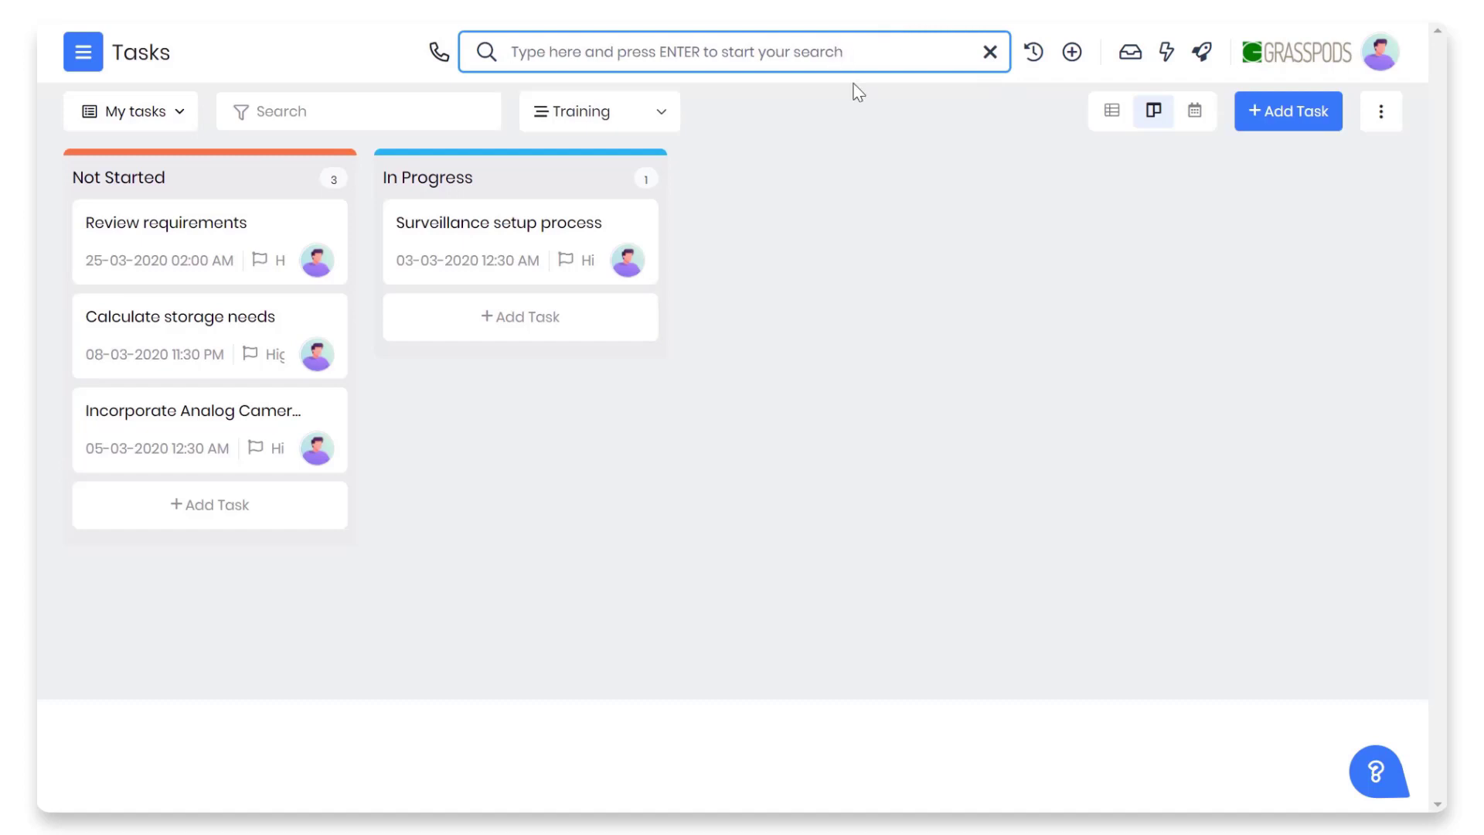
type("surveill")
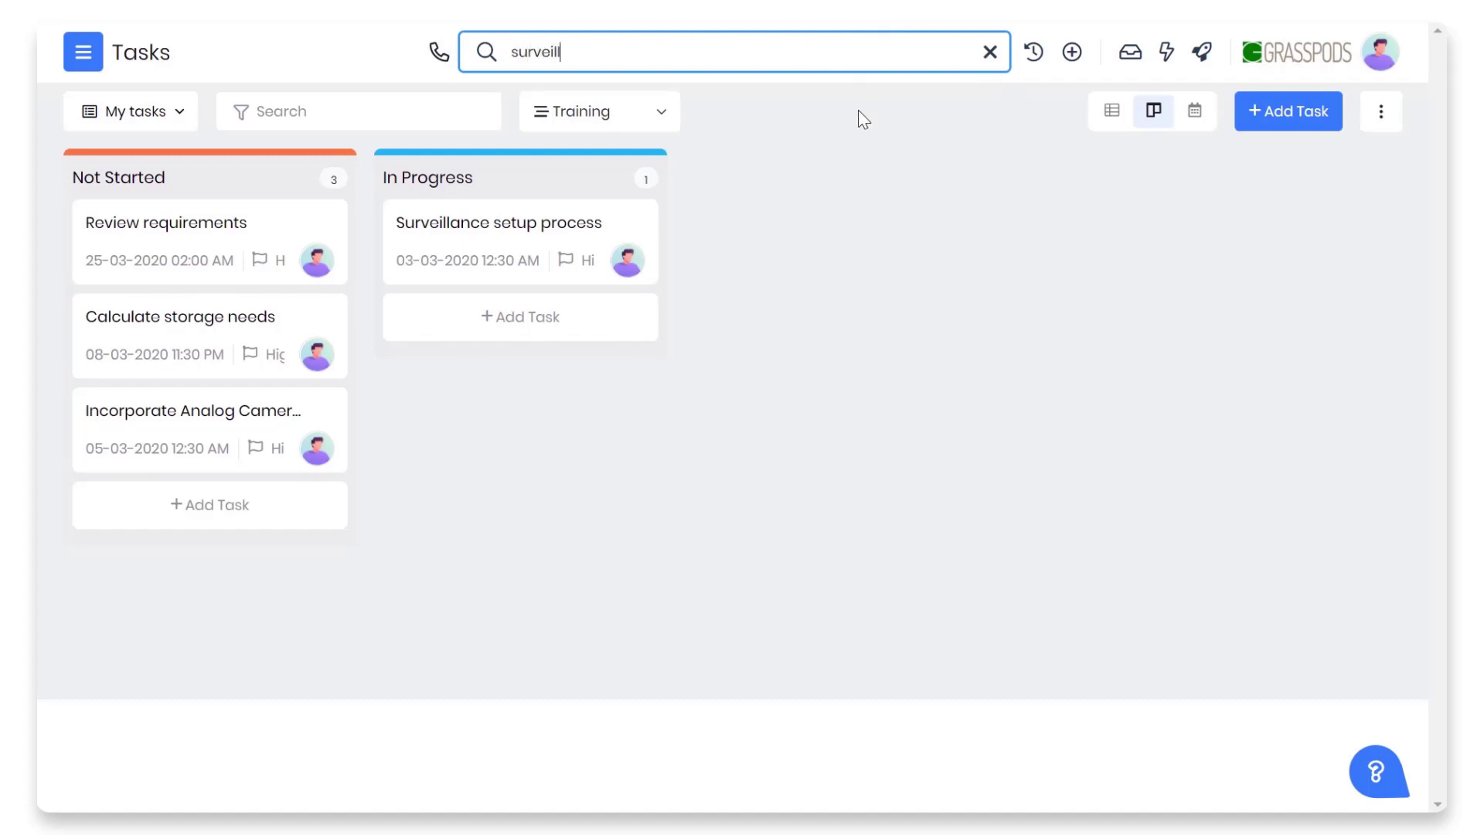
type("ance")
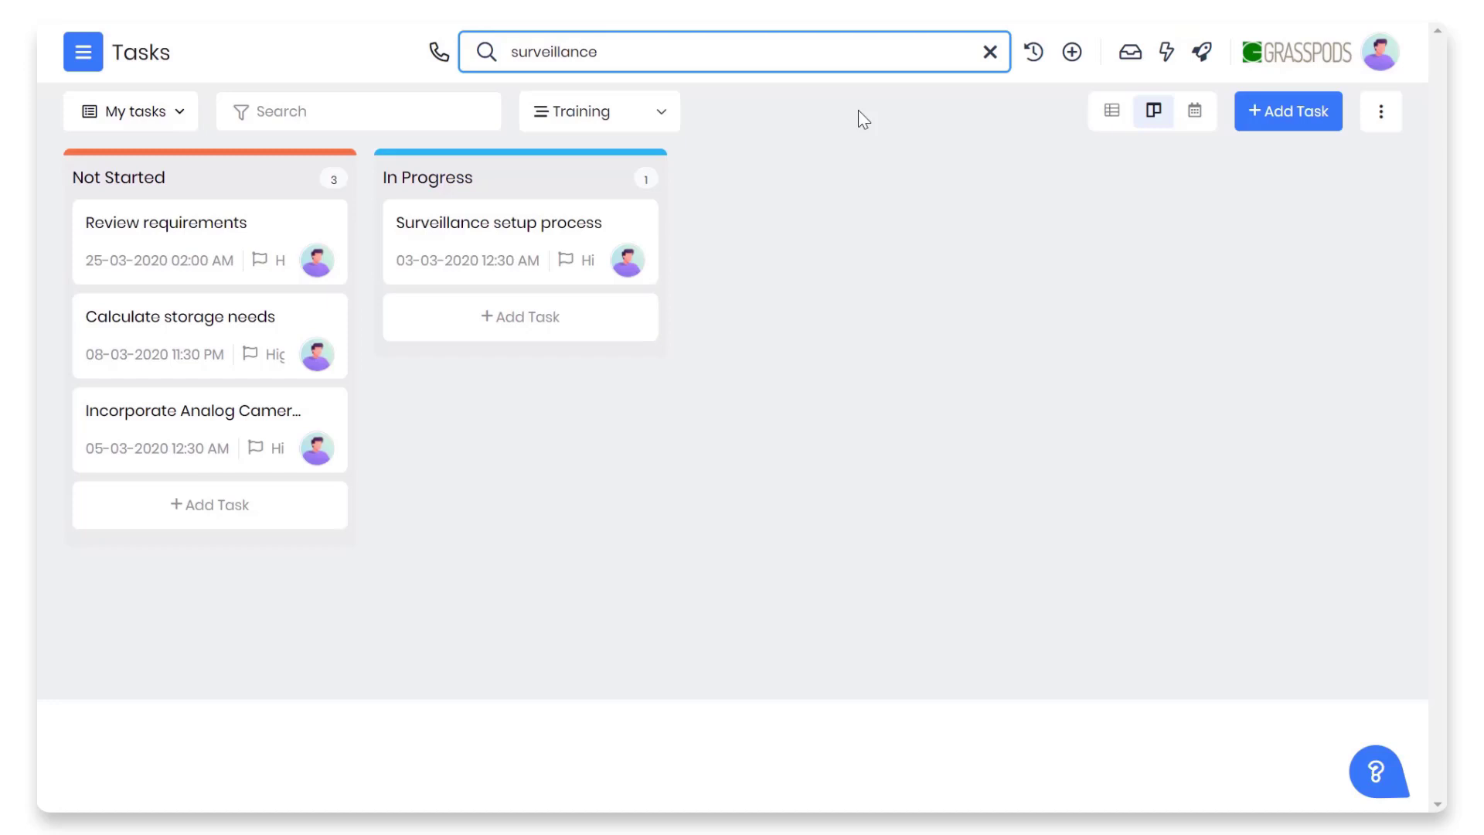
left_click(733, 52)
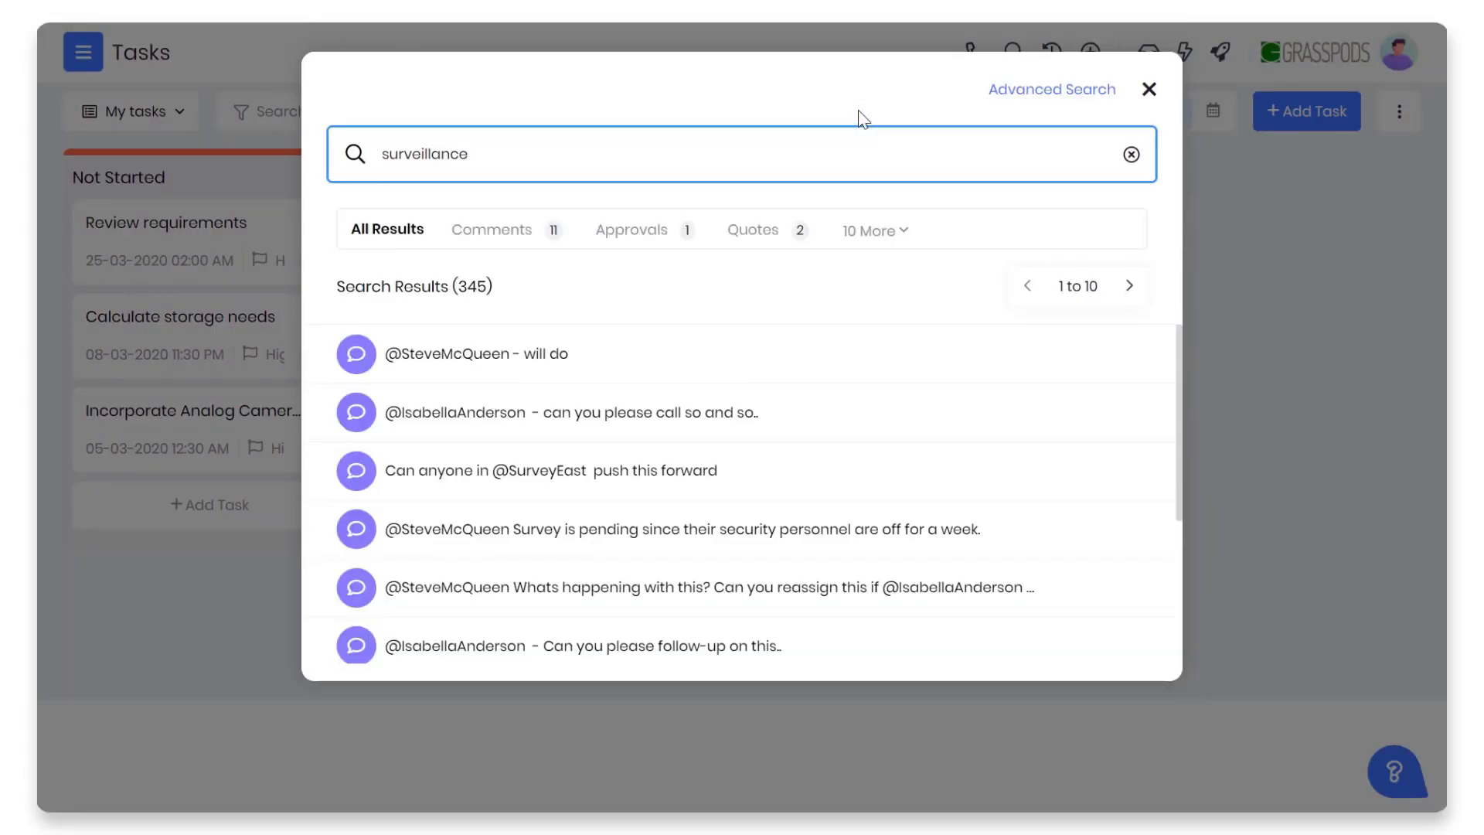
left_click(868, 229)
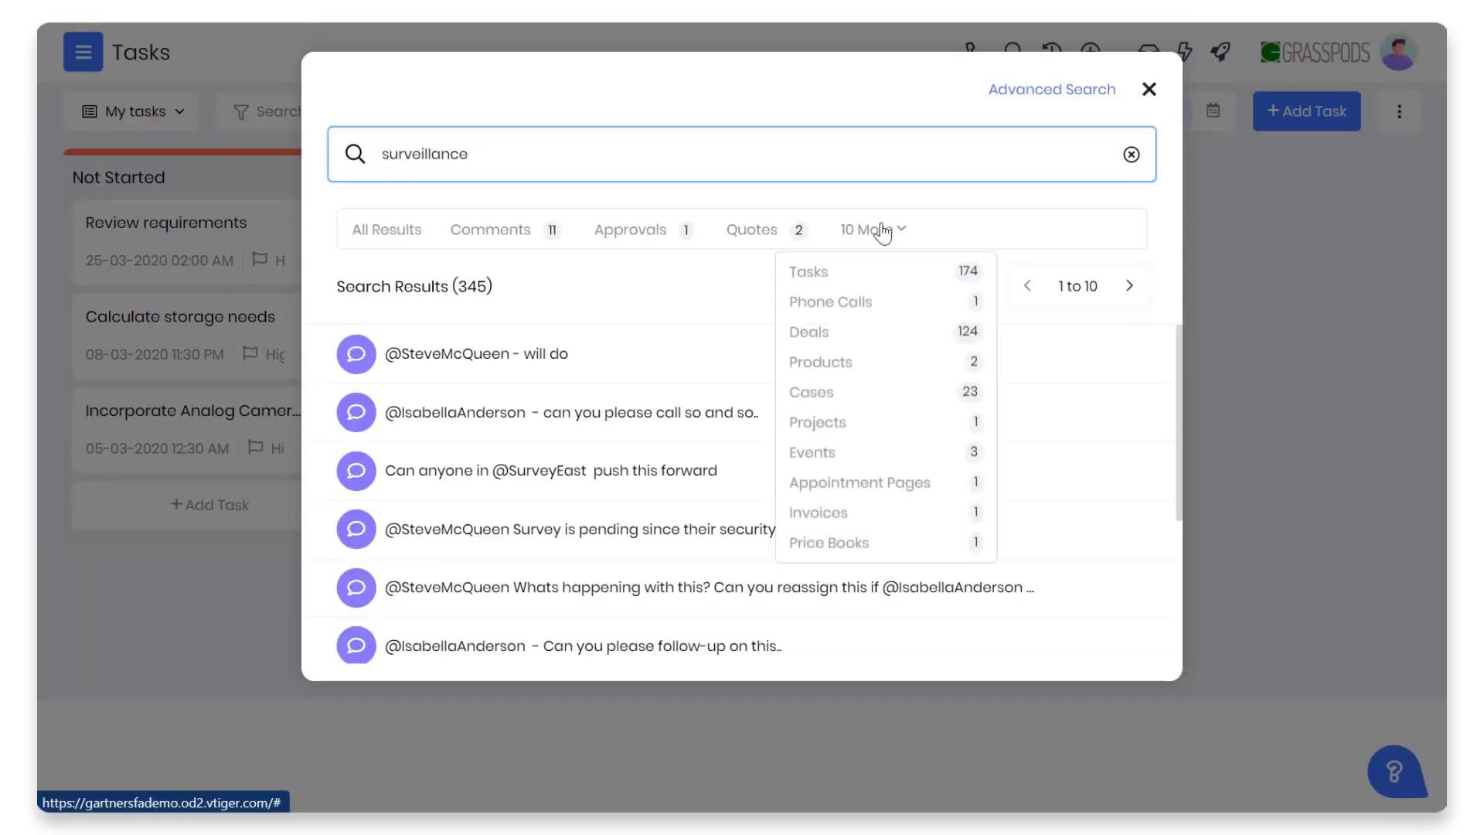
mouse_move(860, 320)
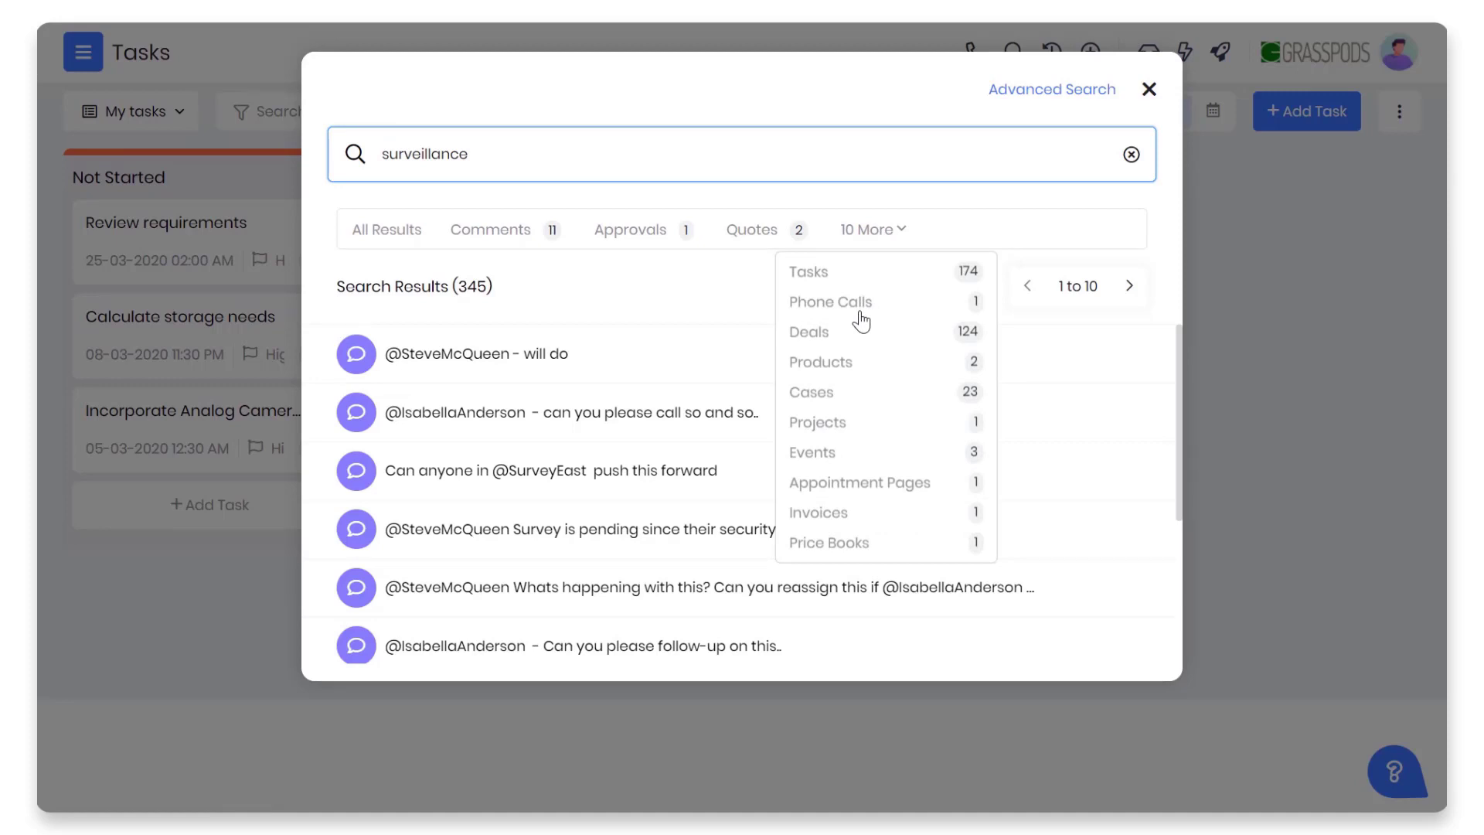
mouse_move(746, 296)
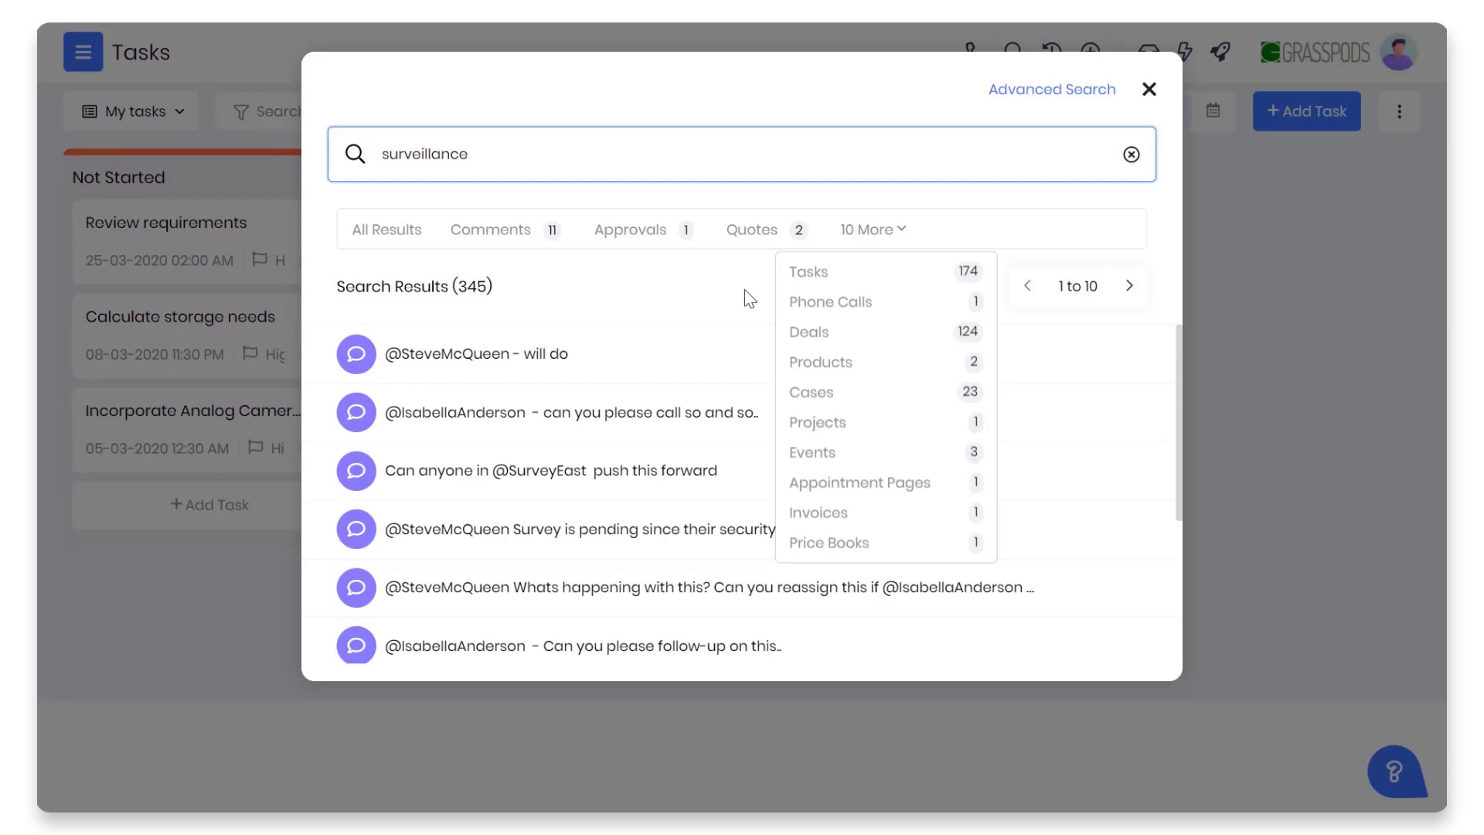
mouse_move(729, 291)
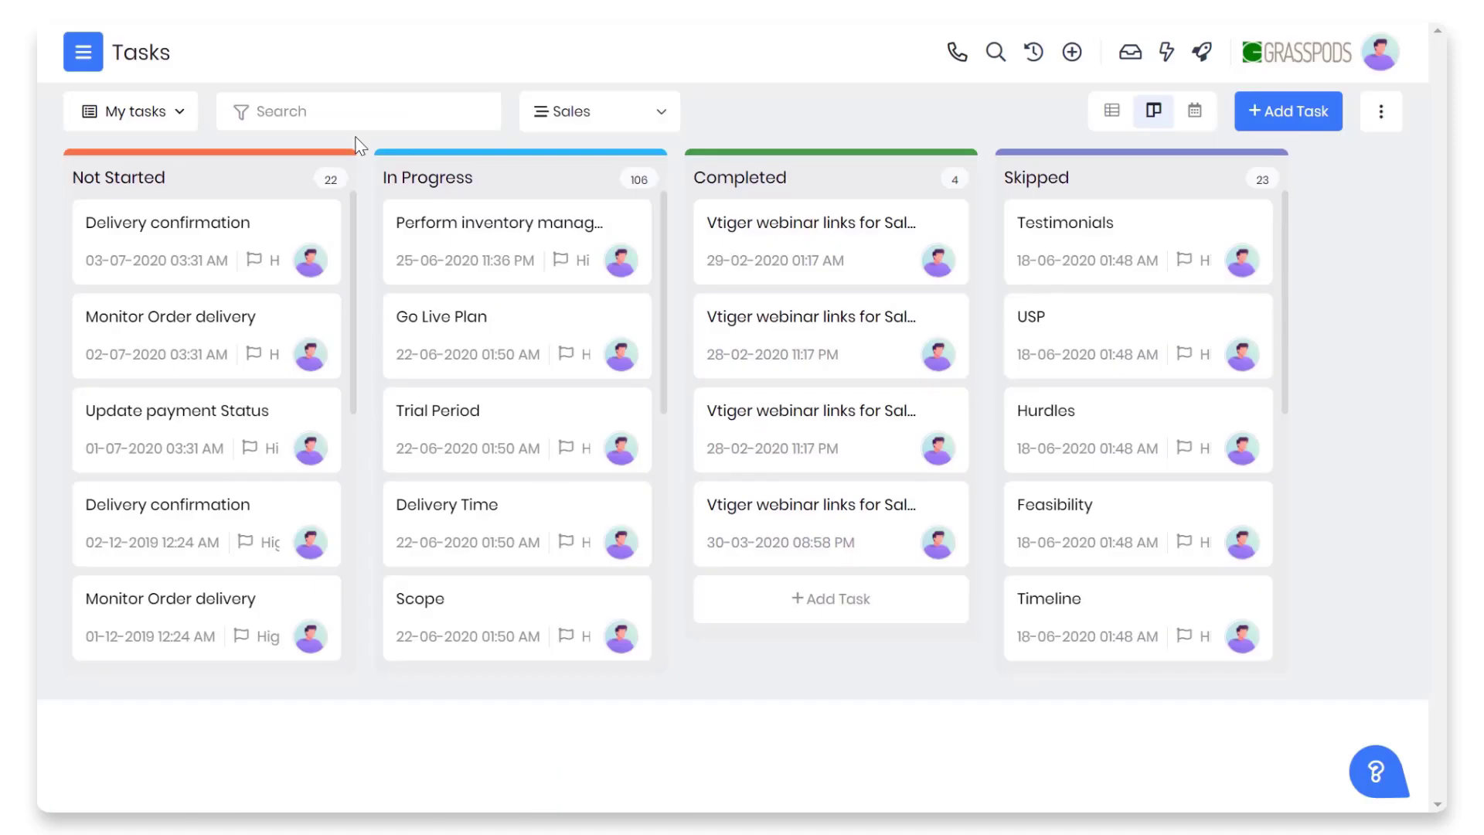
Filter the tasks board by the search term 'time'.
left_click(358, 111)
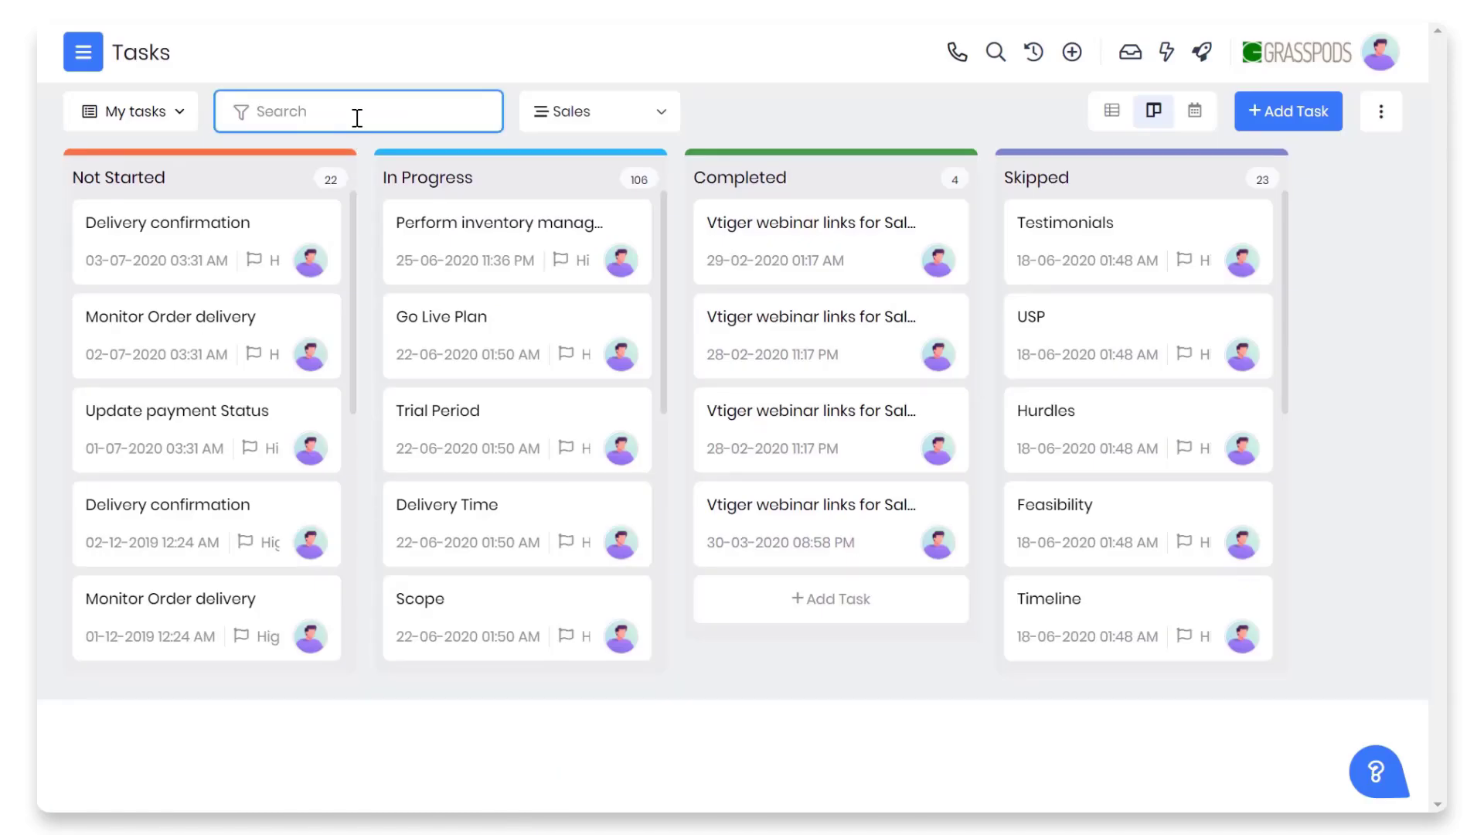
type("time")
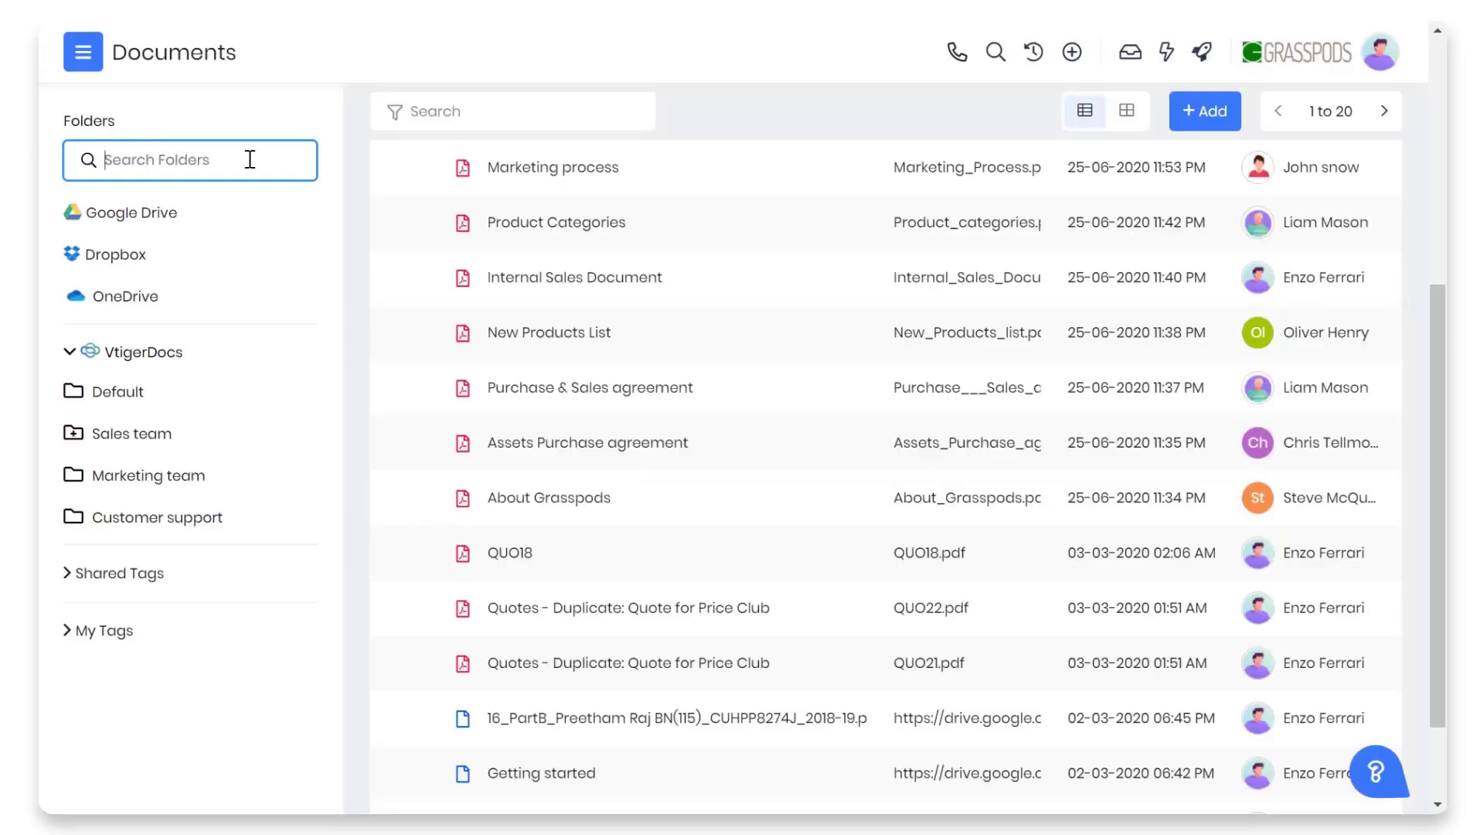
Search the document folders, then open the old page's 'All Documents' list dropdown.
left_click(83, 52)
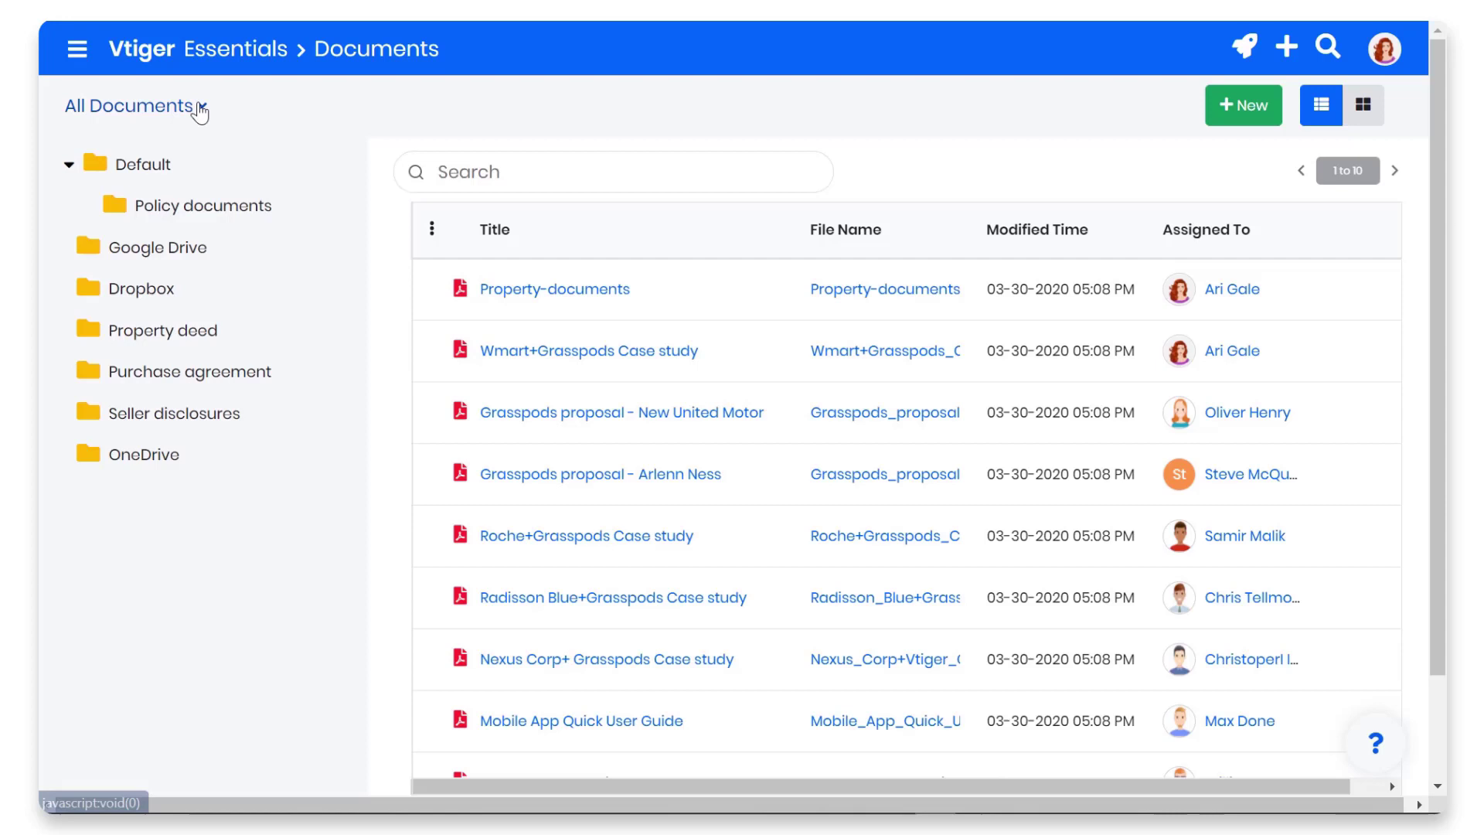
left_click(130, 105)
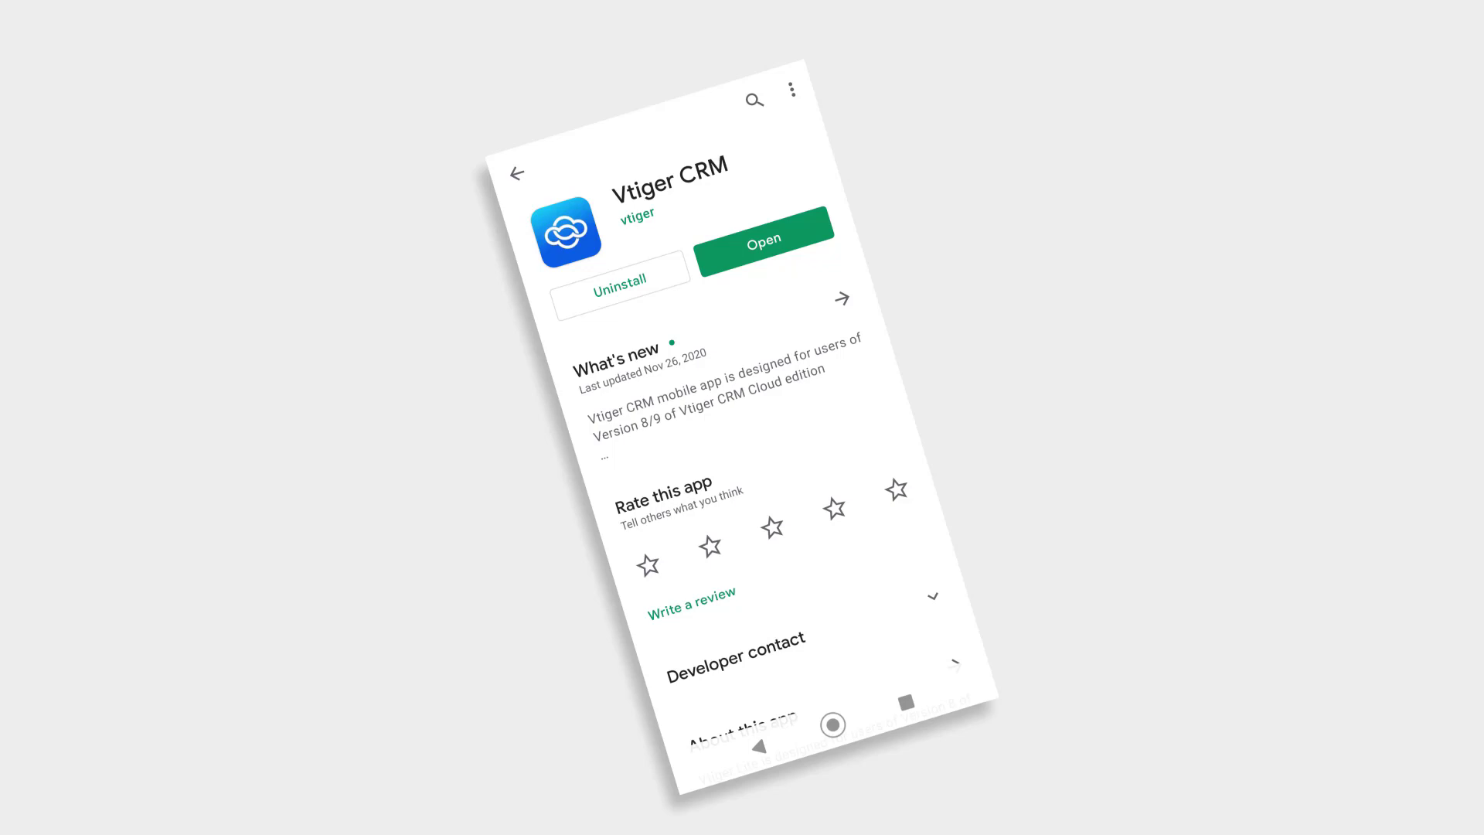
Launch the Vtiger CRM mobile app and show its Create menu of record types.
left_click(763, 237)
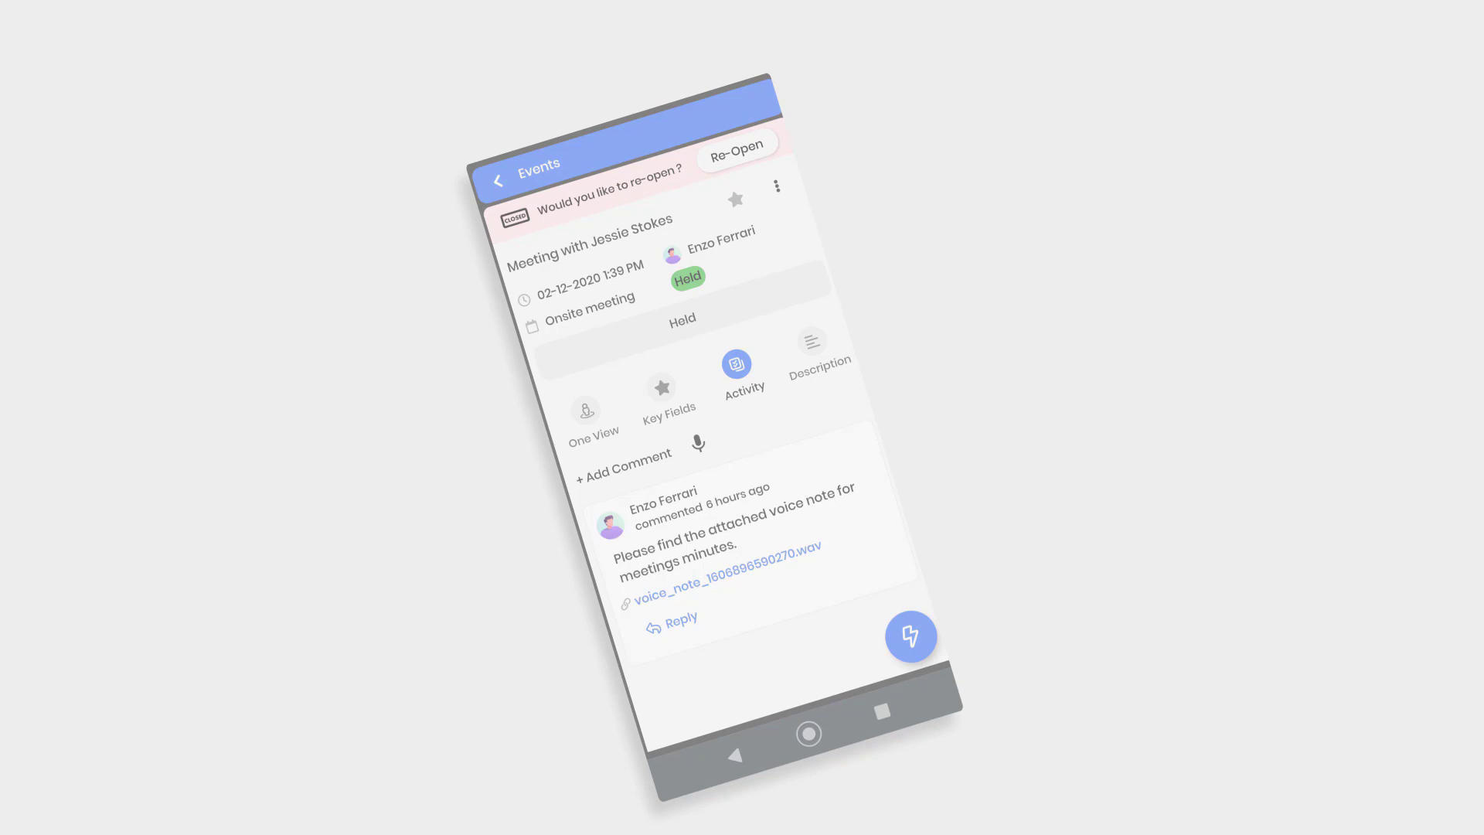
left_click(909, 636)
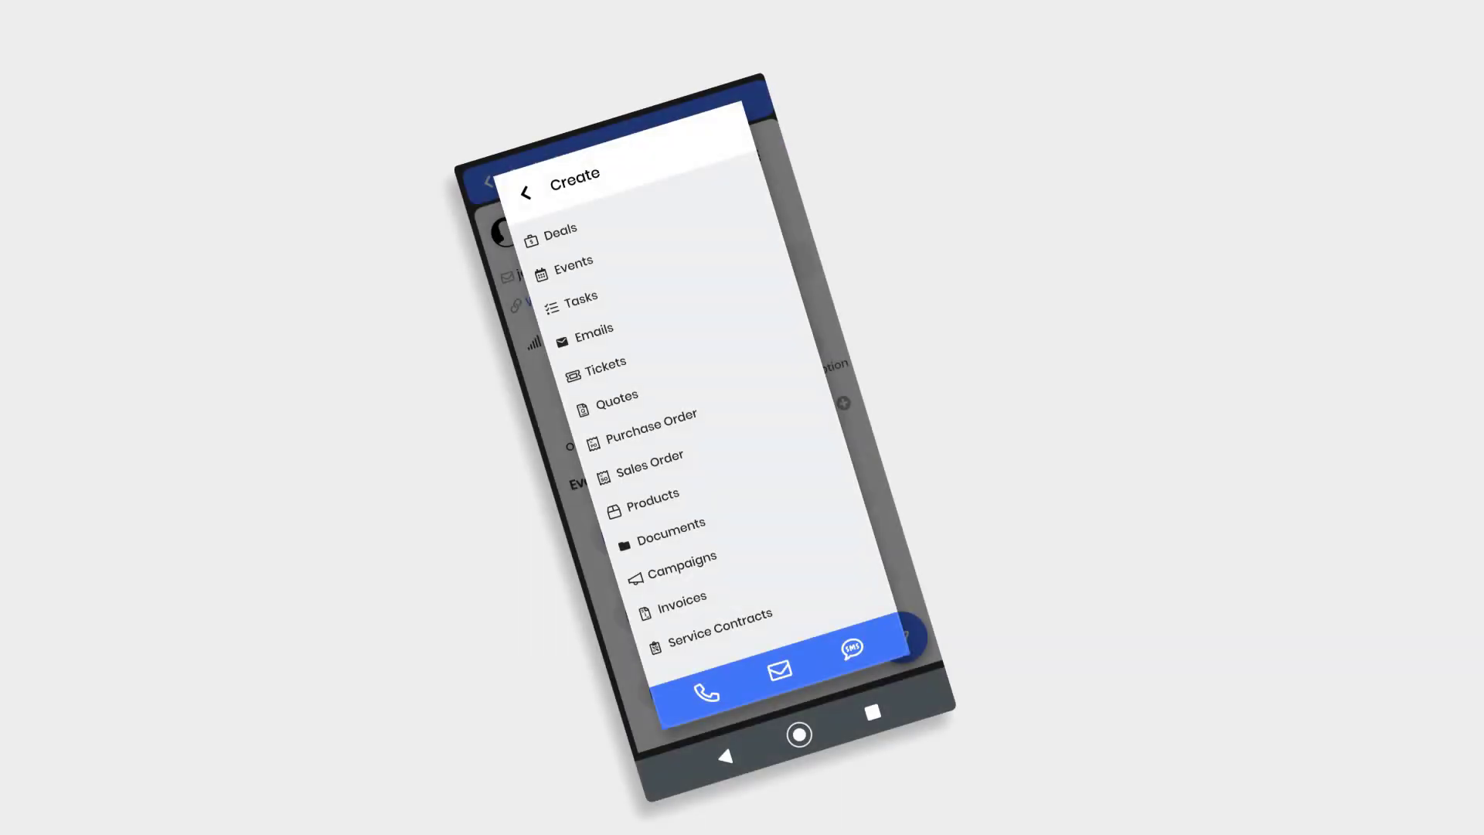